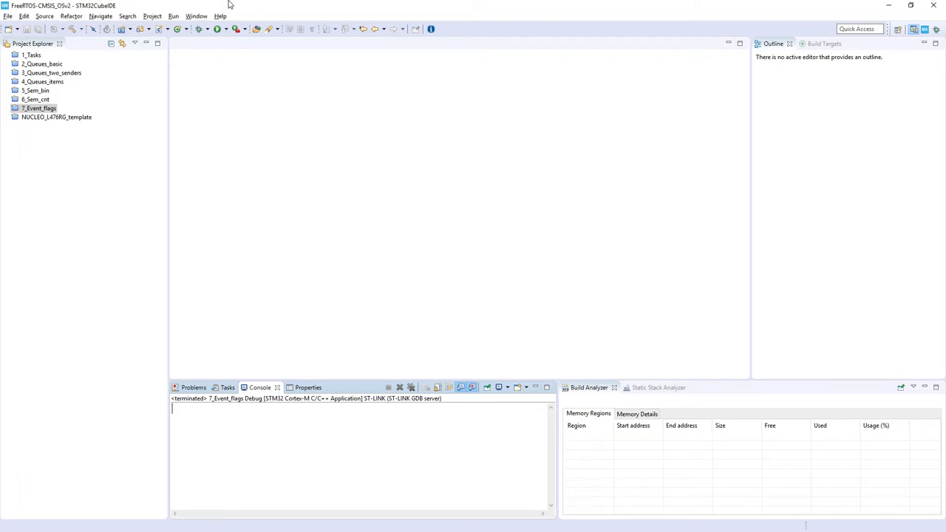
{"action": "mouse_move", "coordinate": [44, 27]}
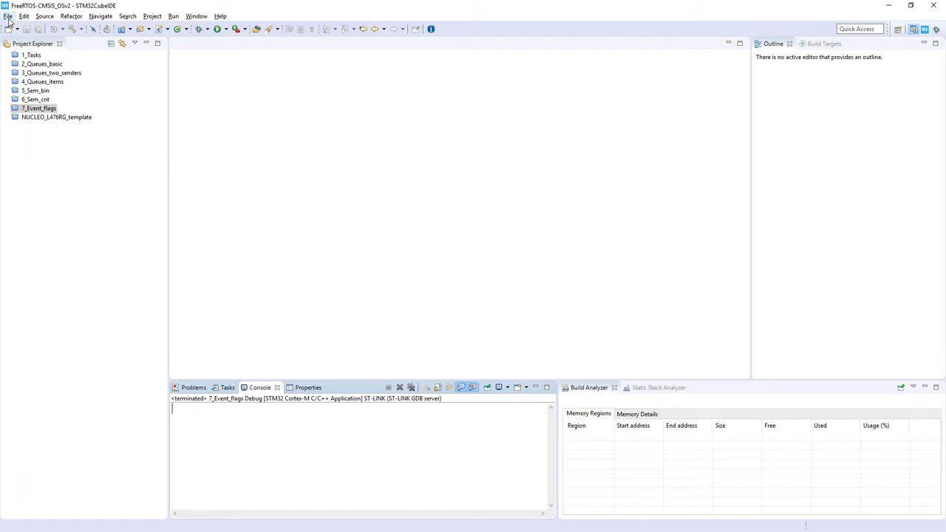
Start a new STM32 project targeting the STM32L476RG microcontroller, found by part number 476rg
{"action": "left_click", "coordinate": [7, 15]}
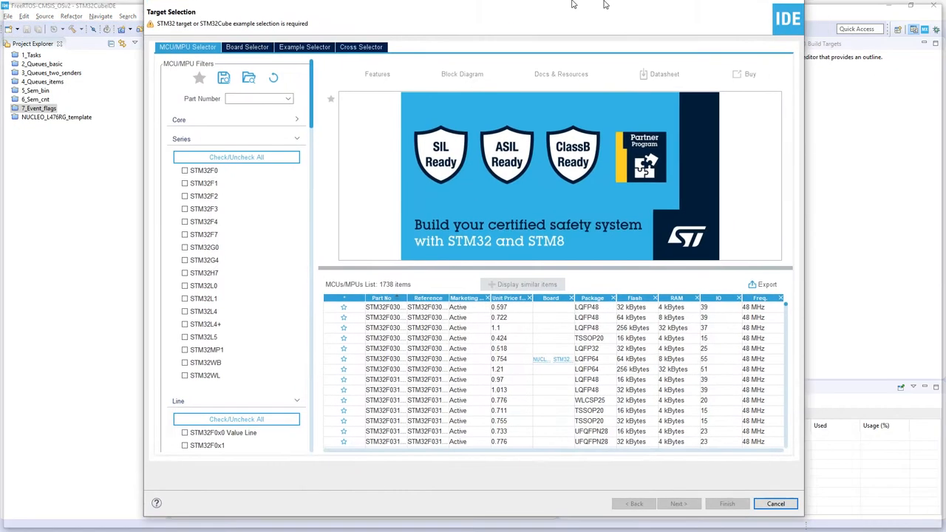
{"action": "left_click", "coordinate": [924, 5]}
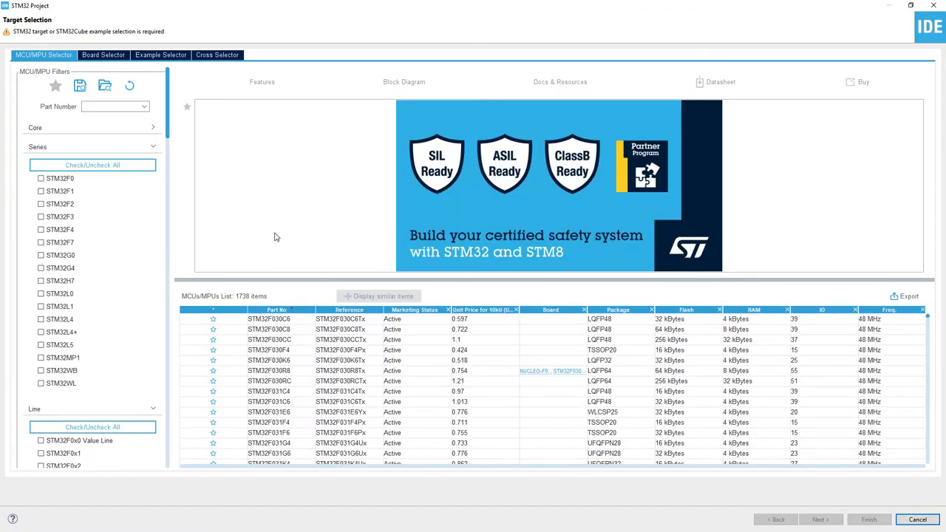
{"action": "left_click", "coordinate": [115, 106]}
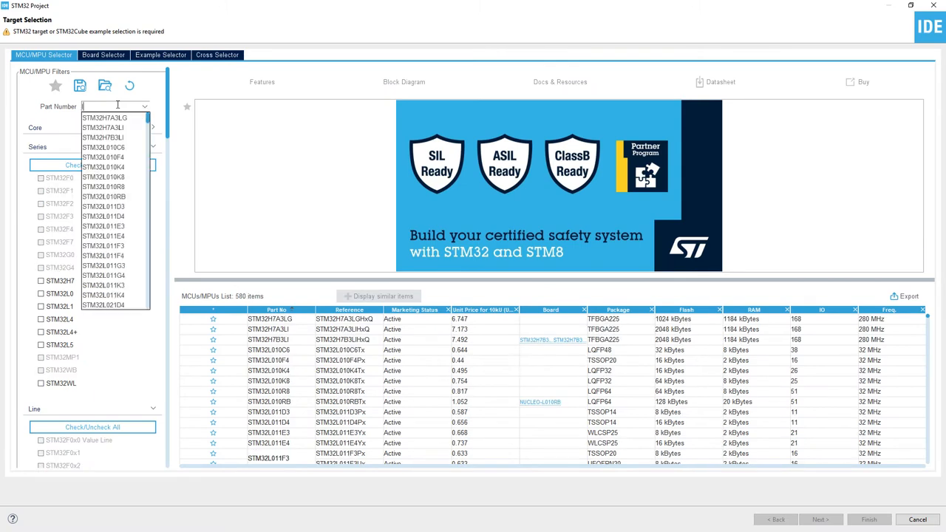
{"action": "type", "text": "476rg"}
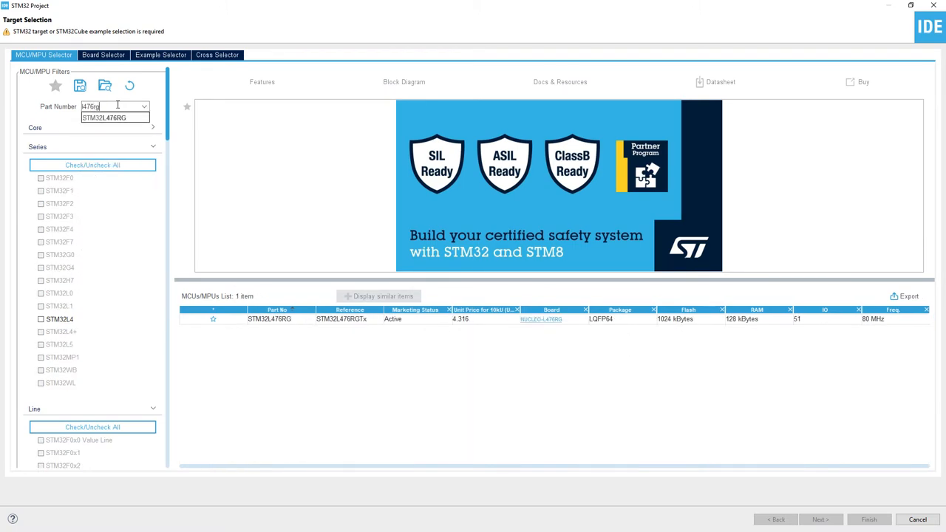
{"action": "left_click", "coordinate": [269, 319]}
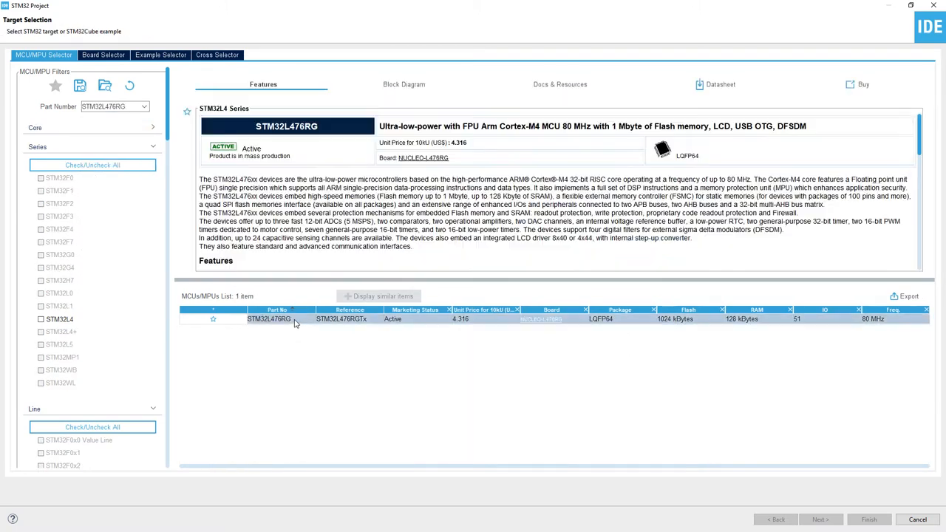
{"action": "left_click", "coordinate": [268, 318]}
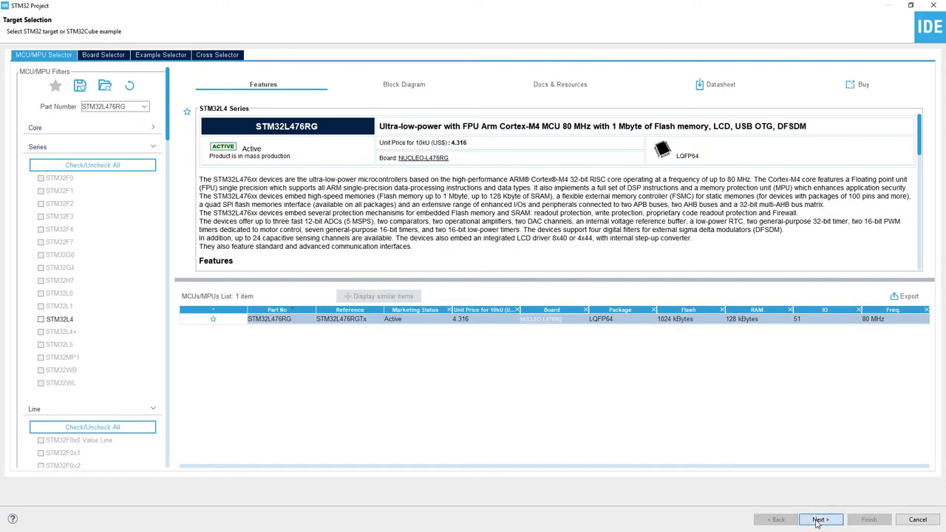
{"action": "left_click", "coordinate": [821, 520]}
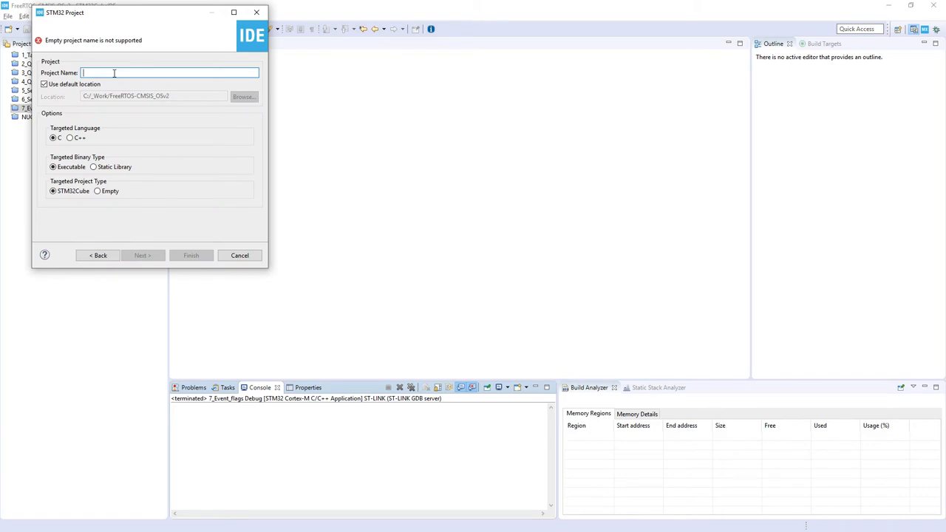
Name the project 8_Thread_flags, finish, and accept the Device Configuration Tool perspective
{"action": "type", "text": "8_Thread_flags"}
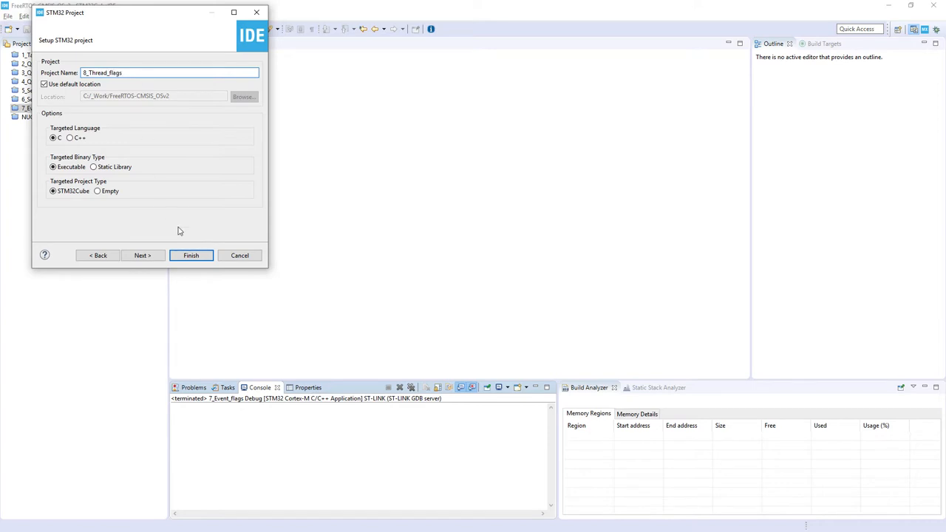
{"action": "left_click", "coordinate": [191, 255]}
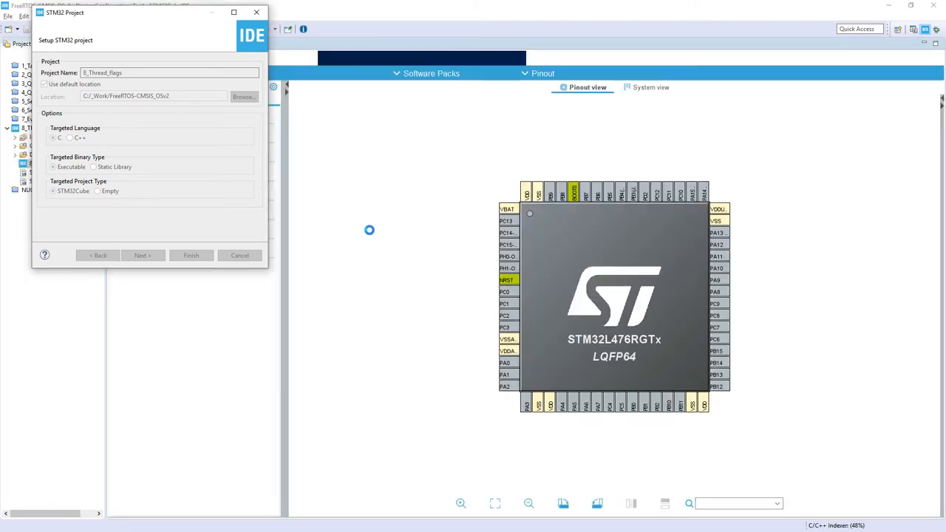
{"action": "left_click", "coordinate": [191, 255]}
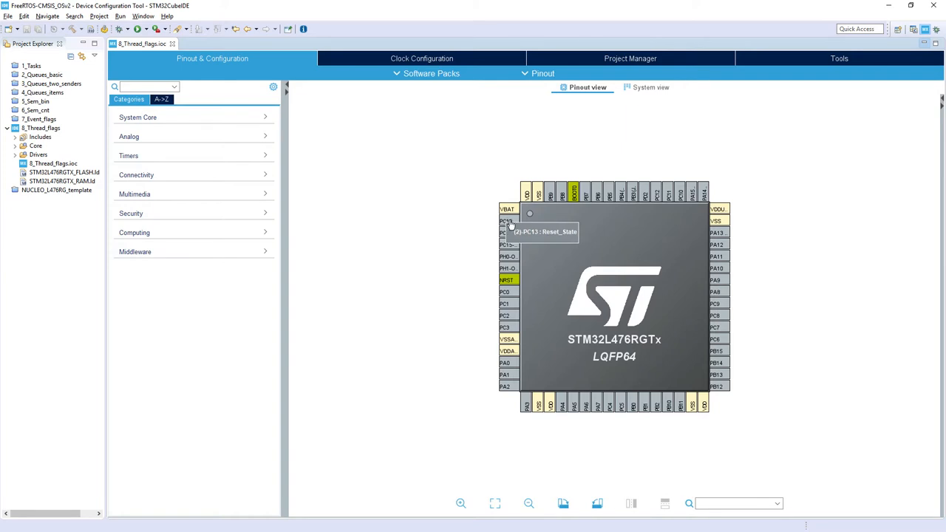
Set pin PC13 to GPIO_EXTI13 and give it the user label BLUE_BUTTON
{"action": "left_click", "coordinate": [505, 220]}
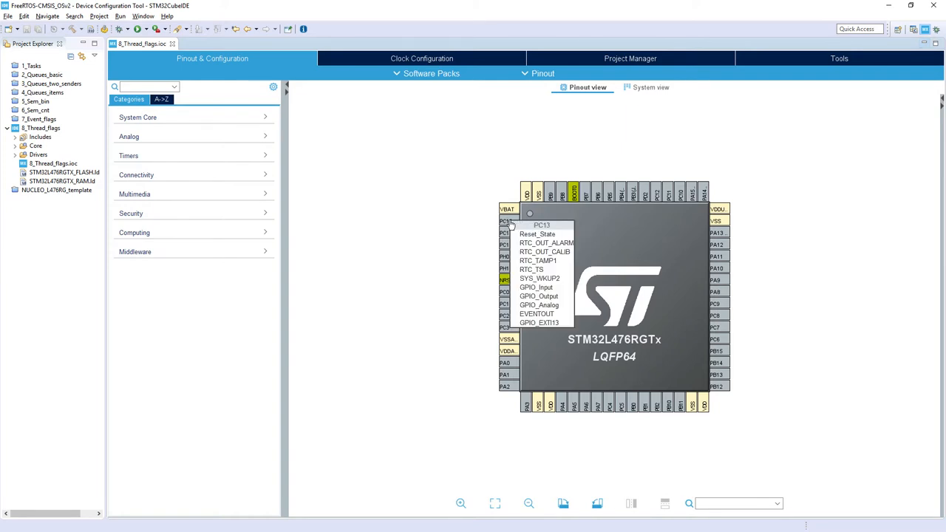
{"action": "mouse_move", "coordinate": [523, 233]}
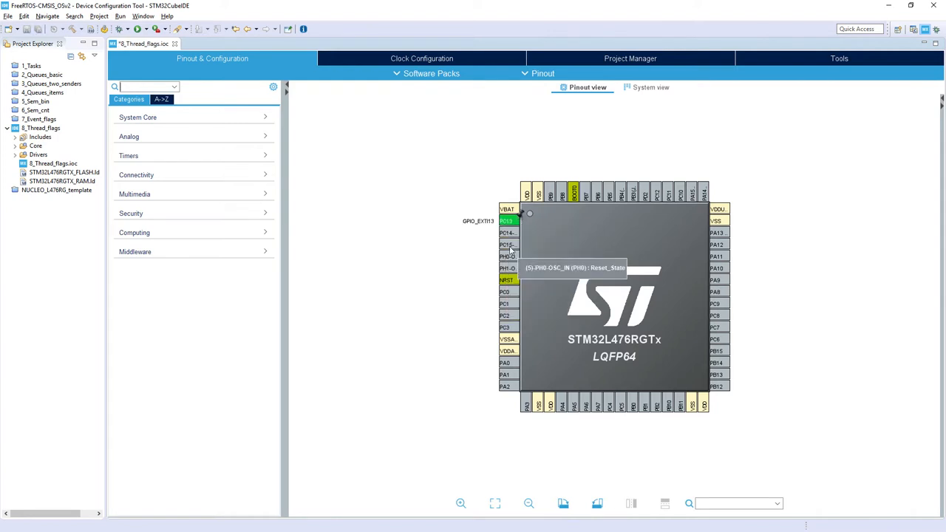
{"action": "right_click", "coordinate": [507, 220]}
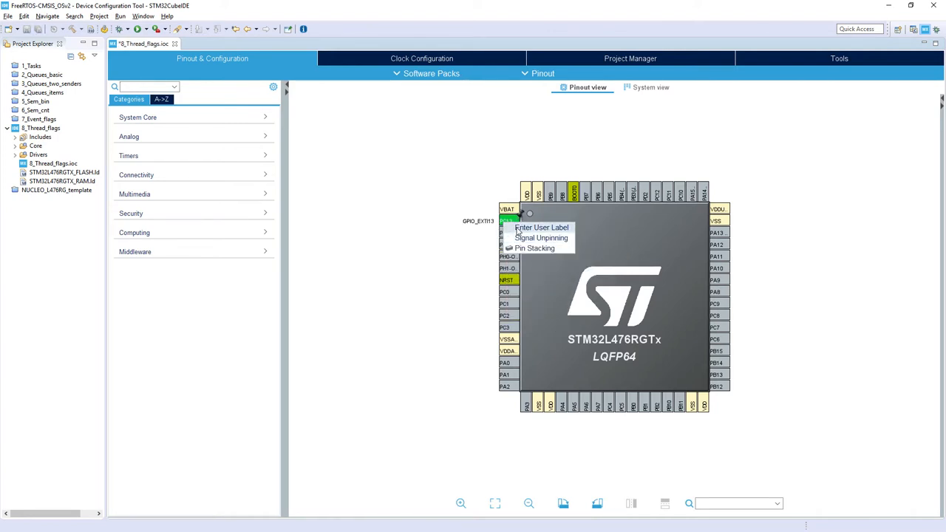
{"action": "left_click", "coordinate": [542, 227]}
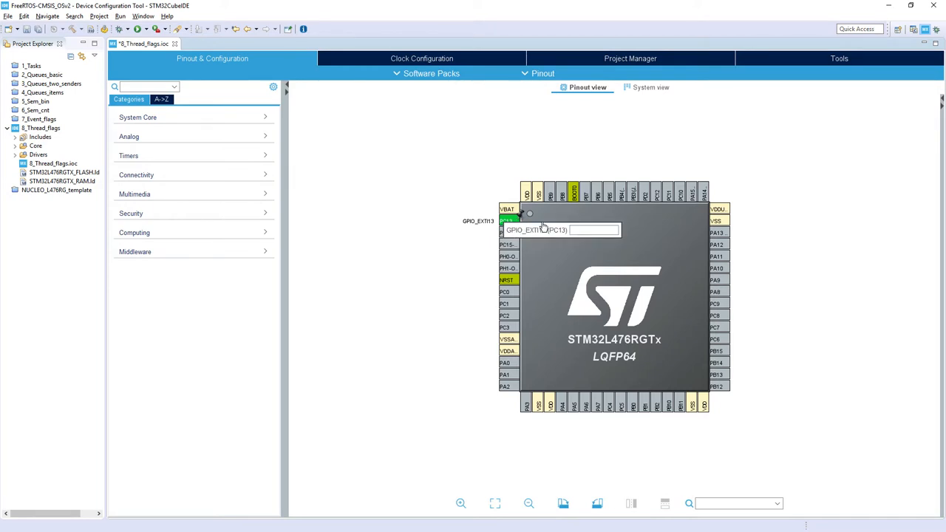
{"action": "type", "text": "BLUE_BUTTON"}
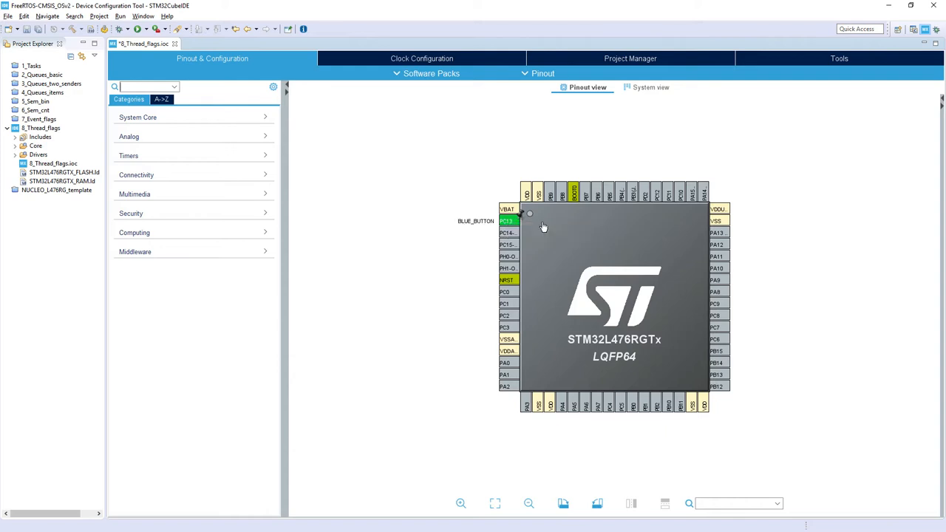
{"action": "mouse_move", "coordinate": [476, 224]}
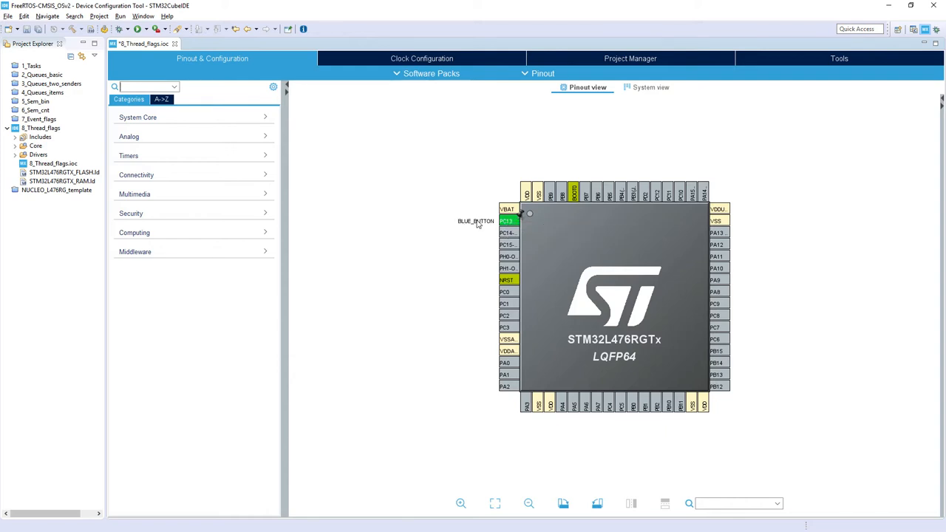
{"action": "mouse_move", "coordinate": [487, 232]}
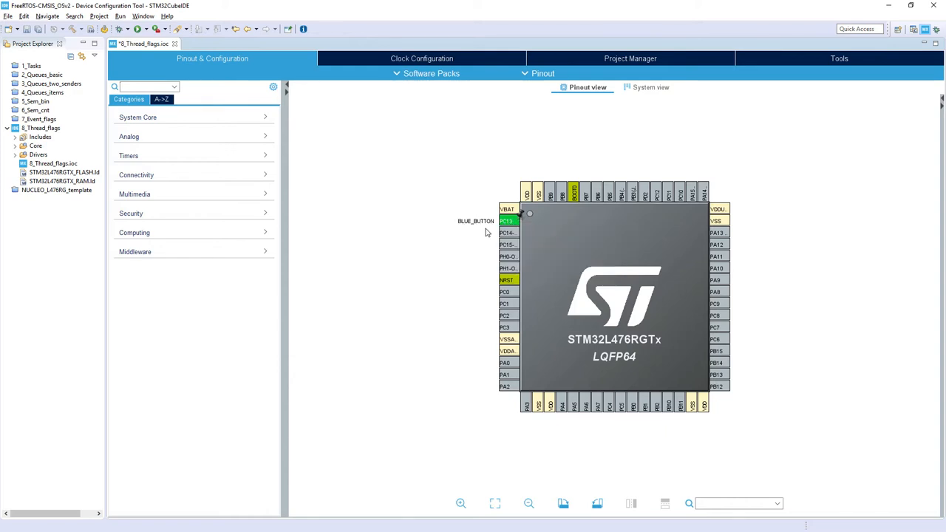
{"action": "mouse_move", "coordinate": [458, 234]}
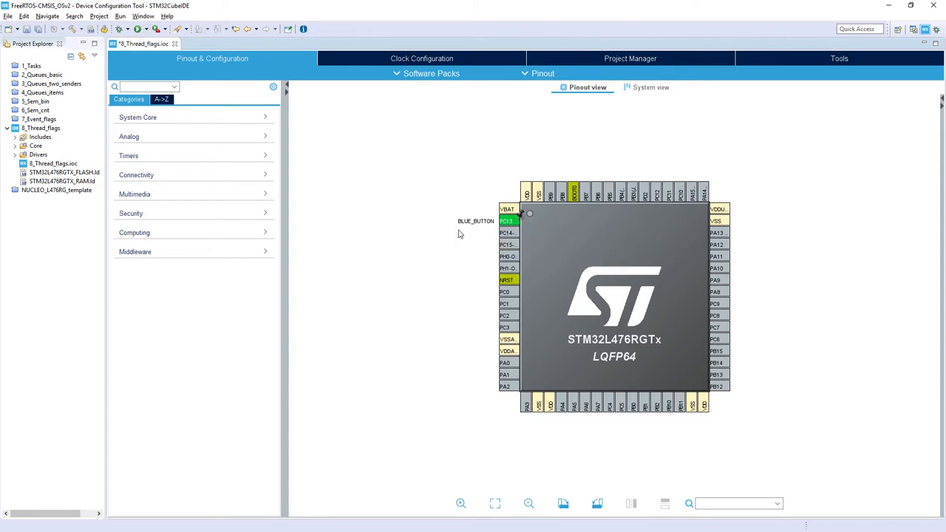
{"action": "mouse_move", "coordinate": [445, 218]}
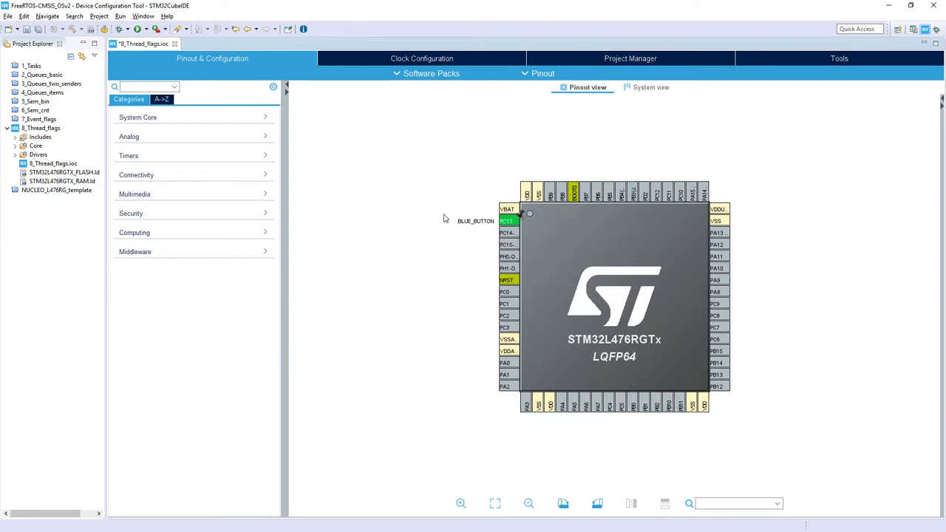
{"action": "mouse_move", "coordinate": [449, 222]}
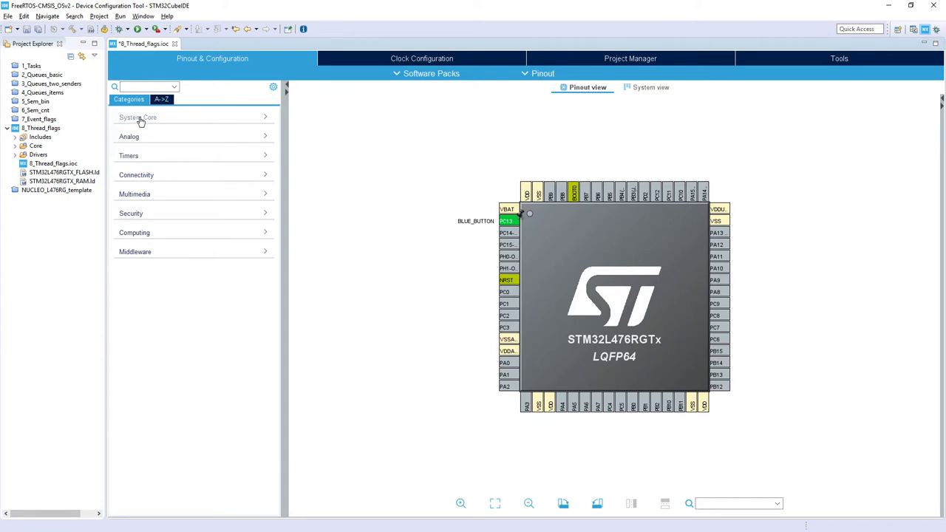
In SYS, set Debug to Trace Asynchronous Sw and Timebase Source to TIM6
{"action": "left_click", "coordinate": [138, 117]}
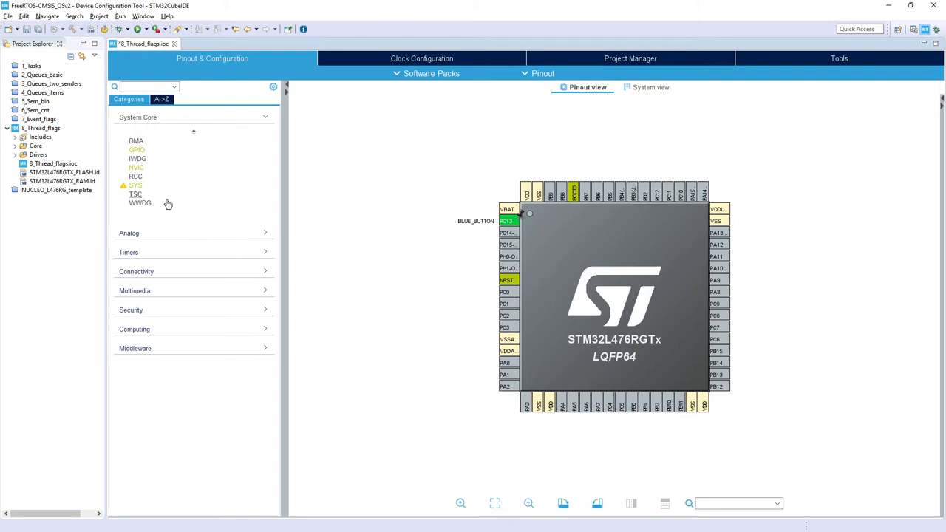
{"action": "left_click", "coordinate": [135, 185]}
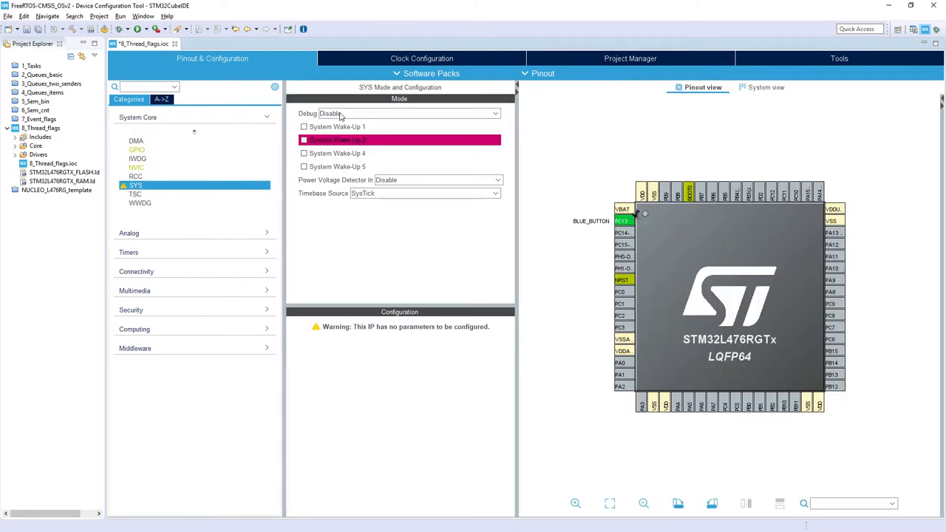
{"action": "left_click", "coordinate": [408, 113]}
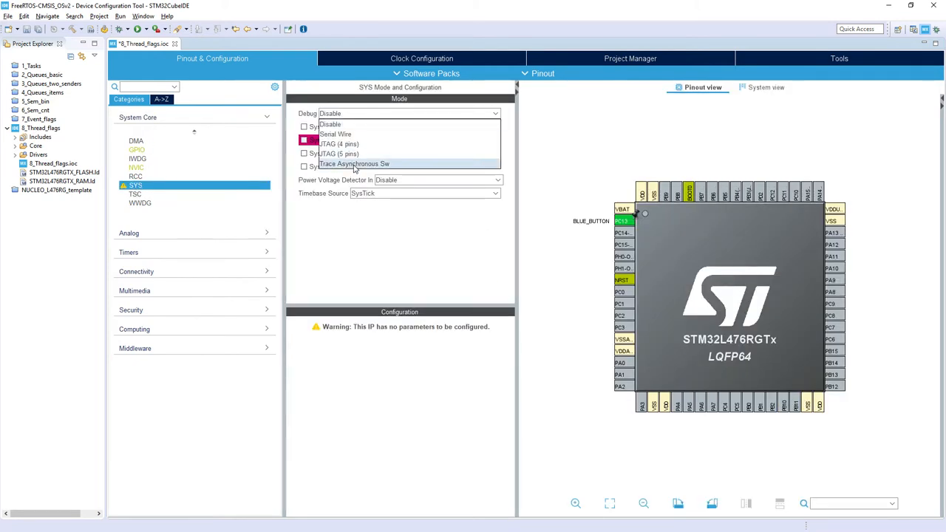
{"action": "left_click", "coordinate": [354, 164]}
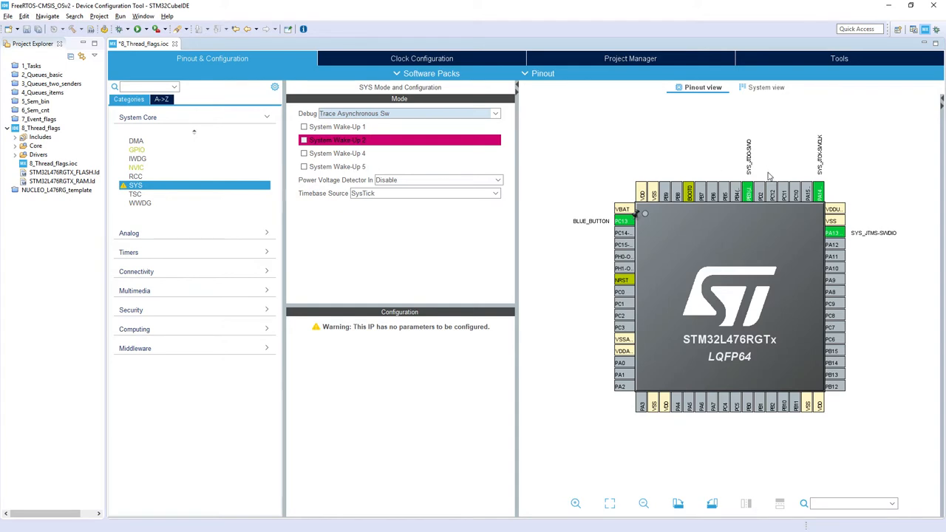
{"action": "mouse_move", "coordinate": [790, 124]}
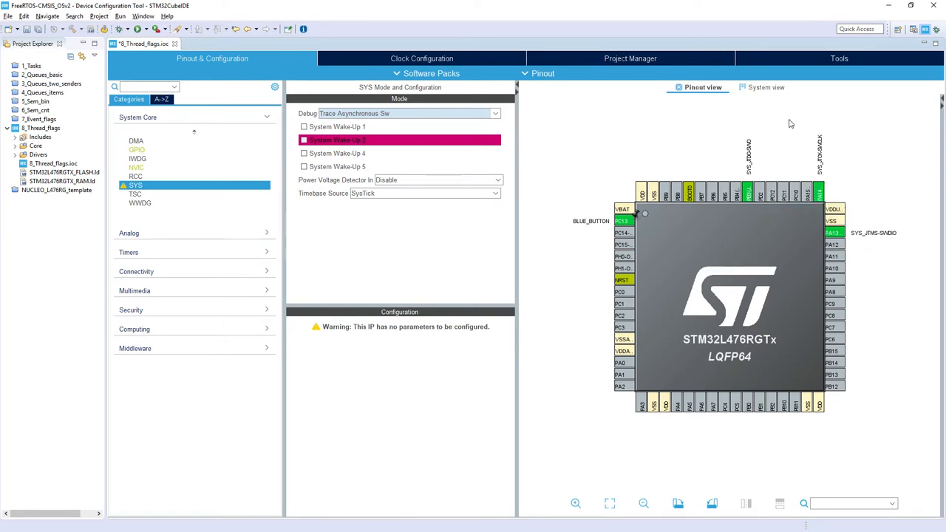
{"action": "mouse_move", "coordinate": [728, 142]}
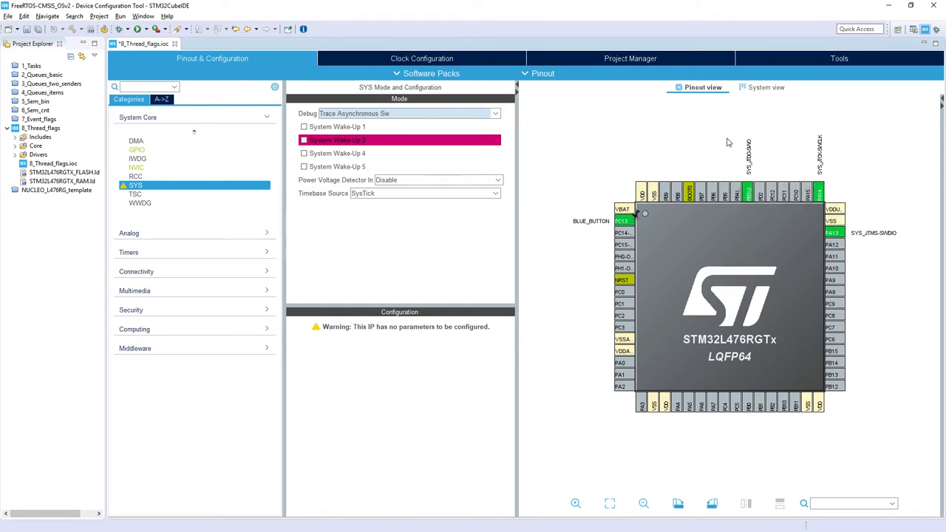
{"action": "mouse_move", "coordinate": [757, 136]}
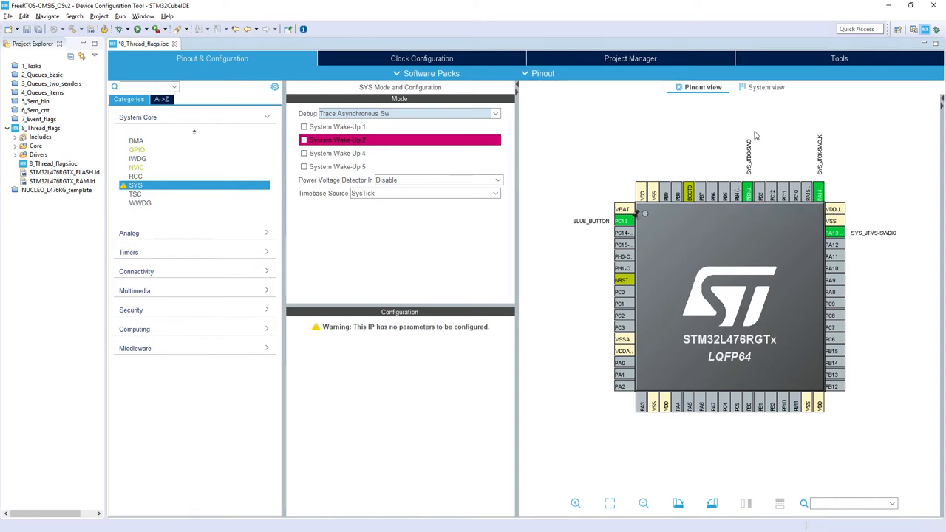
{"action": "mouse_move", "coordinate": [749, 212]}
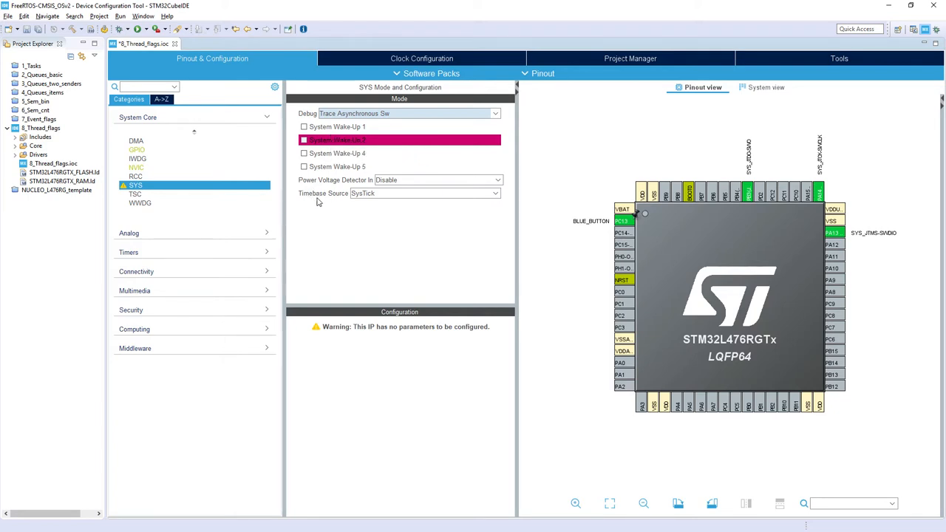
{"action": "mouse_move", "coordinate": [307, 203]}
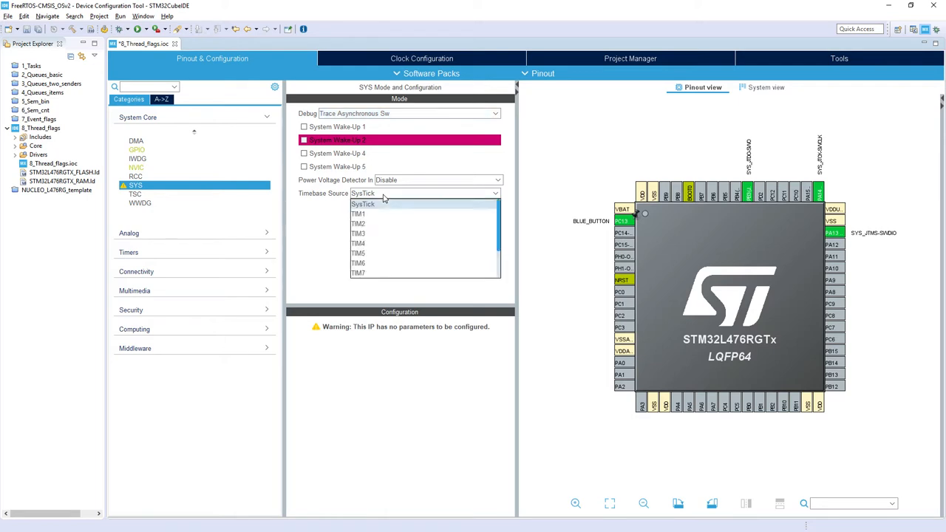
{"action": "mouse_move", "coordinate": [391, 264]}
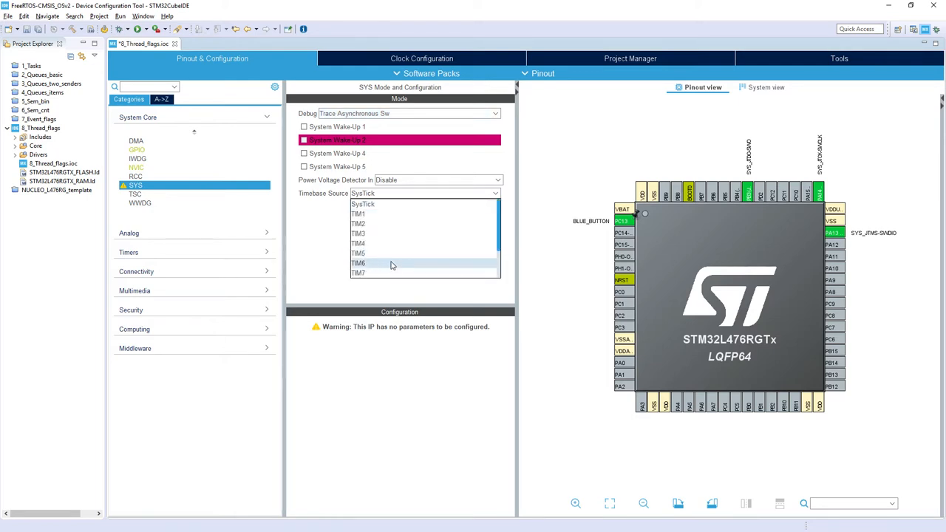
{"action": "left_click", "coordinate": [358, 263]}
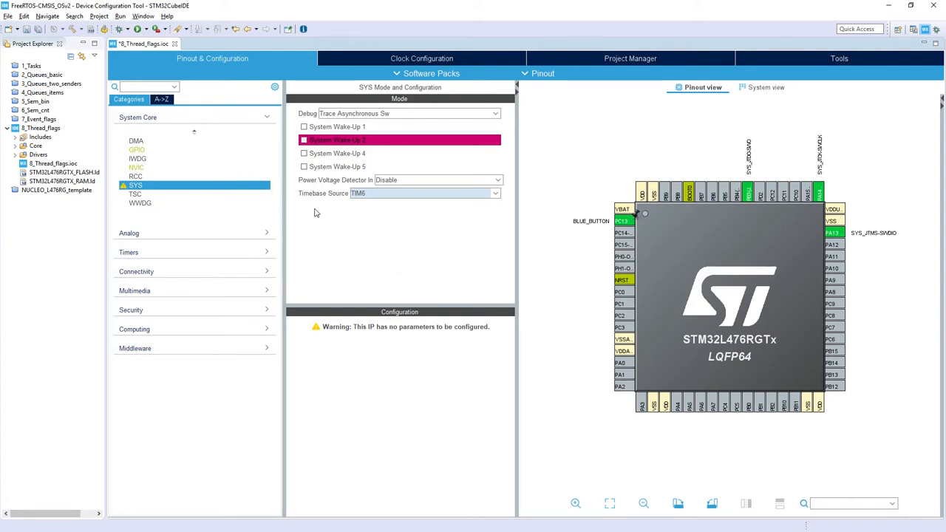
{"action": "mouse_move", "coordinate": [381, 196]}
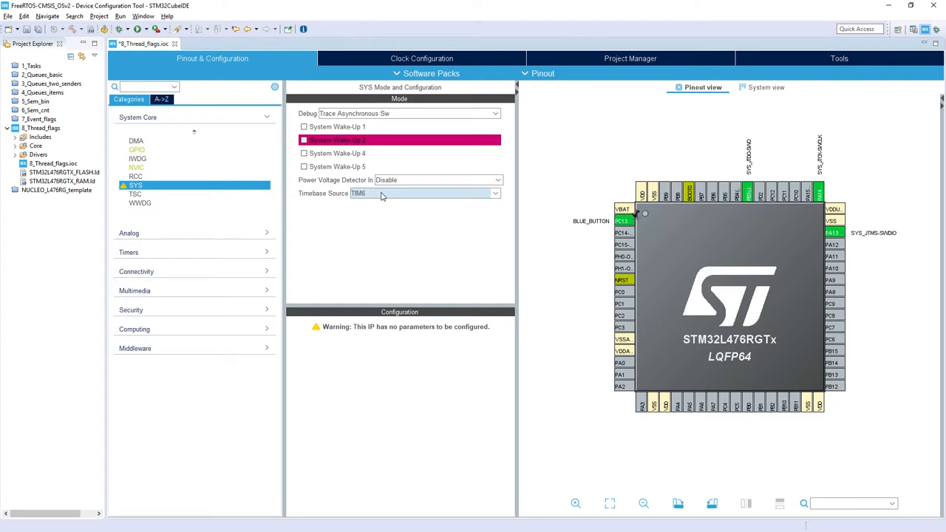
{"action": "mouse_move", "coordinate": [190, 322]}
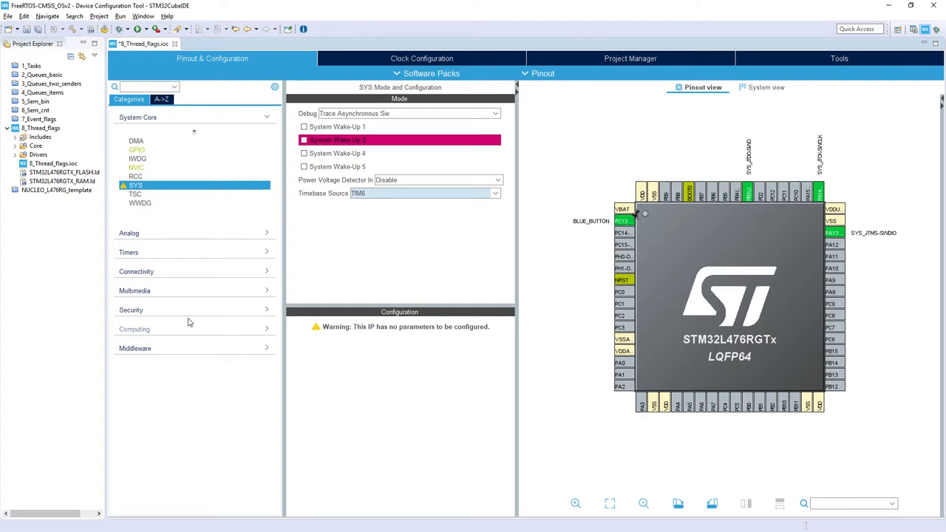
Enable FREERTOS under Middleware with the CMSIS_V2 interface
{"action": "left_click", "coordinate": [135, 348]}
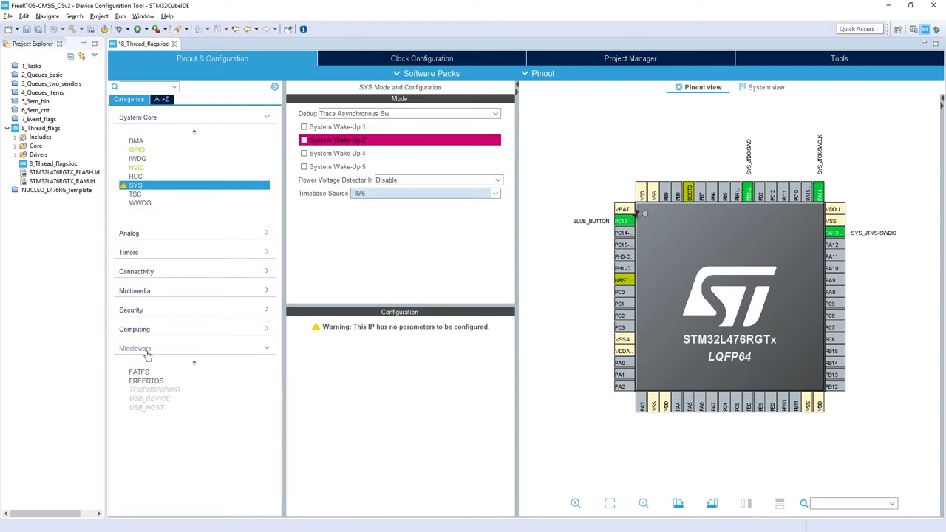
{"action": "left_click", "coordinate": [146, 381]}
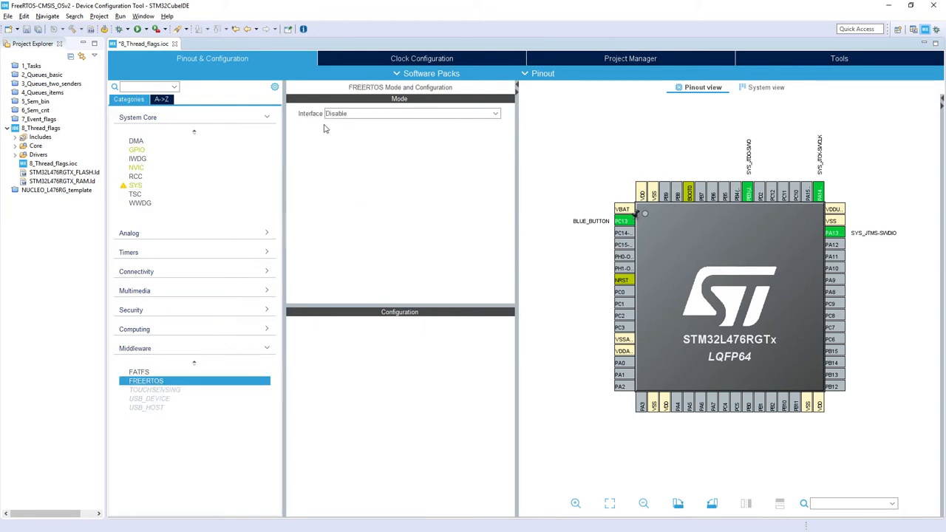
{"action": "left_click", "coordinate": [411, 114]}
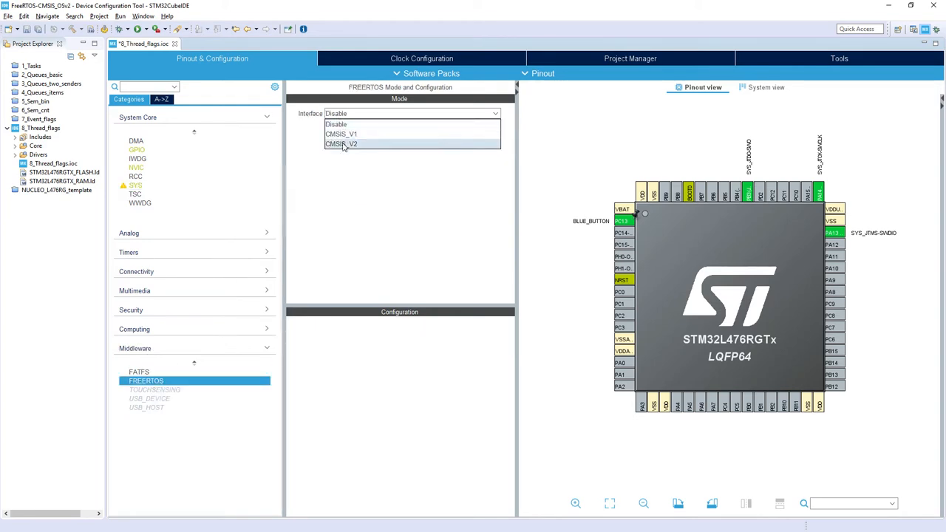
{"action": "left_click", "coordinate": [341, 144]}
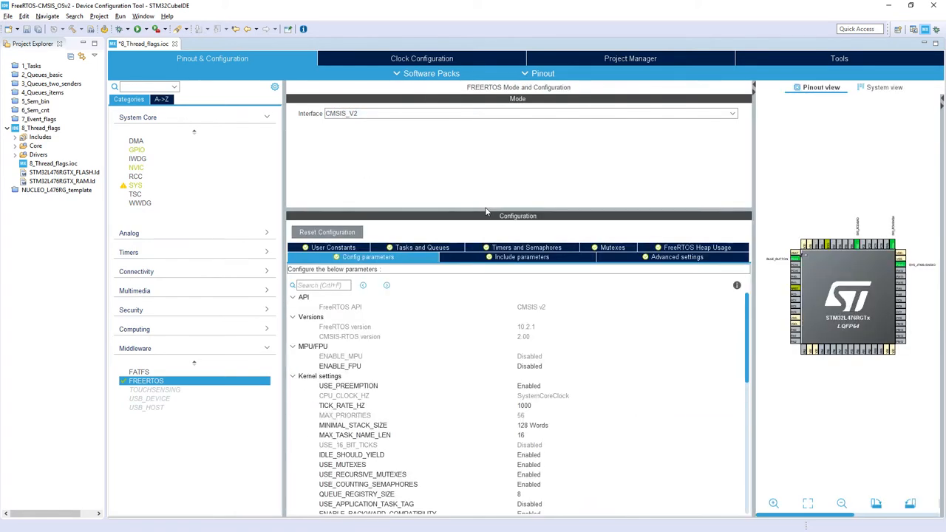
{"action": "scroll", "scroll_direction": "down", "scroll_amount": 3}
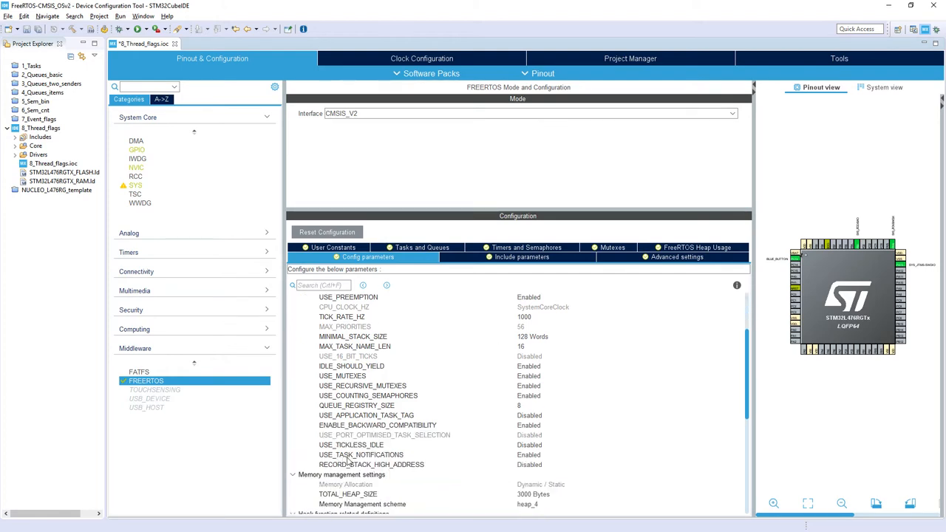
{"action": "mouse_move", "coordinate": [370, 455]}
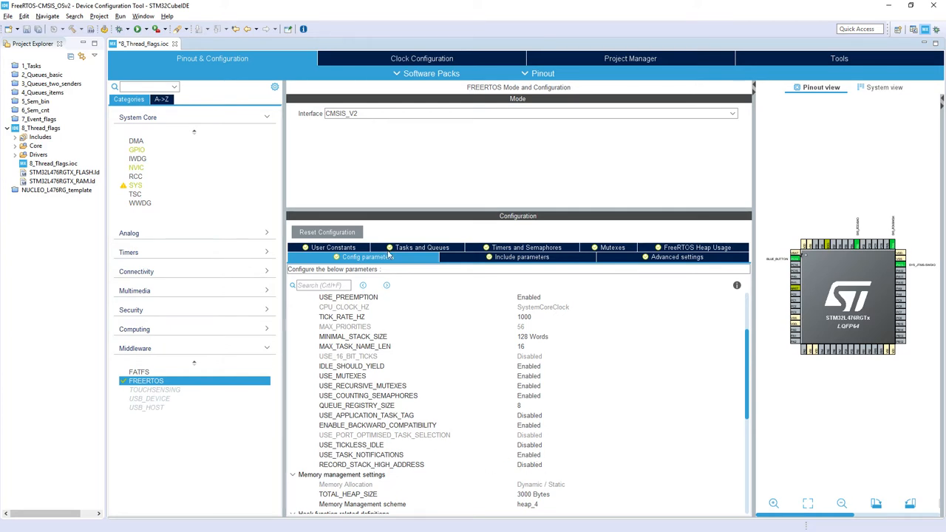
{"action": "mouse_move", "coordinate": [418, 250]}
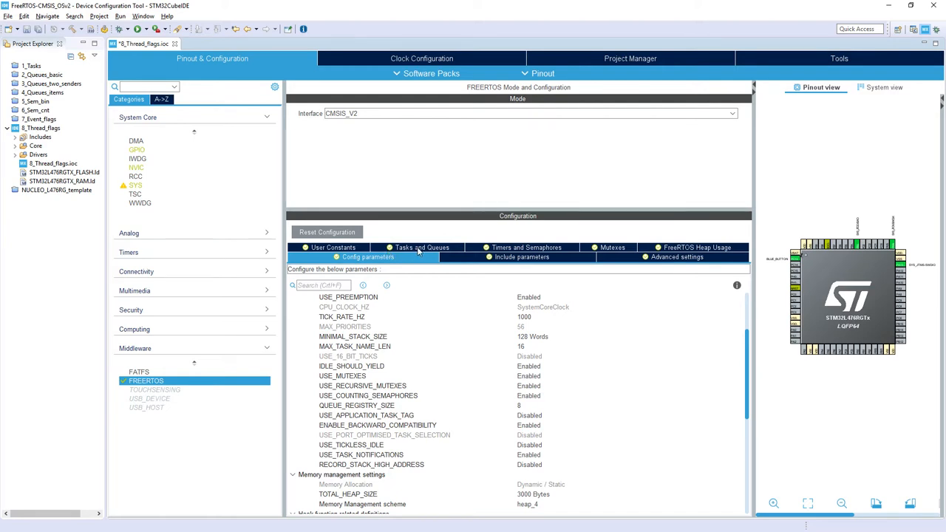
Edit defaultTask into Task1 with stack size 256 and entry function StartTask1
{"action": "left_click", "coordinate": [422, 247]}
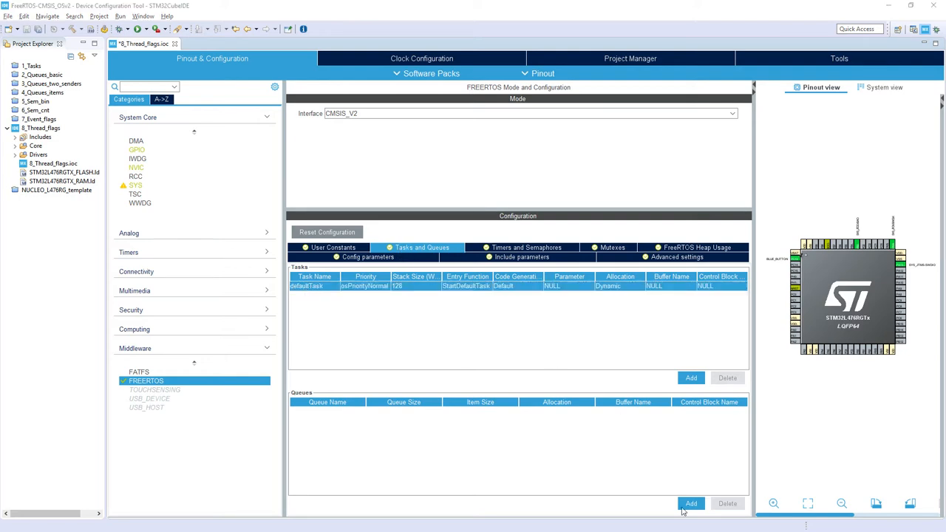
{"action": "double_click", "coordinate": [306, 286]}
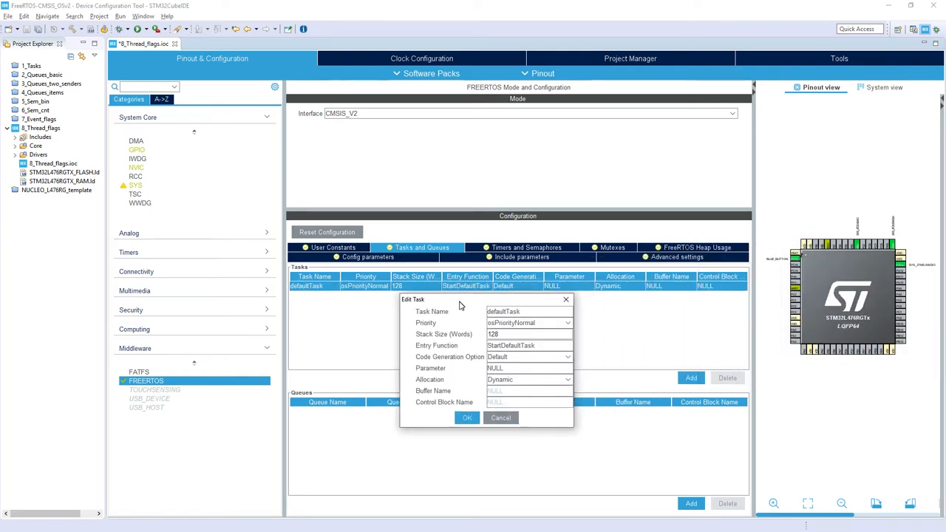
{"action": "left_click", "coordinate": [528, 311]}
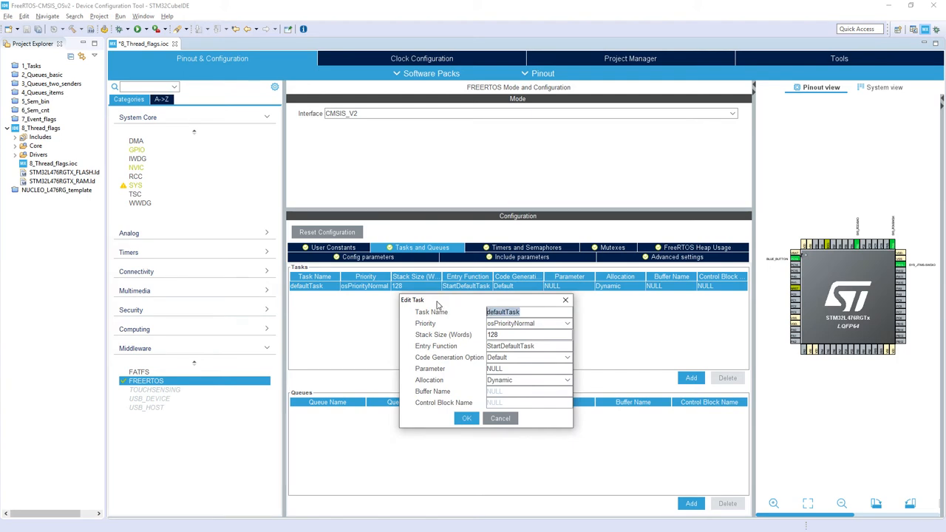
{"action": "type", "text": "Task1"}
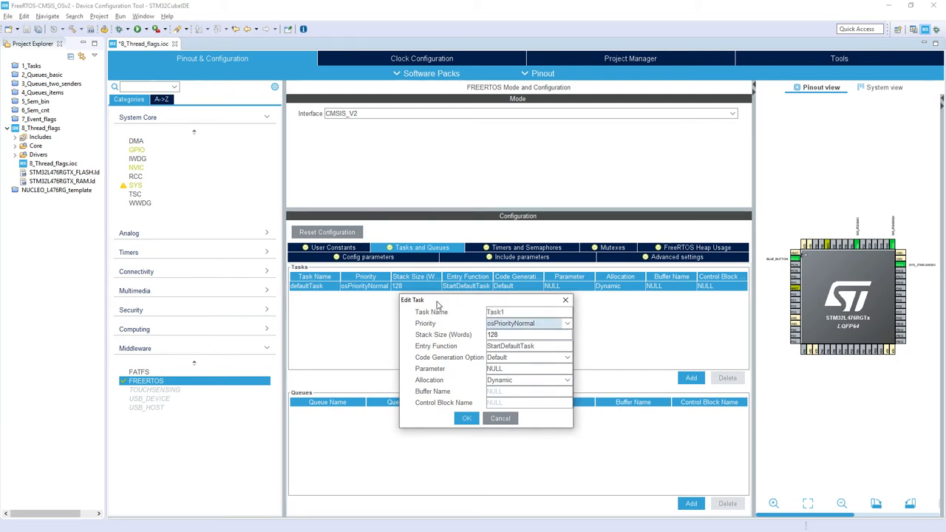
{"action": "left_click", "coordinate": [529, 335]}
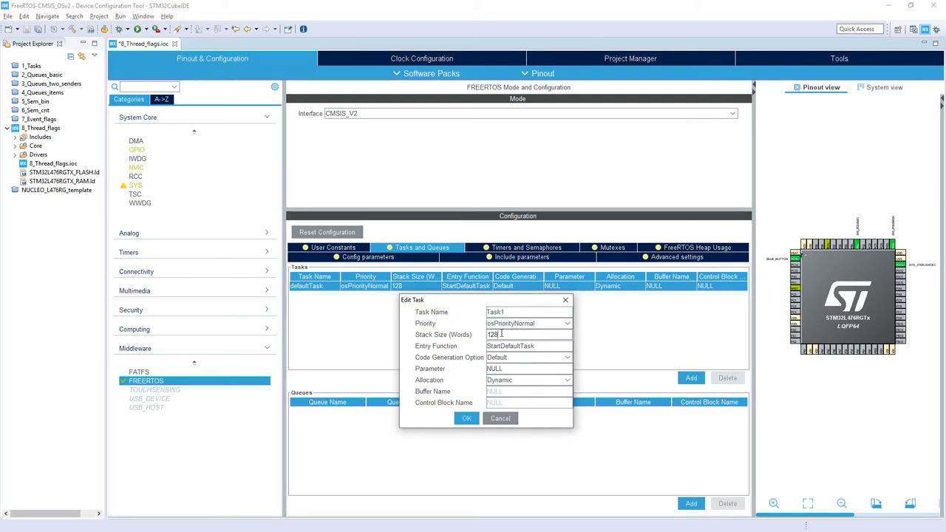
{"action": "type", "text": "256"}
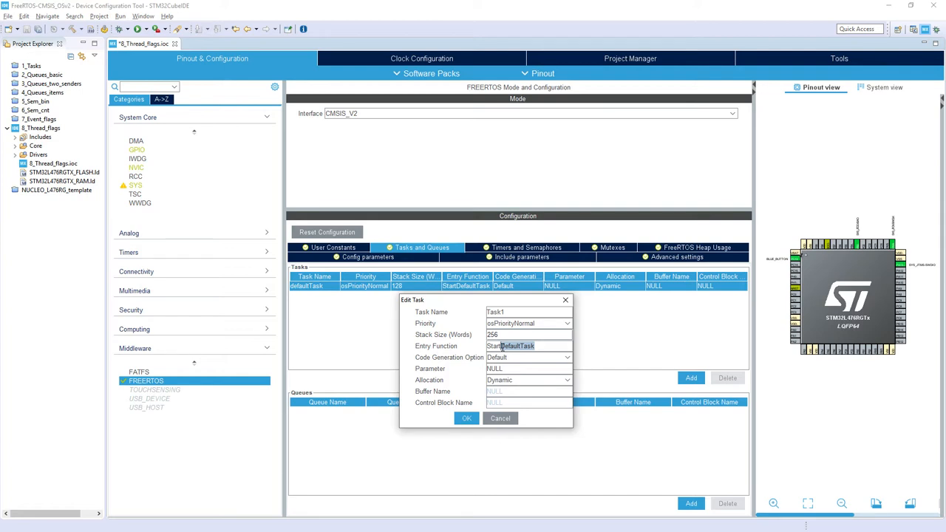
{"action": "type", "text": "StartTask1"}
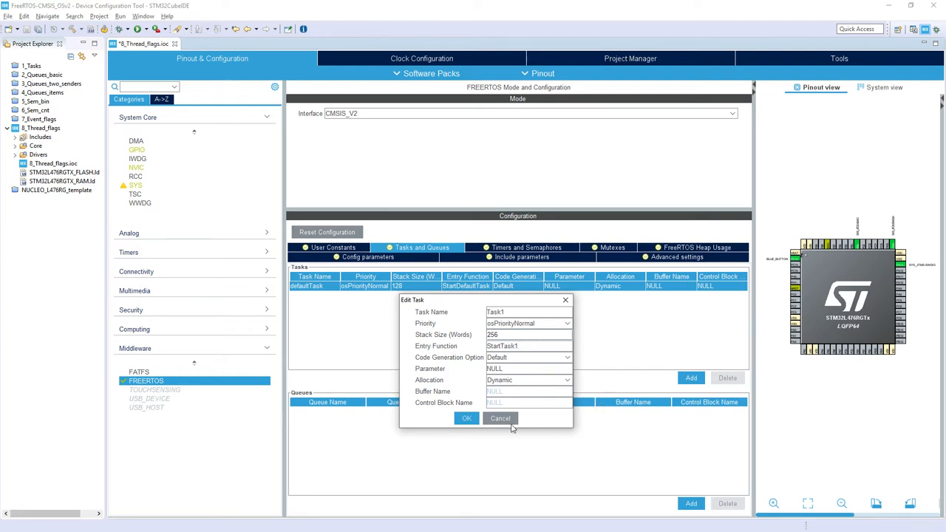
{"action": "left_click", "coordinate": [466, 418]}
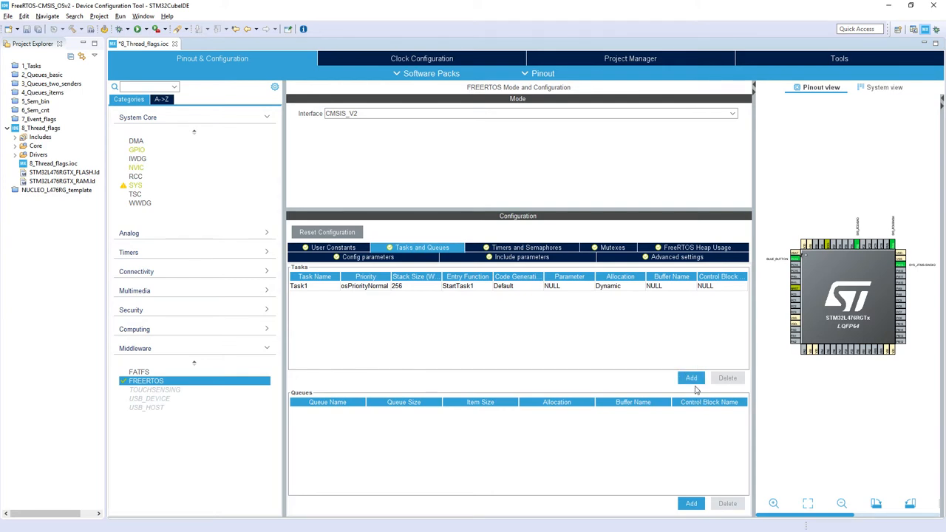
{"action": "mouse_move", "coordinate": [692, 378]}
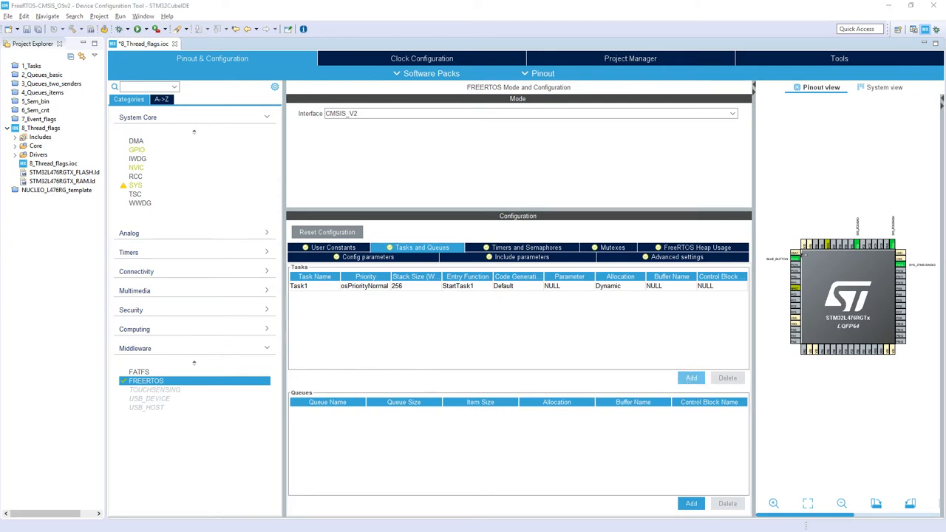
Add Task2 with osPriorityNormal, stack size 256 and entry function StartTask2
{"action": "left_click", "coordinate": [690, 378]}
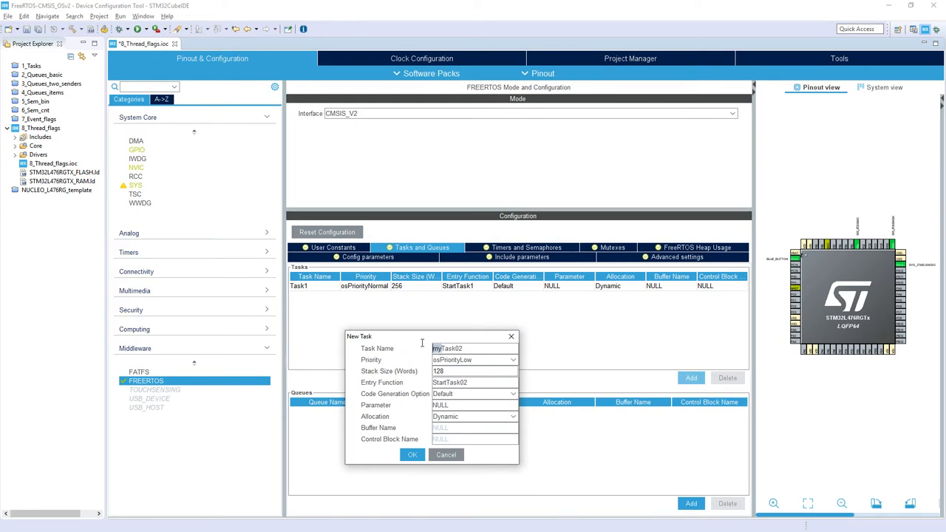
{"action": "type", "text": "Task2"}
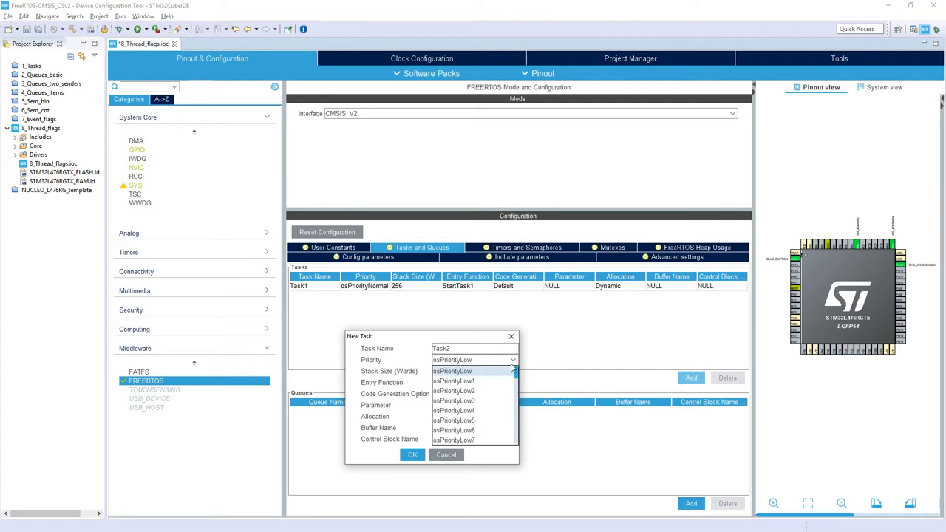
{"action": "left_click", "coordinate": [469, 360]}
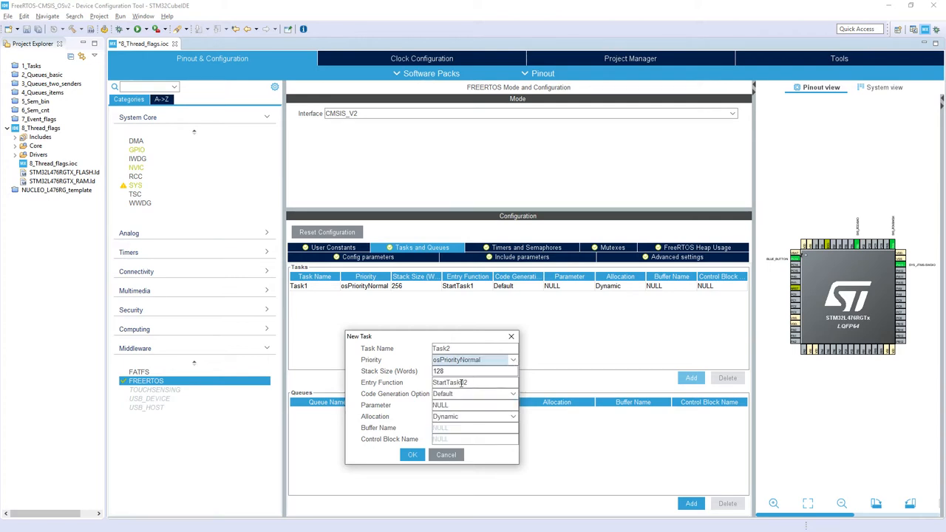
{"action": "type", "text": "256"}
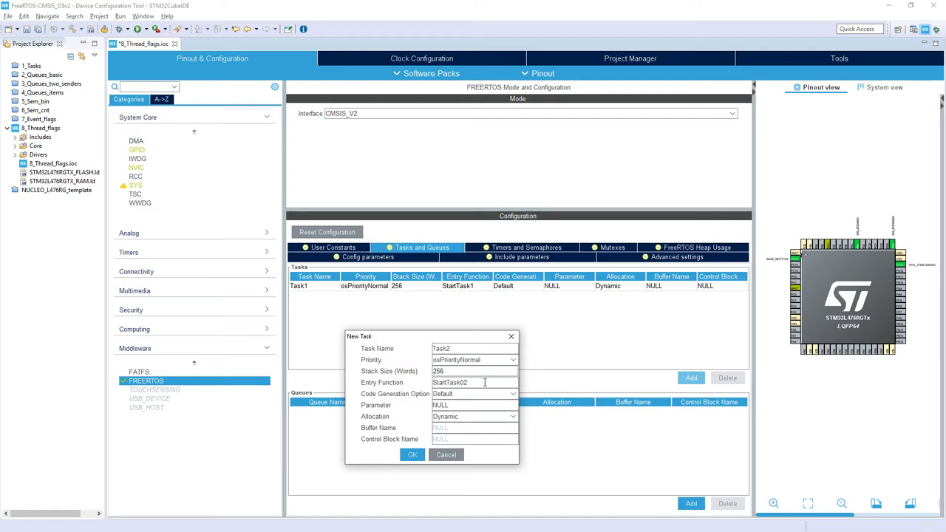
{"action": "key", "text": "BackSpace"}
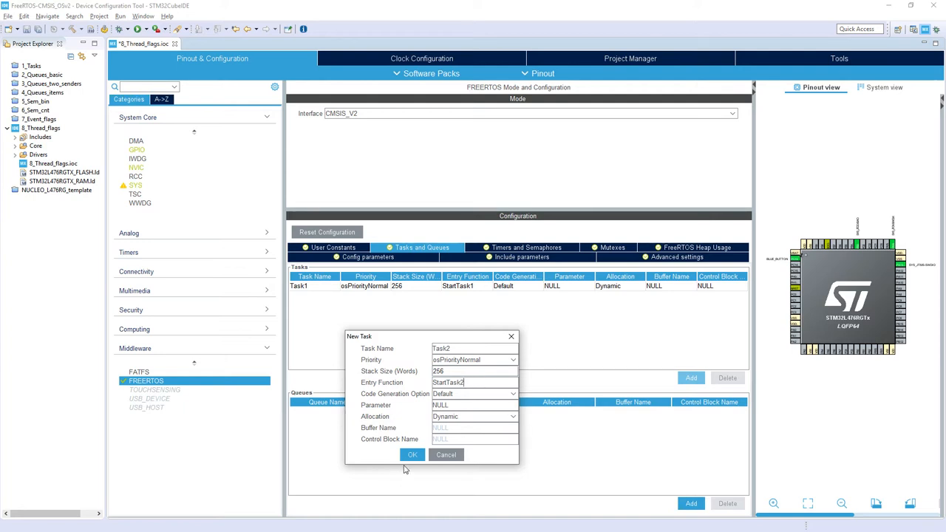
{"action": "left_click", "coordinate": [412, 455]}
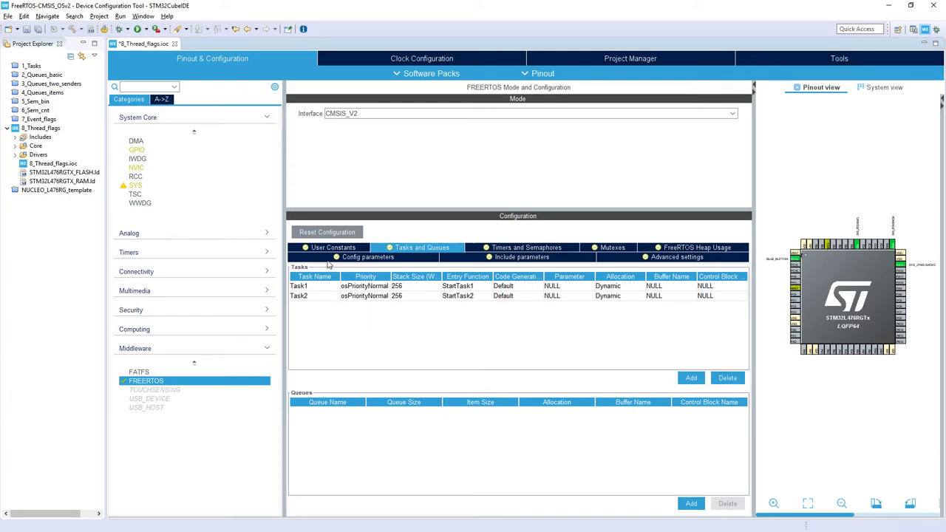
{"action": "left_click", "coordinate": [368, 257]}
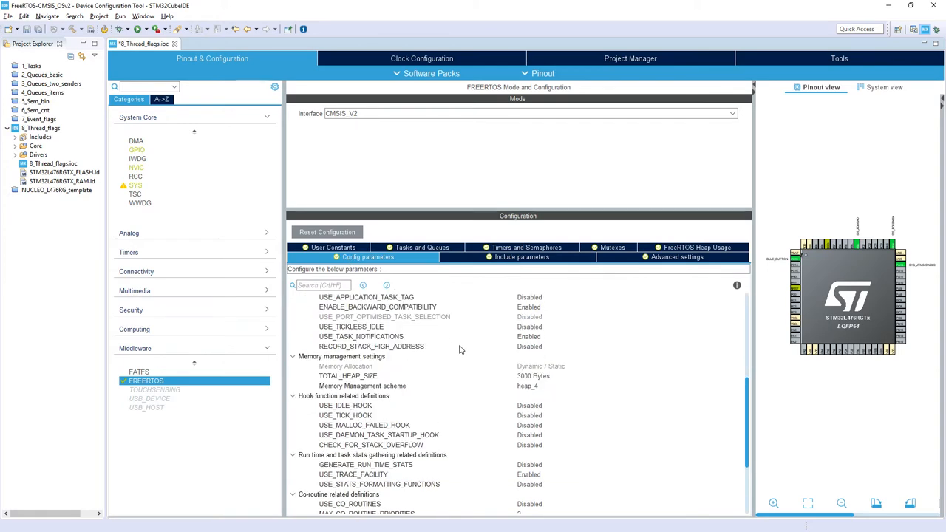
{"action": "scroll", "scroll_direction": "down", "scroll_amount": 3}
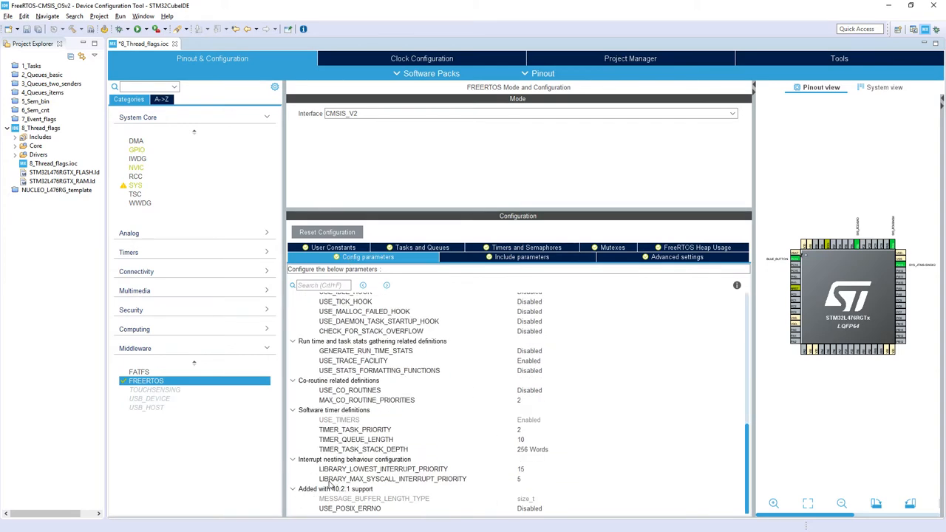
{"action": "mouse_move", "coordinate": [420, 479]}
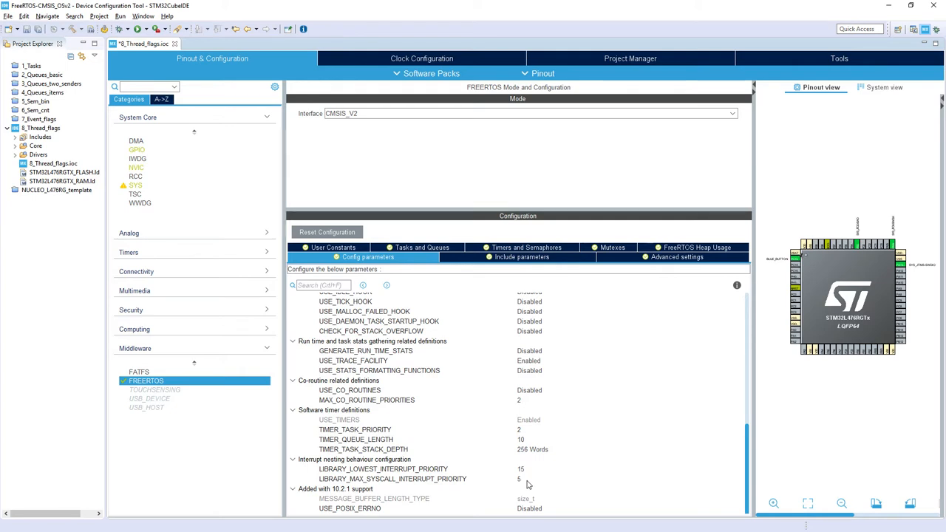
{"action": "left_click", "coordinate": [392, 479]}
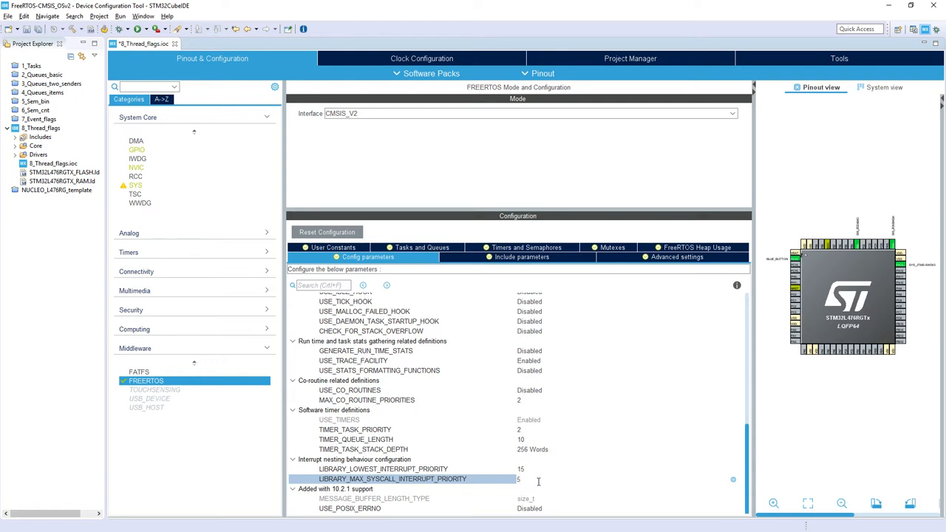
{"action": "mouse_move", "coordinate": [539, 467]}
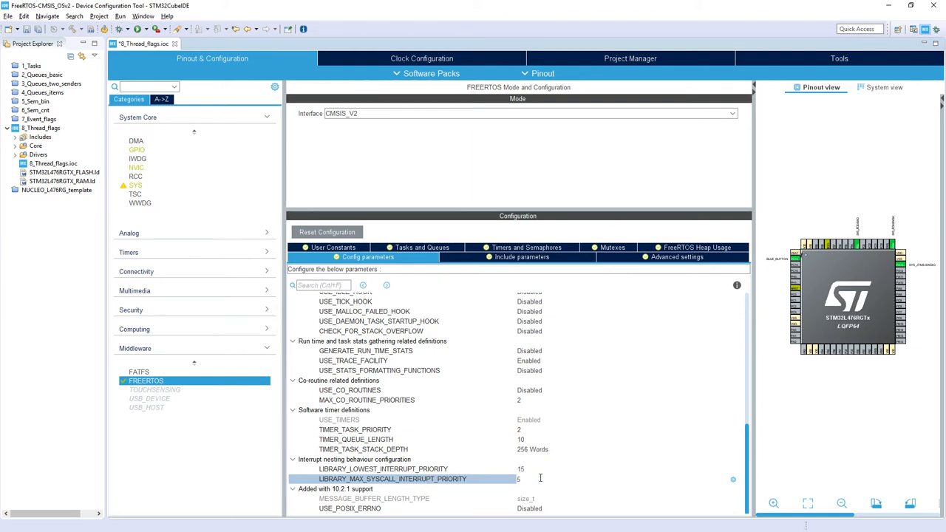
{"action": "left_click", "coordinate": [540, 478]}
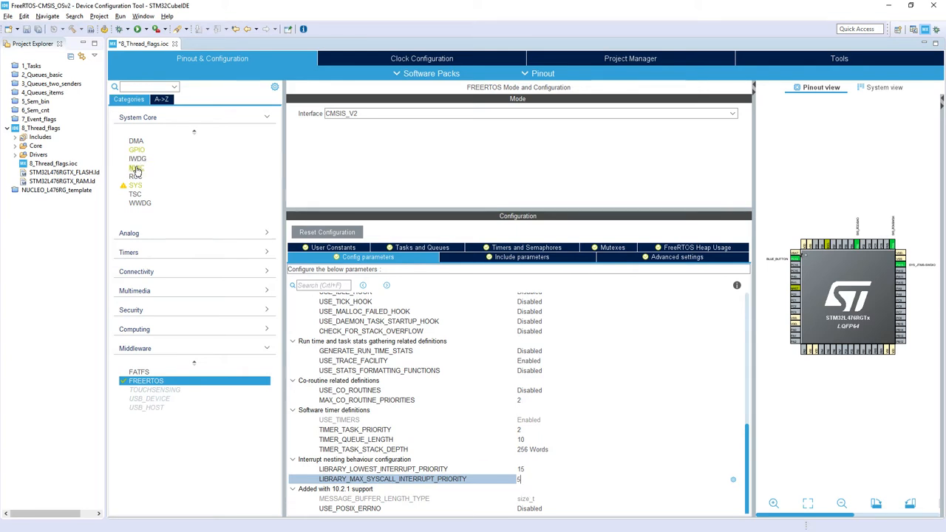
In NVIC, set the EXTI line[15:10] preemption priority to 5
{"action": "left_click", "coordinate": [137, 168]}
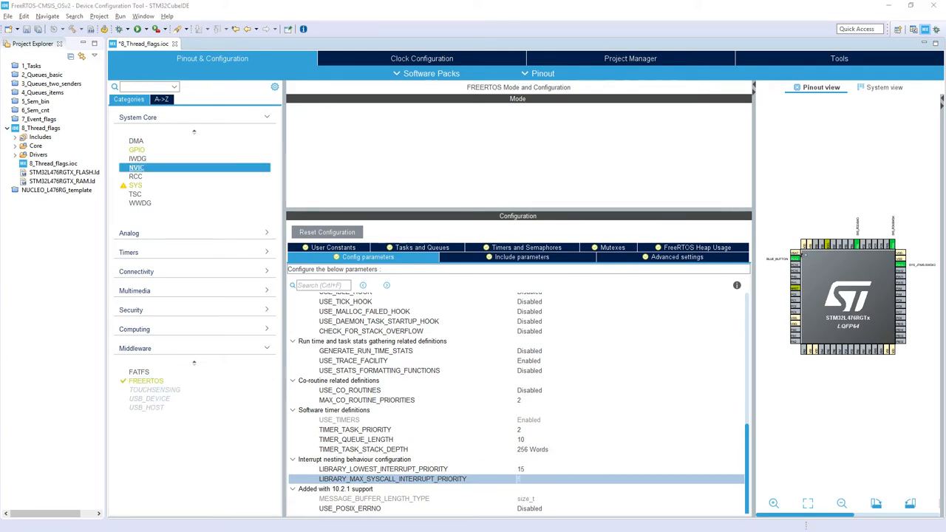
{"action": "left_click", "coordinate": [136, 167]}
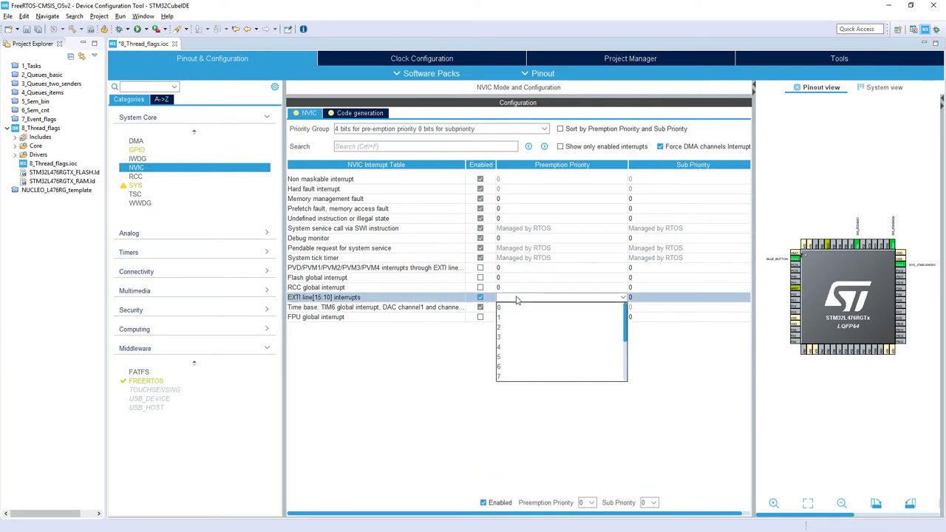
{"action": "left_click", "coordinate": [500, 357]}
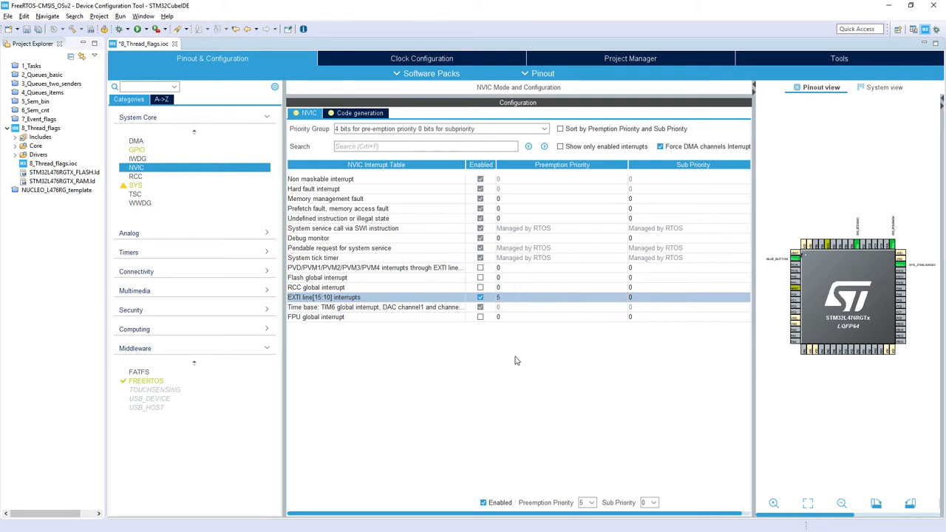
{"action": "mouse_move", "coordinate": [220, 240]}
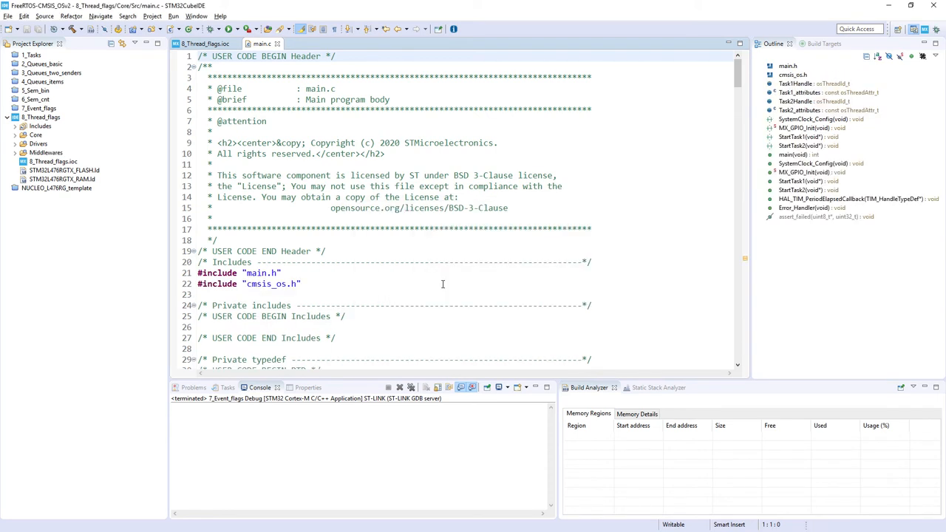
{"action": "mouse_move", "coordinate": [332, 142]}
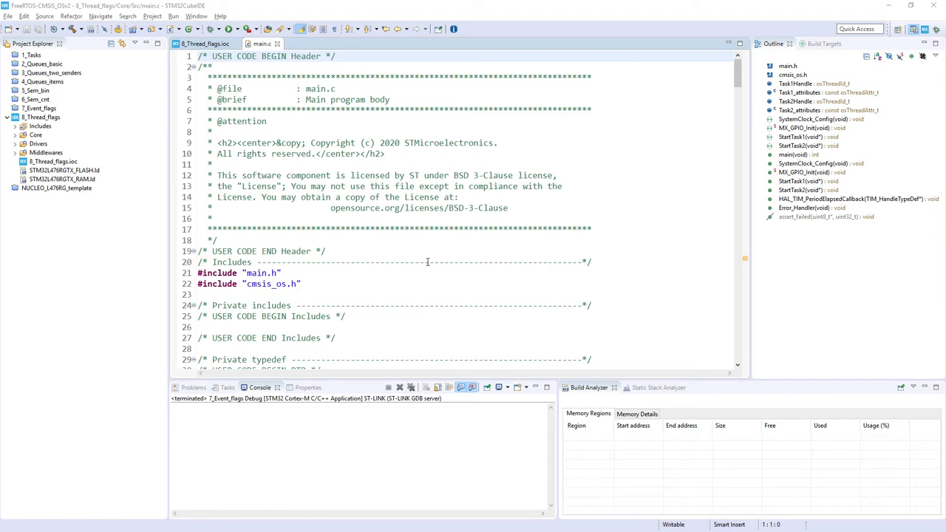
{"action": "mouse_move", "coordinate": [427, 263]}
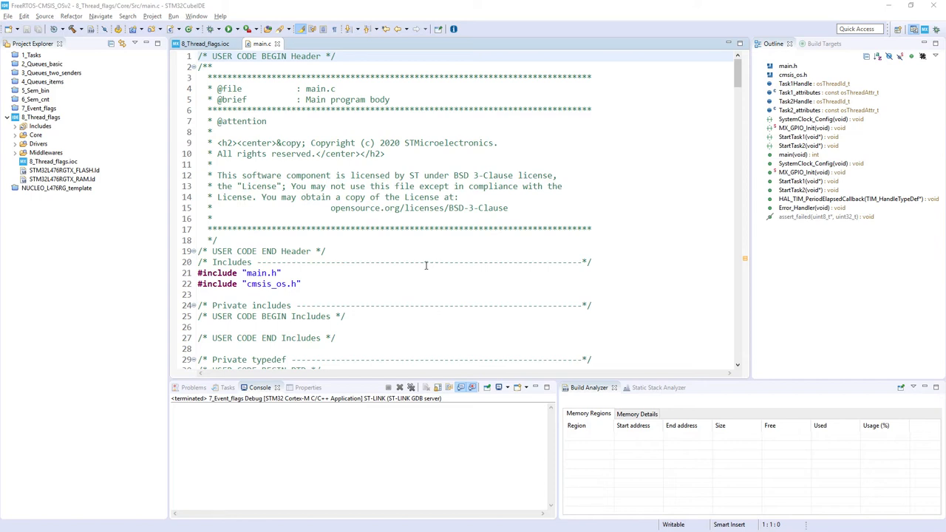
Scroll down main.c to the StartTask1 thread function
{"action": "scroll", "scroll_direction": "down", "scroll_amount": 3}
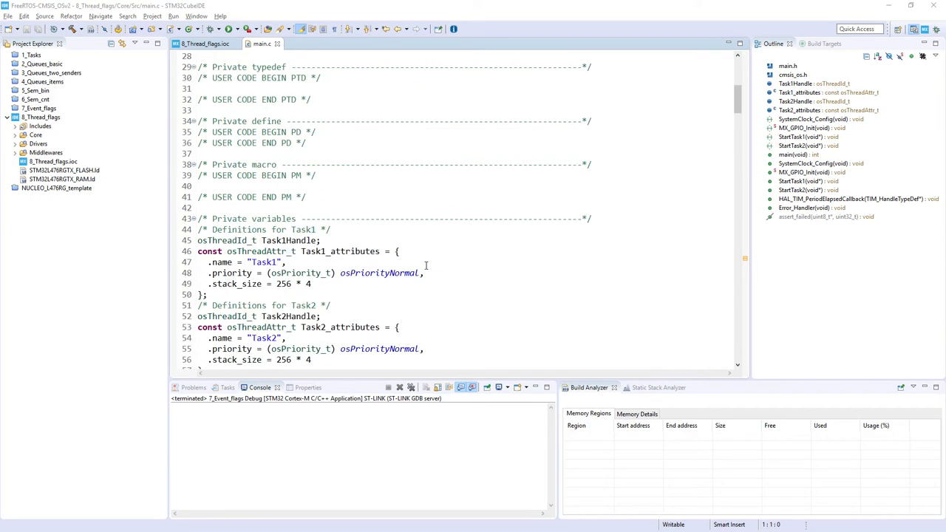
{"action": "scroll", "scroll_direction": "down", "scroll_amount": 3}
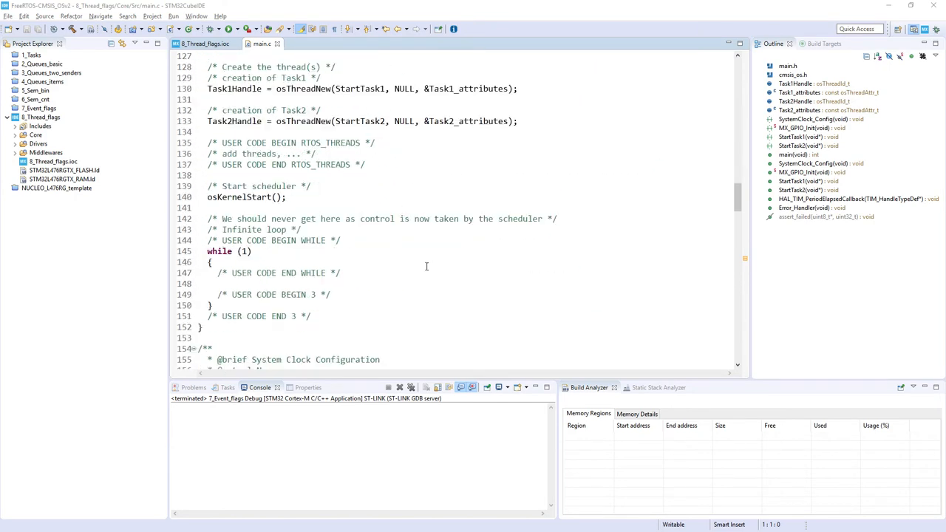
{"action": "scroll", "scroll_direction": "down", "scroll_amount": 3}
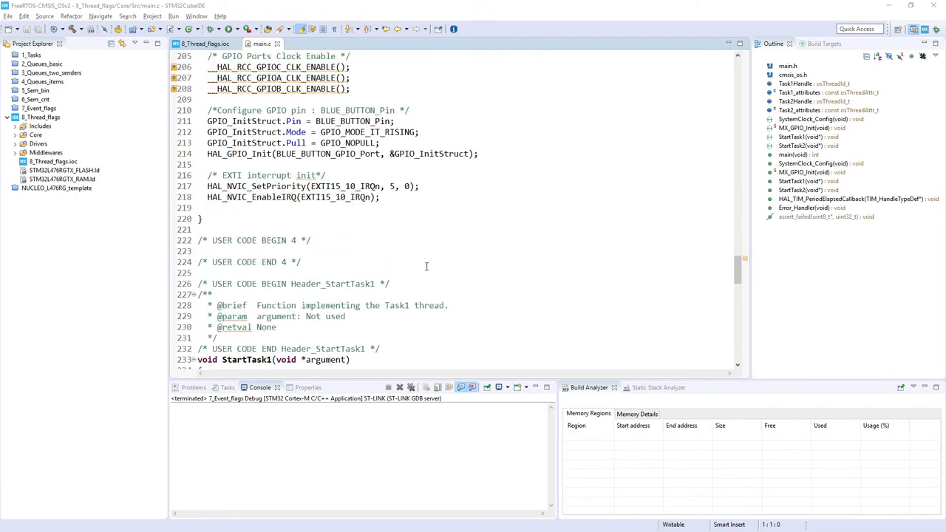
{"action": "scroll", "scroll_direction": "down", "scroll_amount": 3}
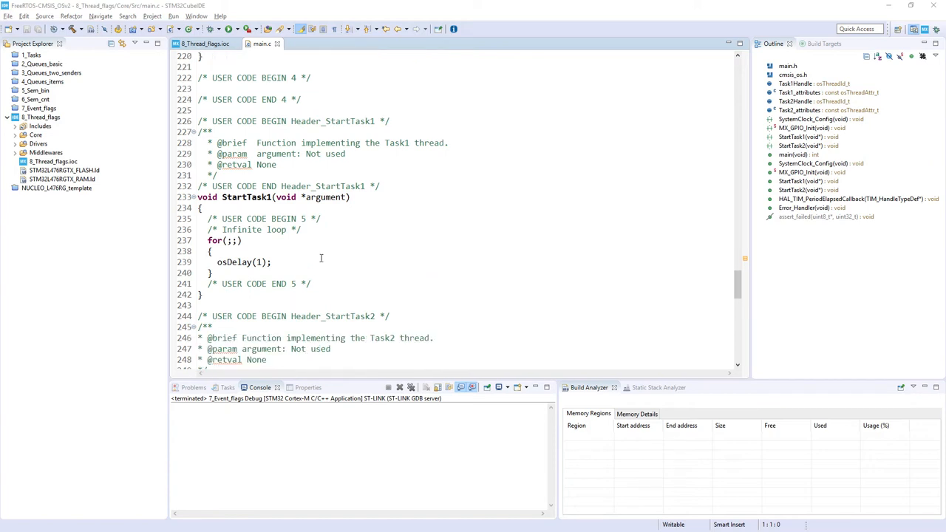
Replace osDelay(1) with osThreadFlagsWait(1, 0, osWaitForever) and add Task_action('1')
{"action": "double_click", "coordinate": [236, 262]}
{"action": "type", "text": "os"}
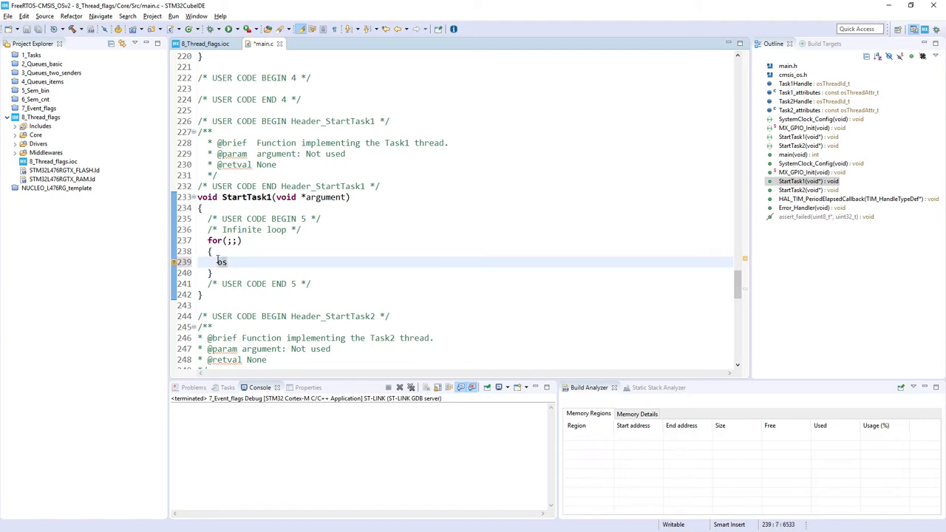
{"action": "type", "text": "Thread"}
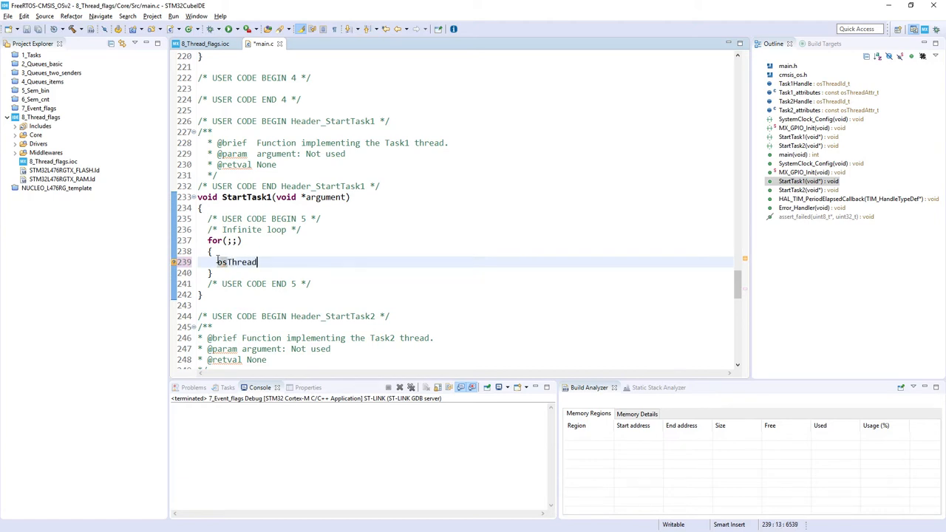
{"action": "type", "text": "Flags"}
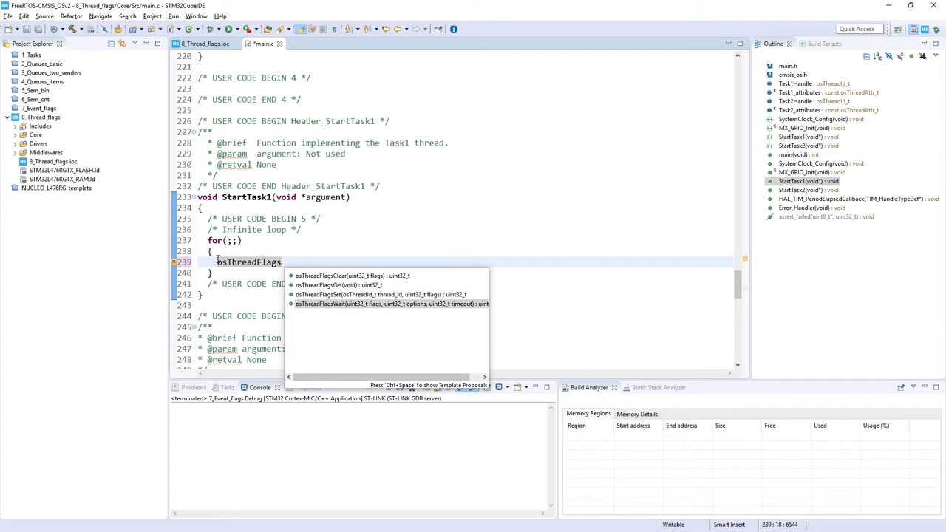
{"action": "left_click", "coordinate": [389, 304]}
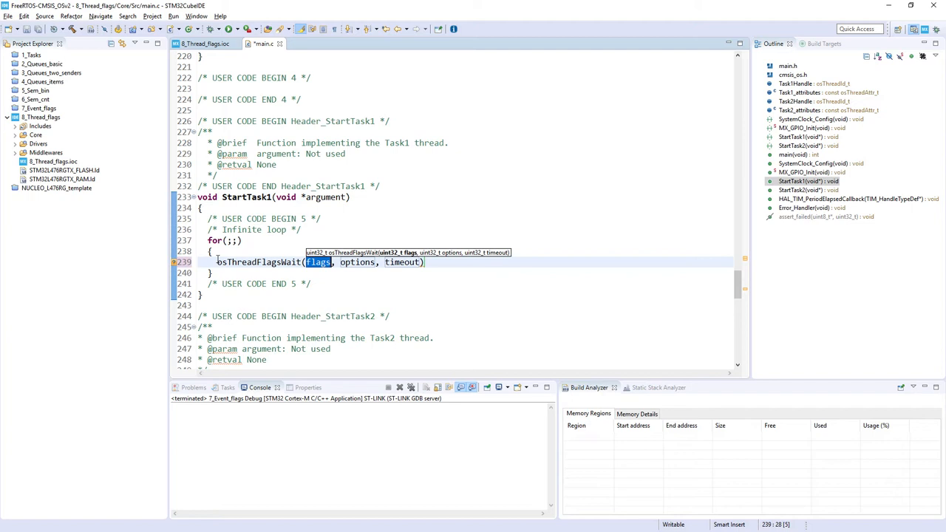
{"action": "type", "text": "1"}
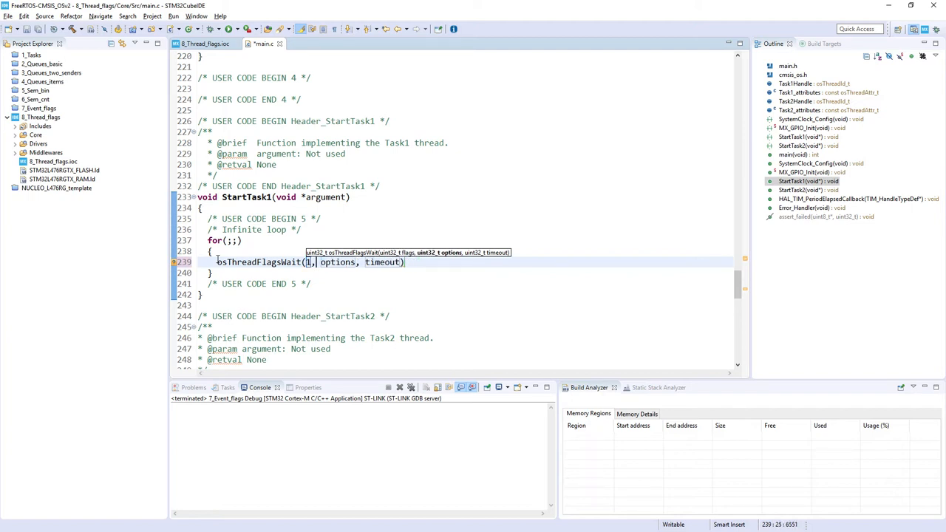
{"action": "double_click", "coordinate": [336, 262]}
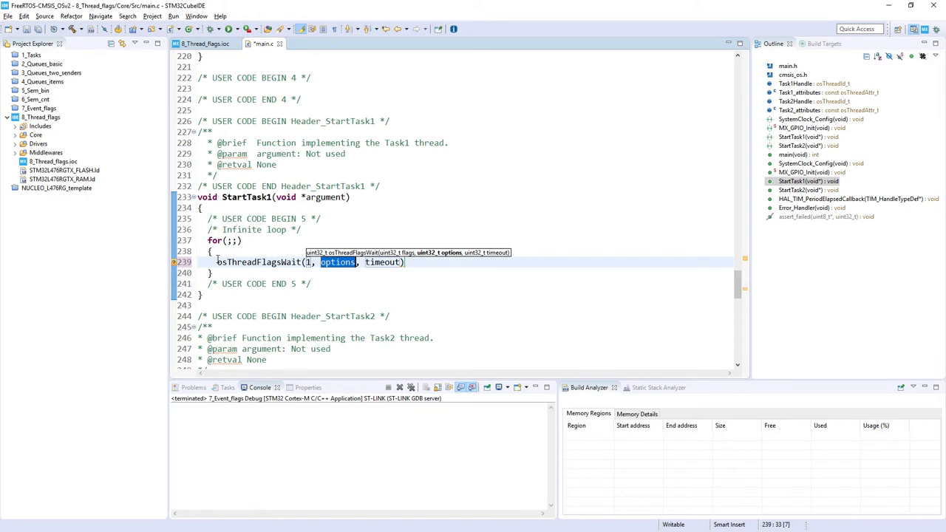
{"action": "type", "text": "0"}
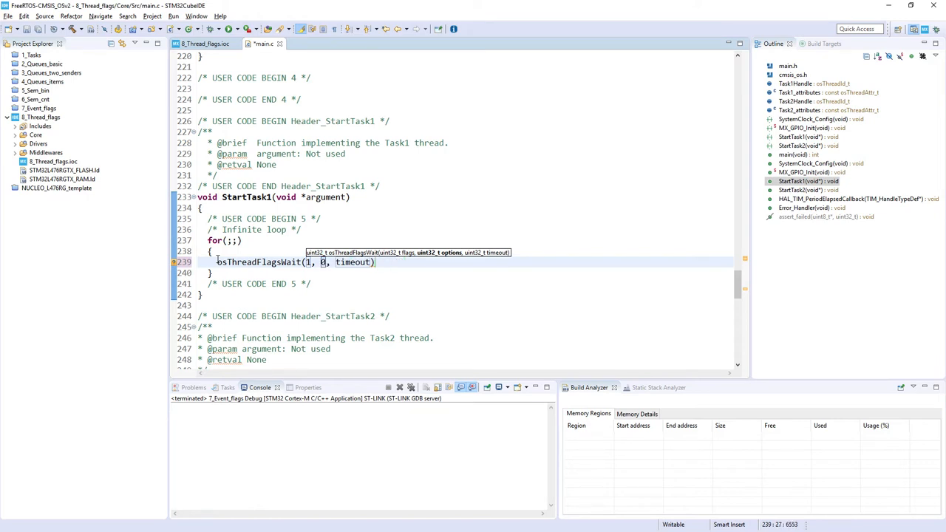
{"action": "double_click", "coordinate": [354, 262]}
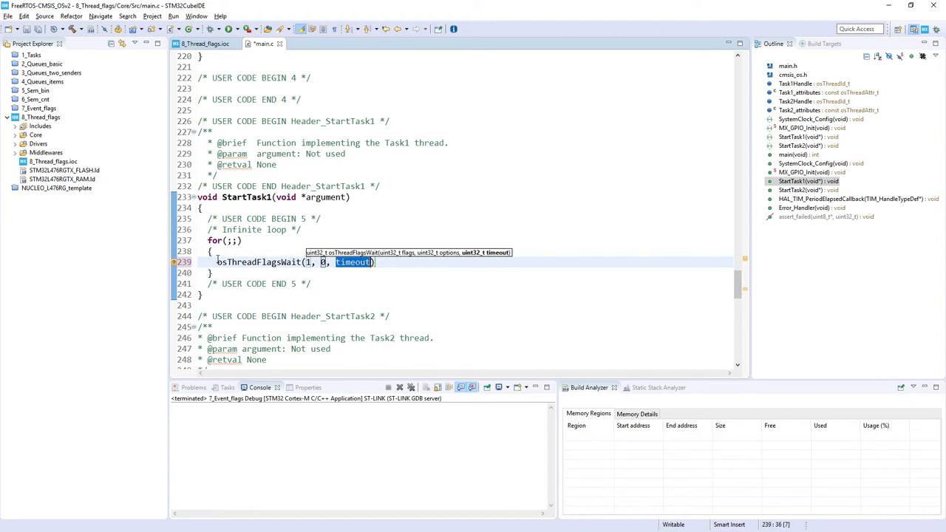
{"action": "type", "text": "osWaitForever"}
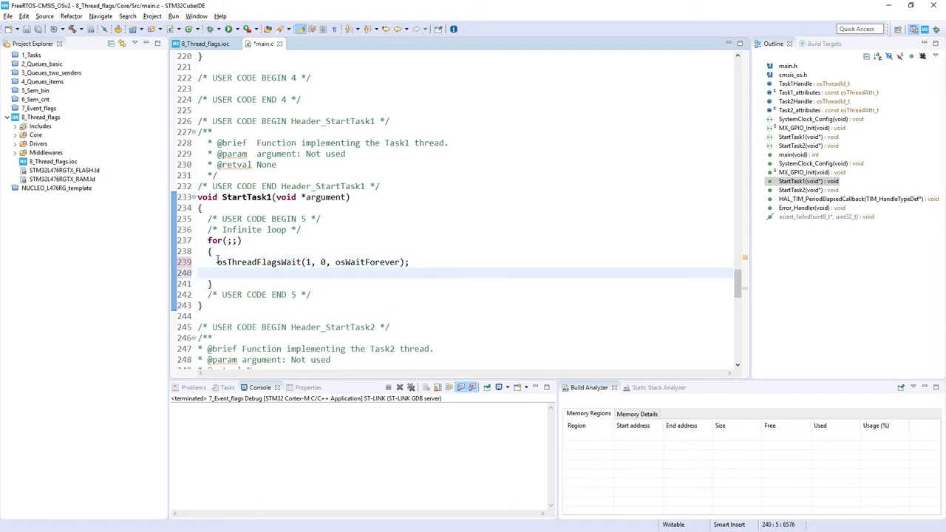
{"action": "type", "text": "T"}
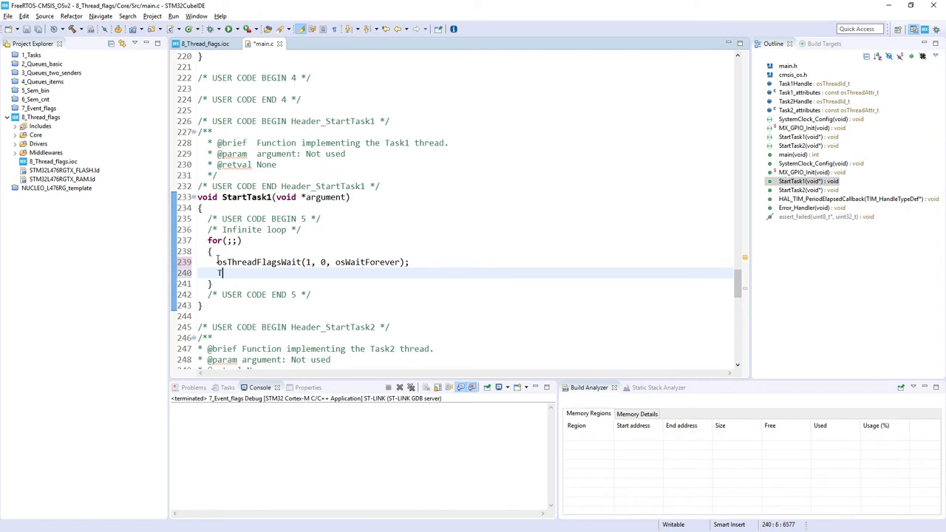
{"action": "type", "text": "ask_action('1');"}
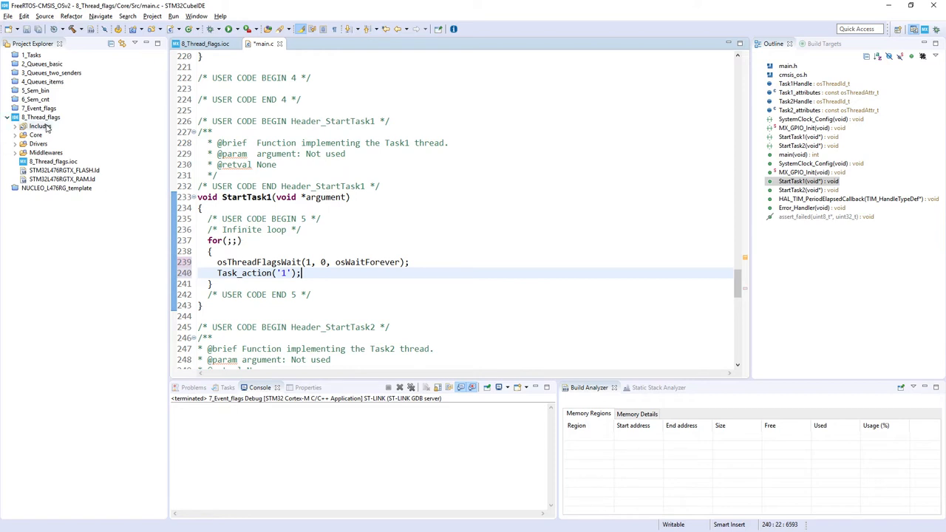
Find the weak HAL_GPIO_EXTI_Callback in stm32l4xx_hal_gpio.c and bring it into main.c
{"action": "left_click", "coordinate": [35, 135]}
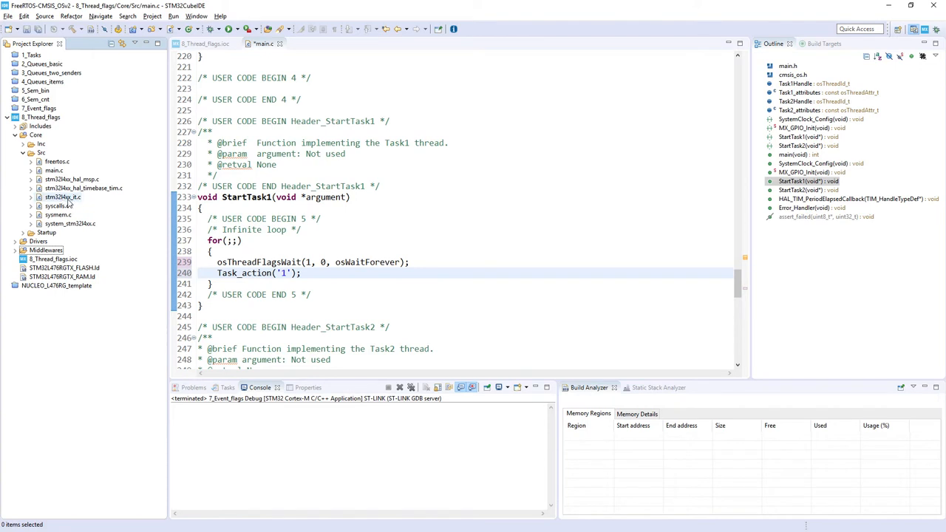
{"action": "mouse_move", "coordinate": [66, 203]}
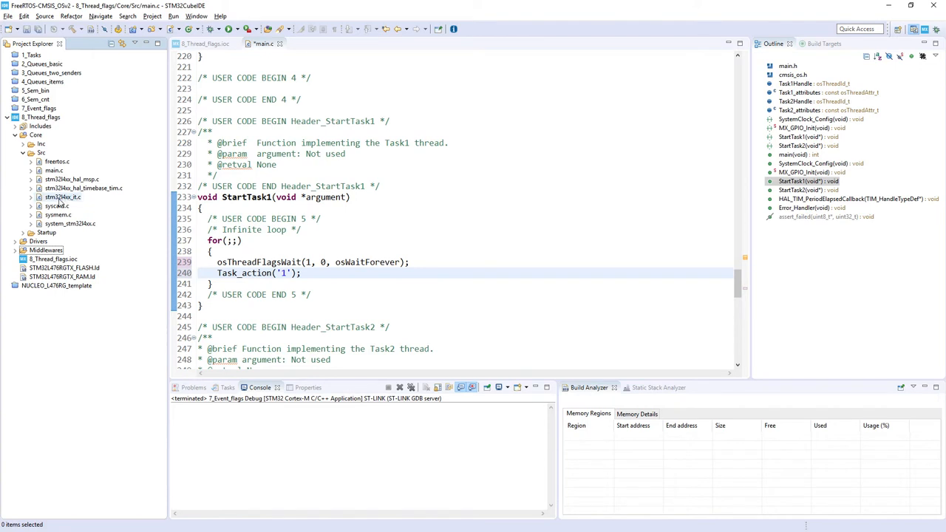
{"action": "left_click", "coordinate": [63, 197]}
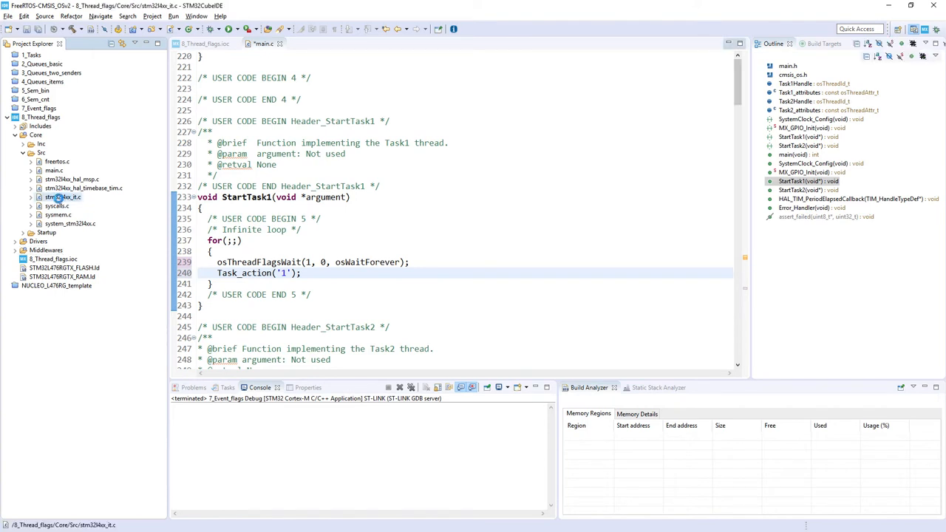
{"action": "left_click", "coordinate": [314, 44]}
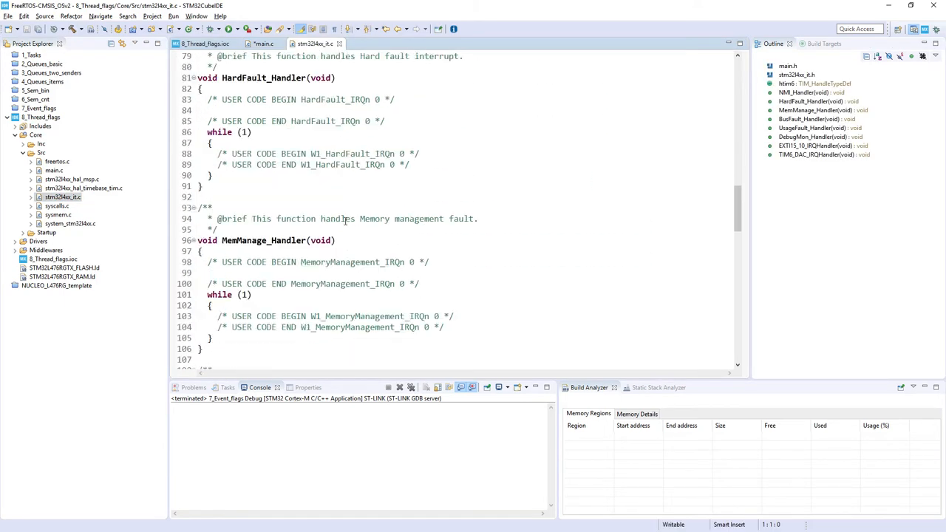
{"action": "scroll", "scroll_direction": "down", "scroll_amount": 3}
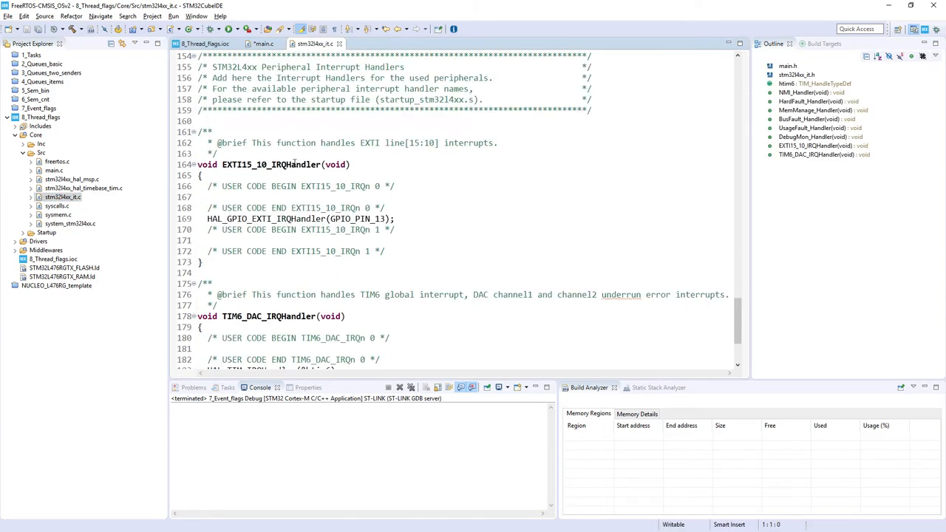
{"action": "right_click", "coordinate": [274, 219]}
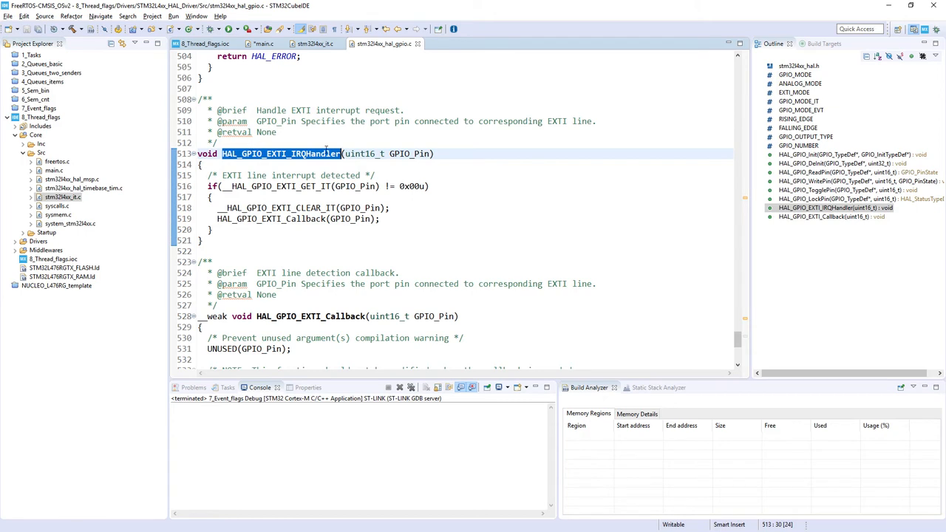
{"action": "mouse_move", "coordinate": [273, 323]}
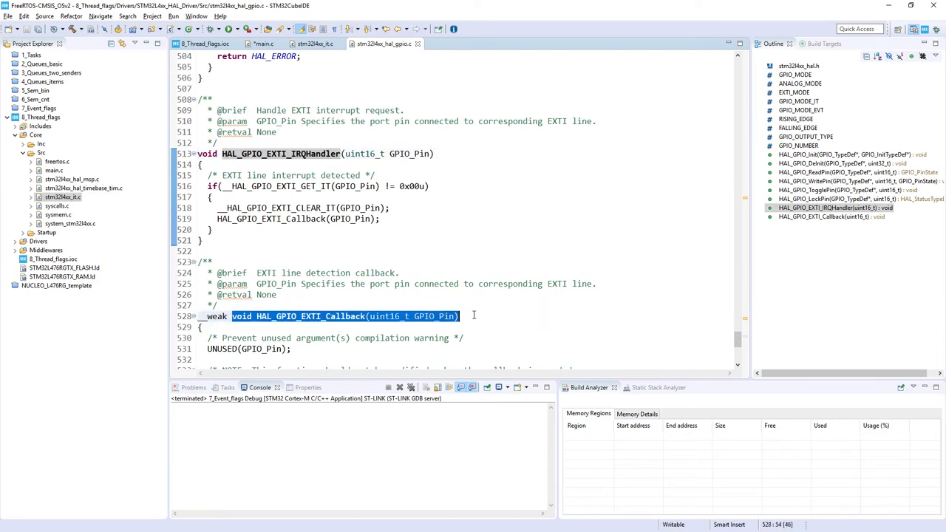
{"action": "left_click", "coordinate": [264, 43]}
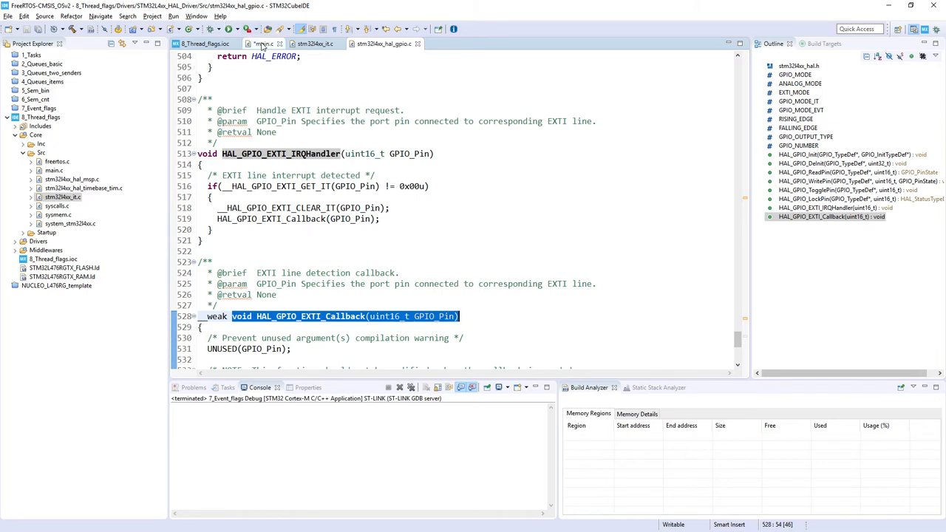
{"action": "left_click", "coordinate": [262, 44]}
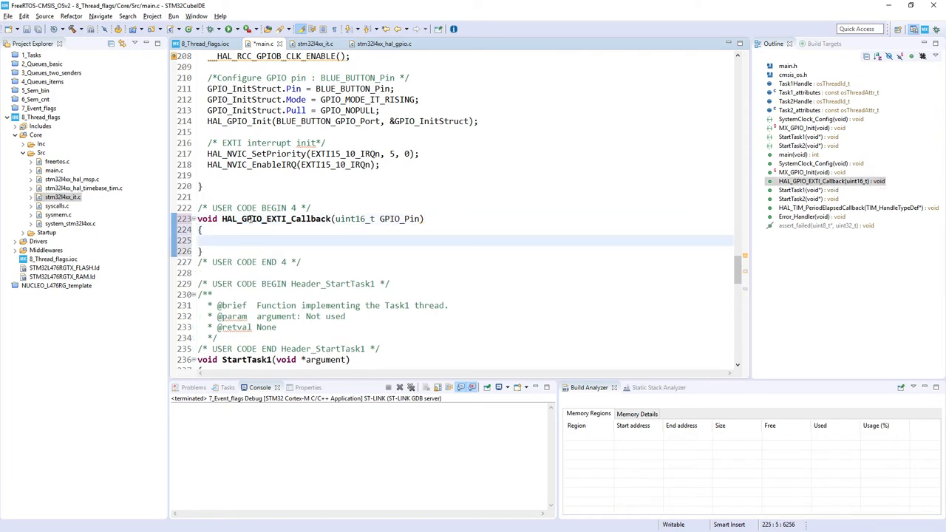
Write osThreadFlagsSet(Task1Handle, 1); and Task_action('!'); inside HAL_GPIO_EXTI_Callback
{"action": "type", "text": "os"}
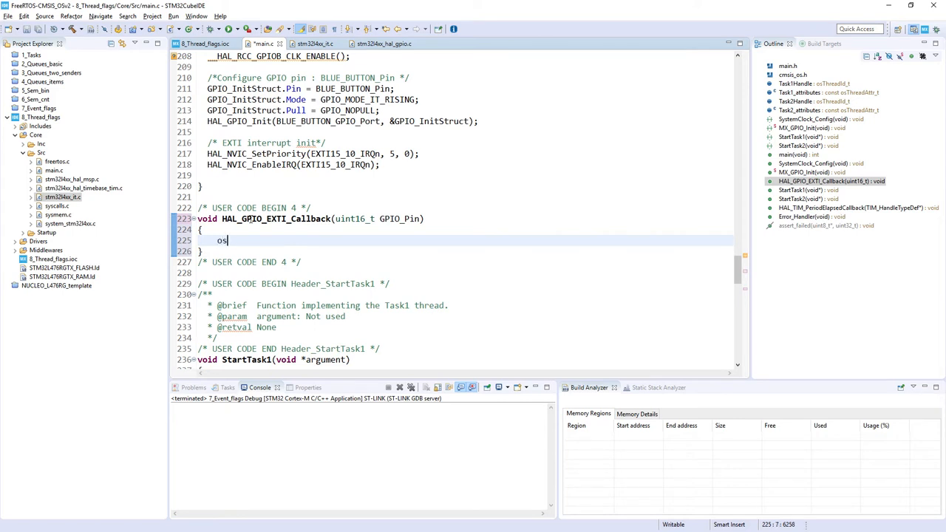
{"action": "type", "text": "Thr"}
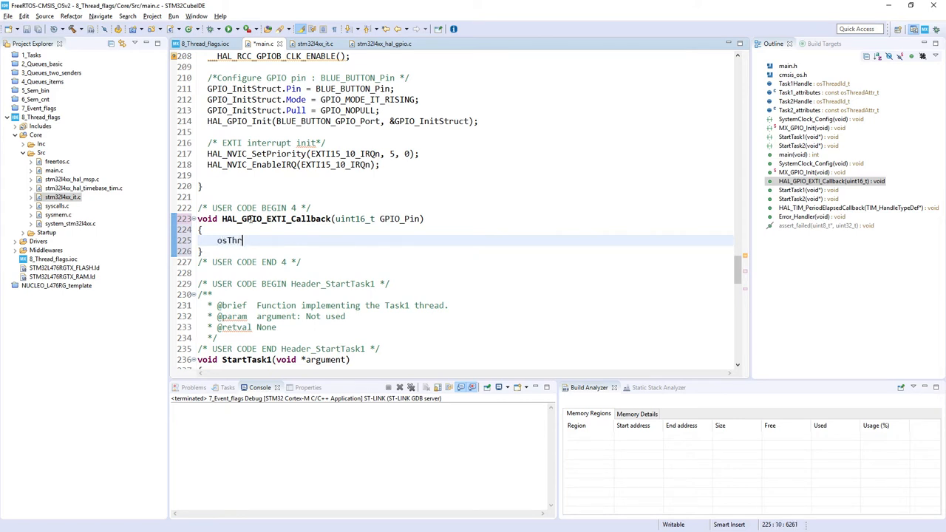
{"action": "type", "text": "ead"}
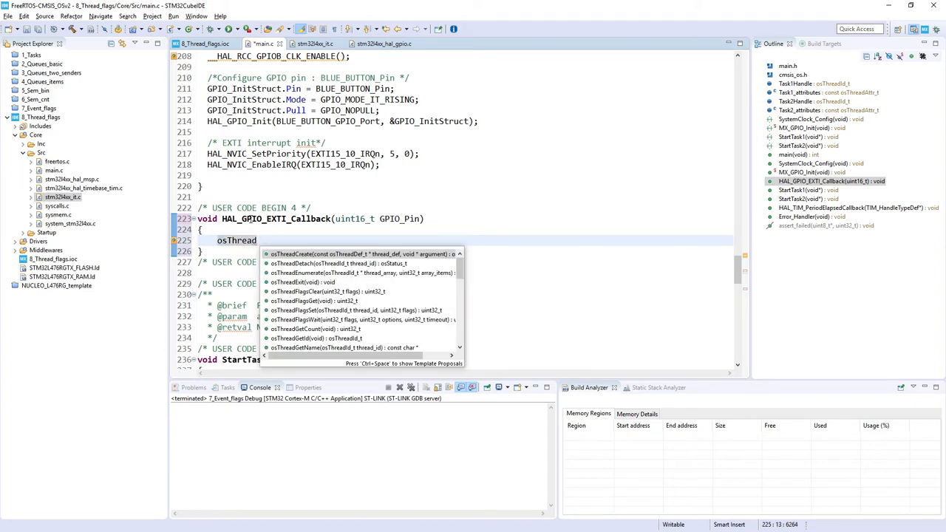
{"action": "type", "text": "FlagsSet(Task1Handle, flags"}
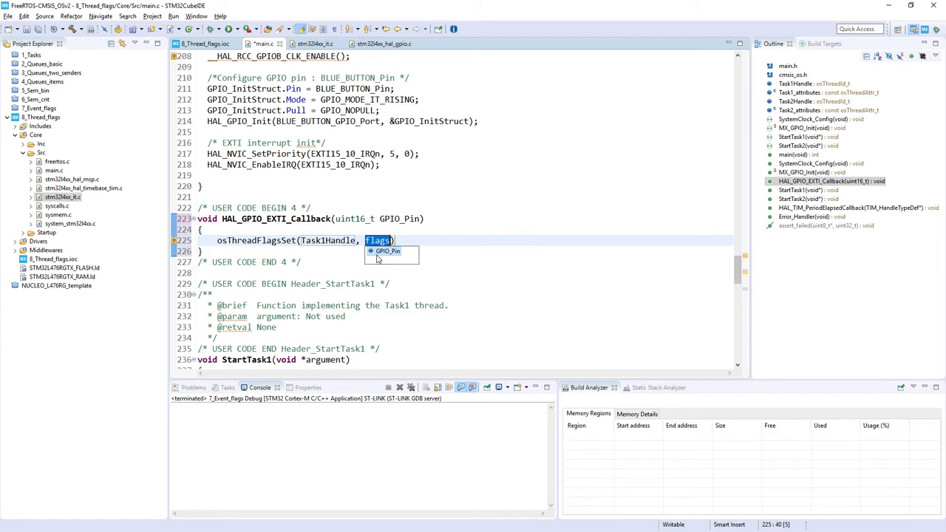
{"action": "type", "text": "1"}
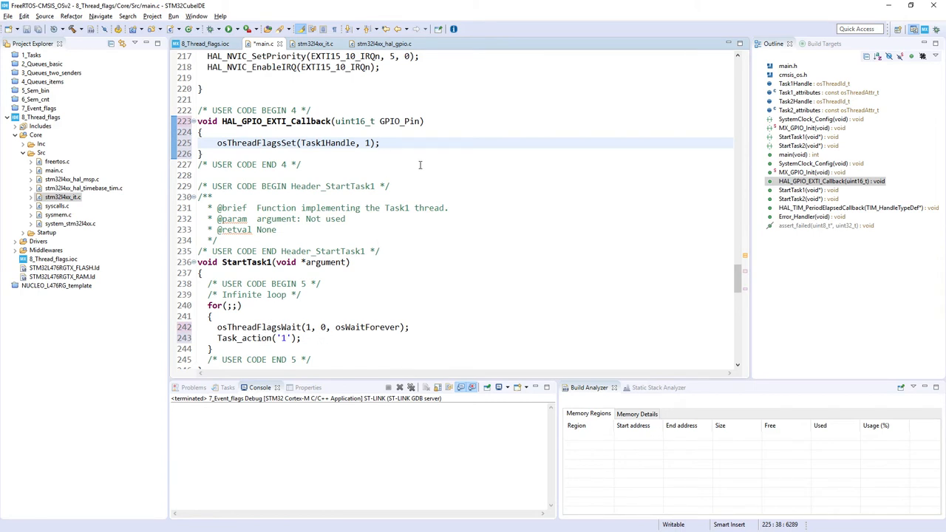
{"action": "type", "text": "t"}
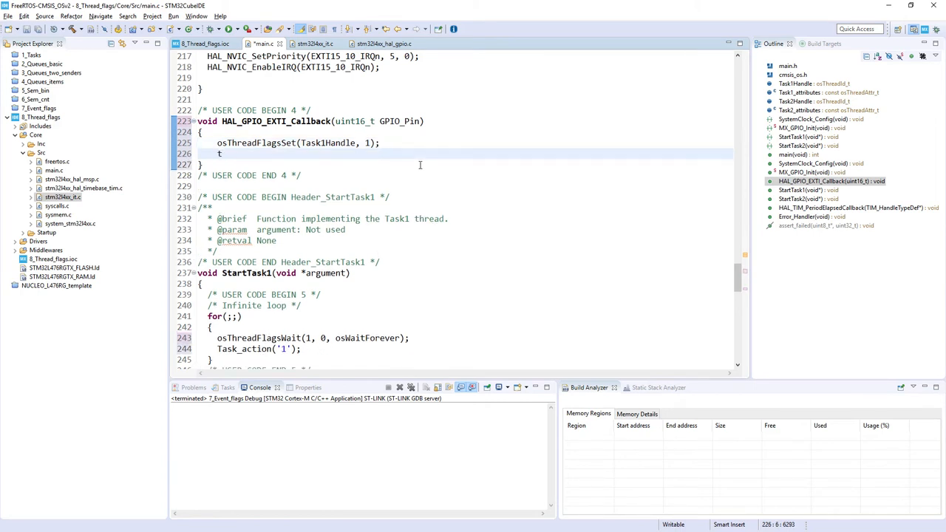
{"action": "key", "text": "BackSpace"}
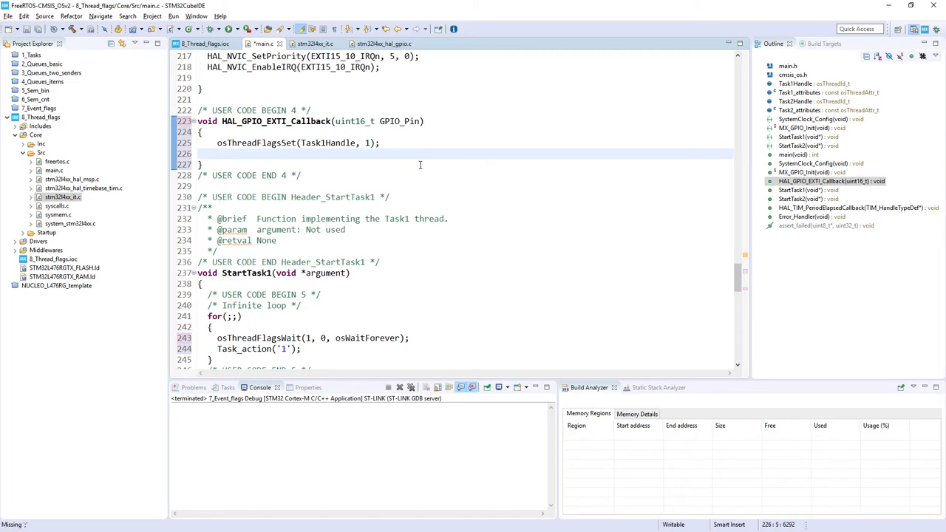
{"action": "type", "text": "Task_action("}
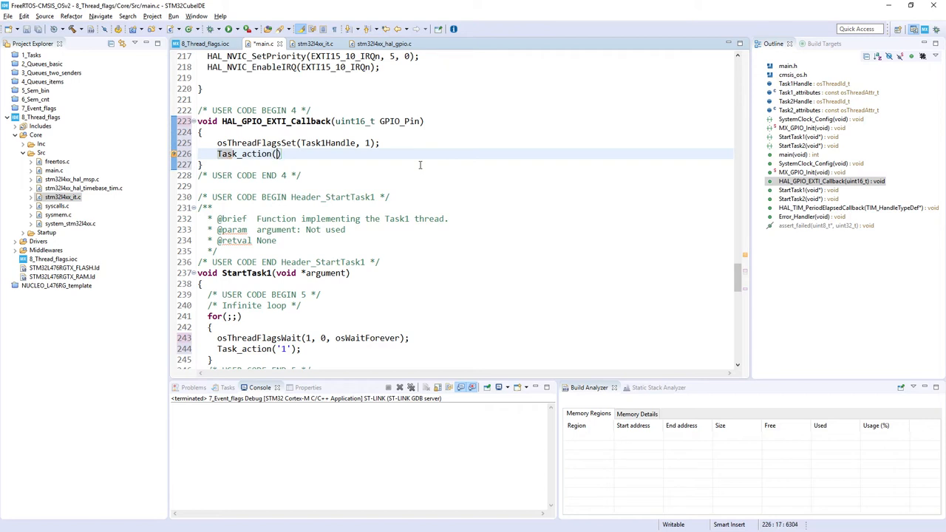
{"action": "type", "text": "'1'"}
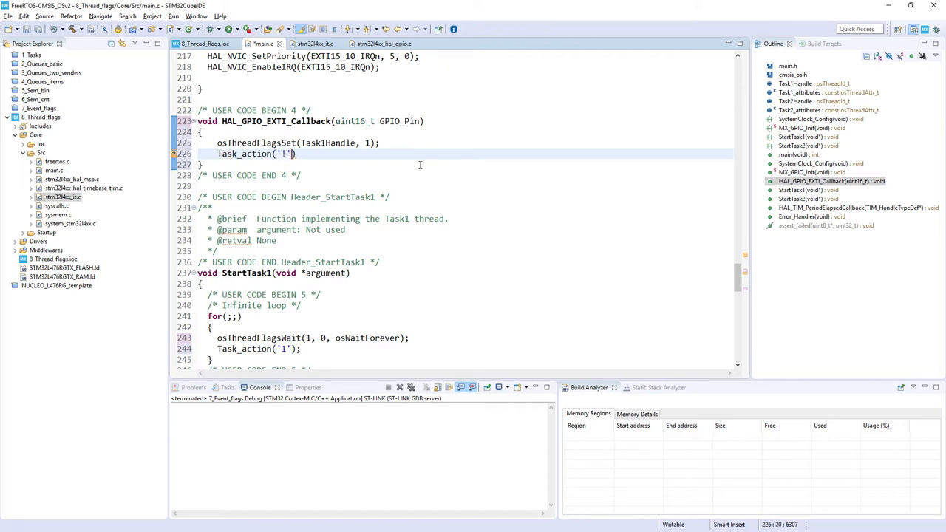
{"action": "type", "text": ";"}
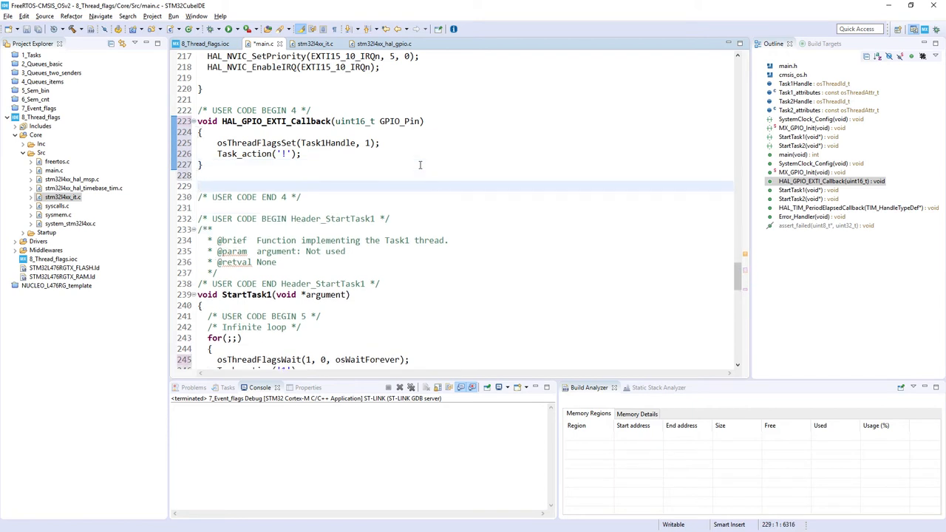
Write the void Task_action(char message) function signature below the callback
{"action": "type", "text": "void T"}
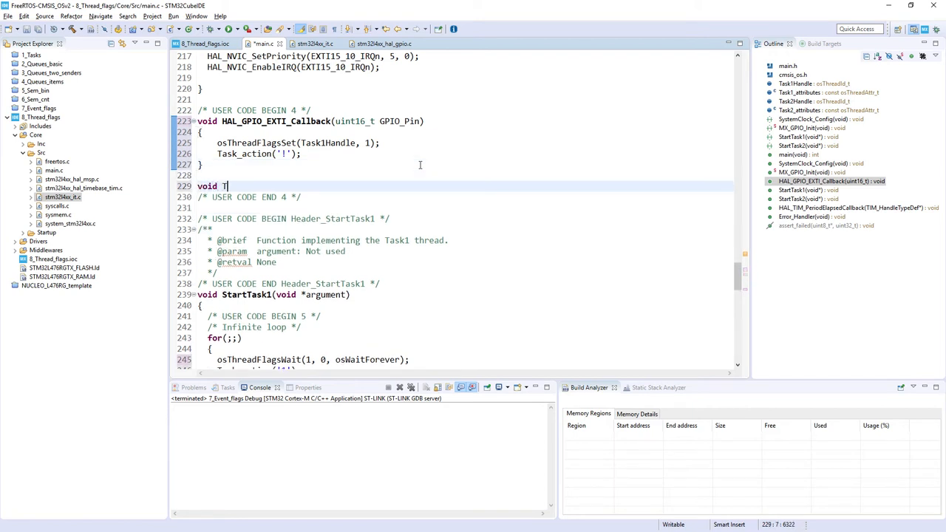
{"action": "type", "text": "ask_action(char )"}
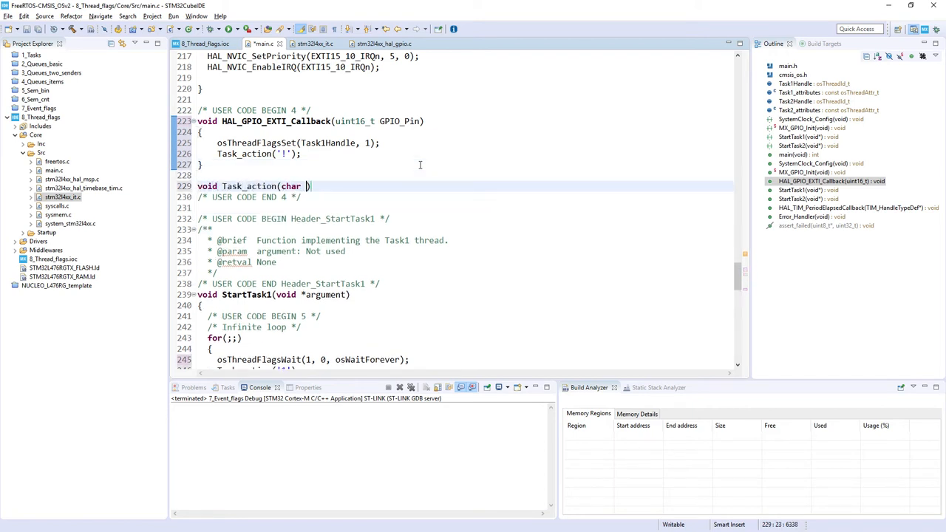
{"action": "type", "text": "message"}
{"action": "type", "text": "{"}
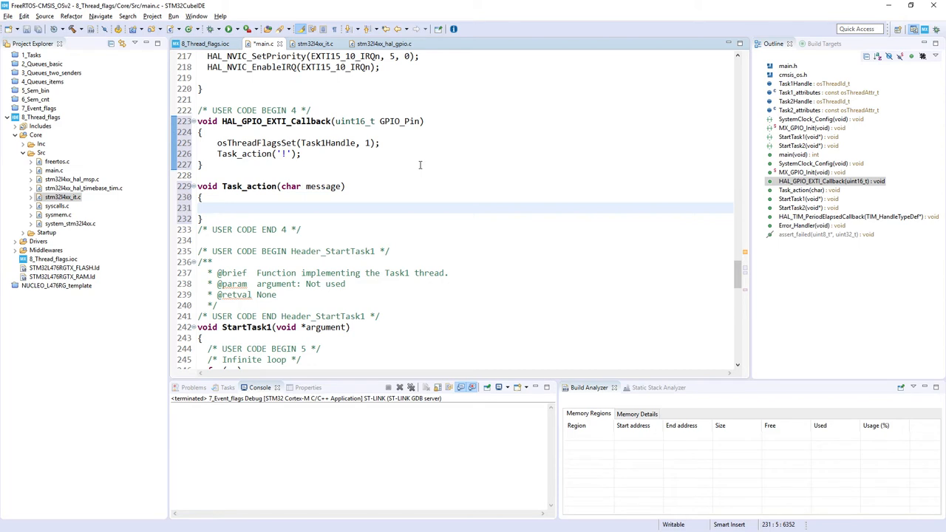
Fill the Task_action body with ITM_SendChar(message) and ITM_SendChar('\n')
{"action": "left_click", "coordinate": [217, 207]}
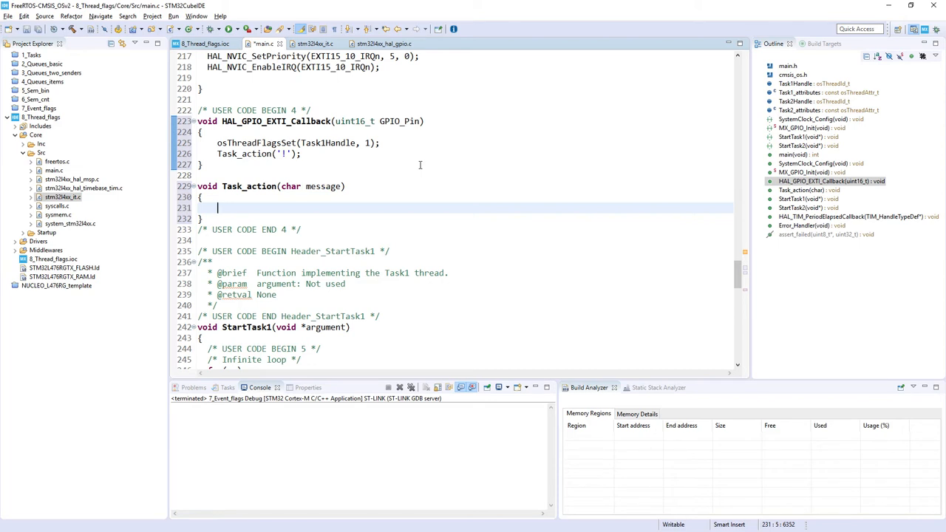
{"action": "type", "text": "ITM"}
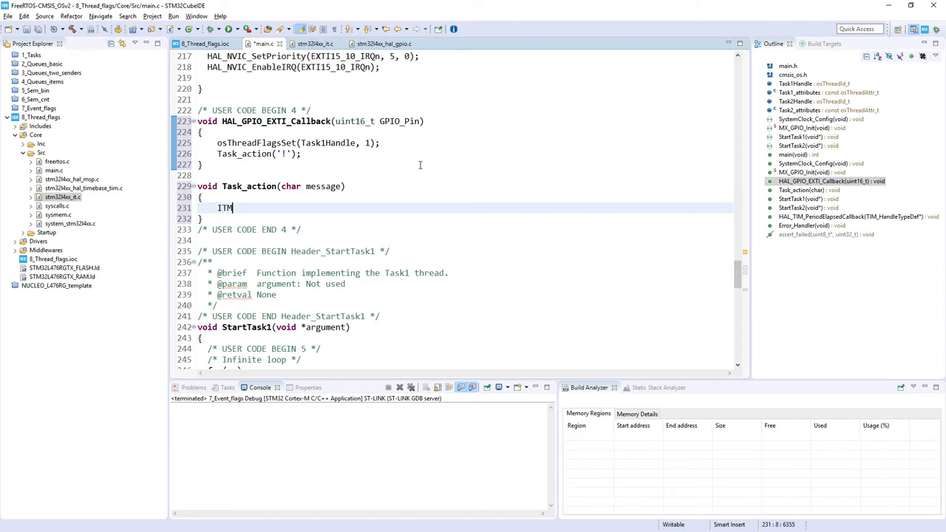
{"action": "type", "text": "_Send"}
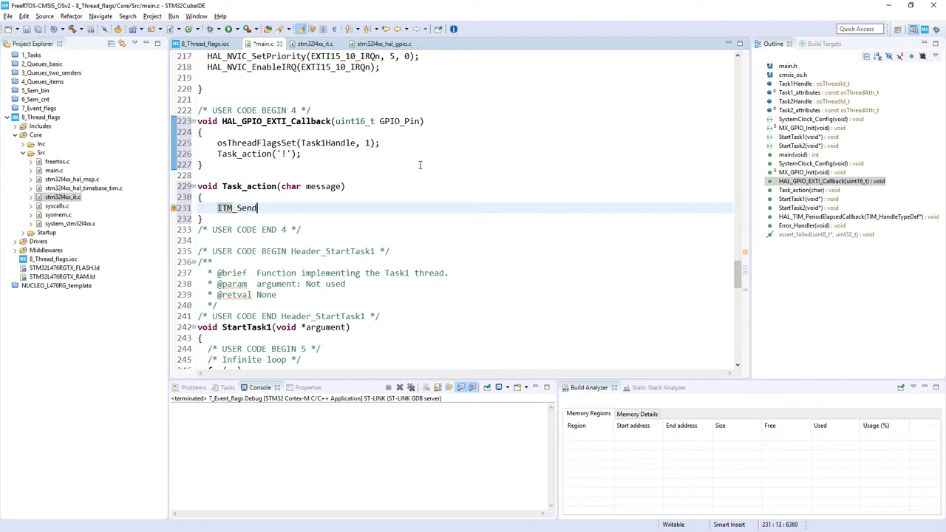
{"action": "type", "text": "C"}
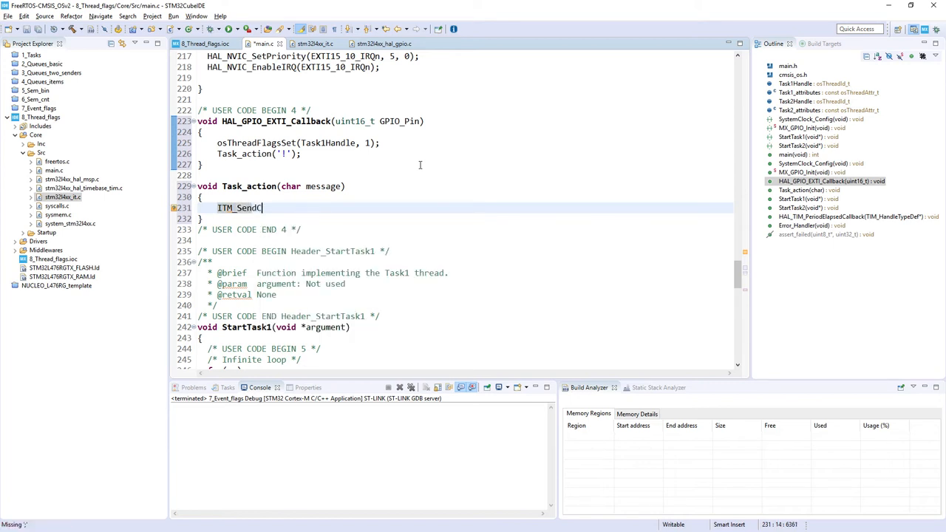
{"action": "type", "text": "Char()"}
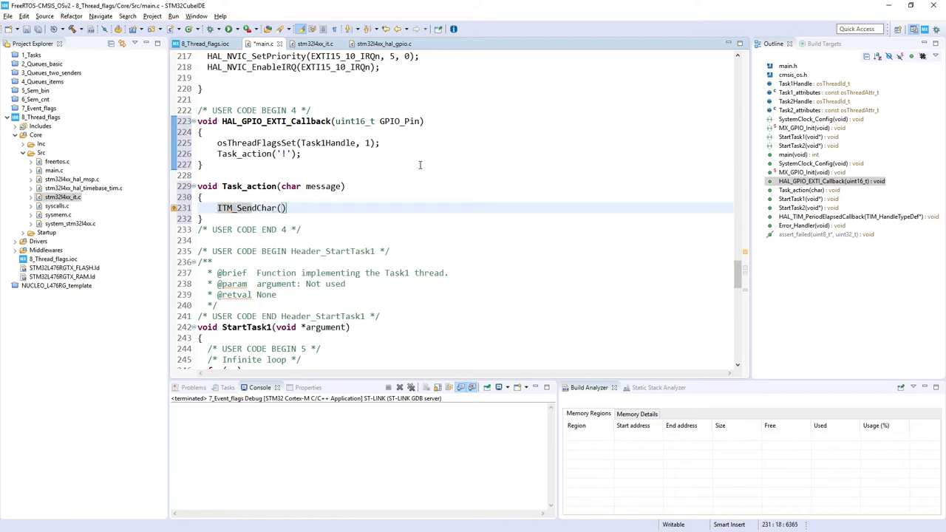
{"action": "type", "text": "message"}
{"action": "type", "text": "ITM_SendChar('\\"}
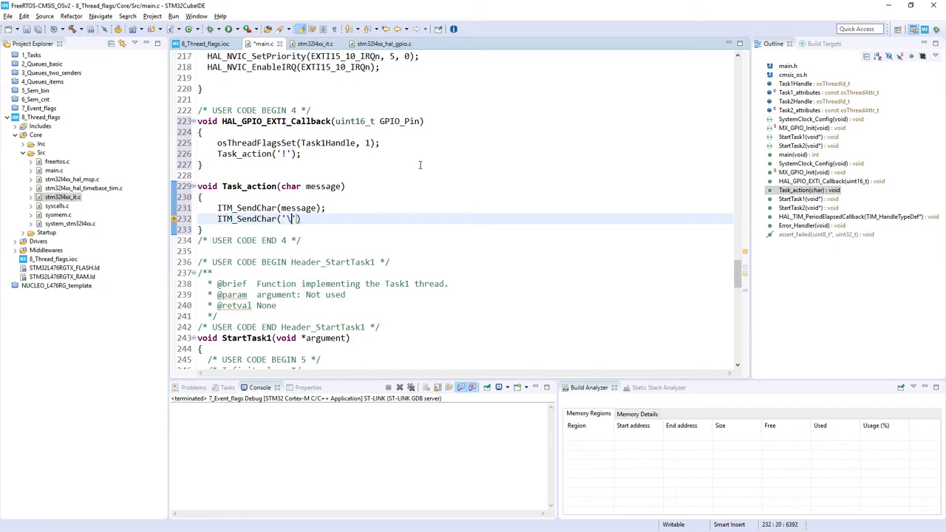
{"action": "type", "text": "n"}
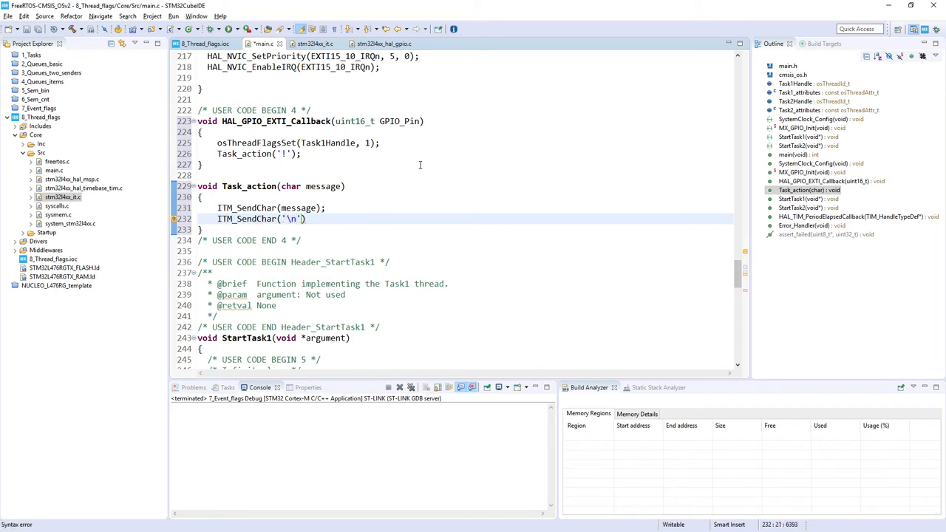
{"action": "type", "text": ";"}
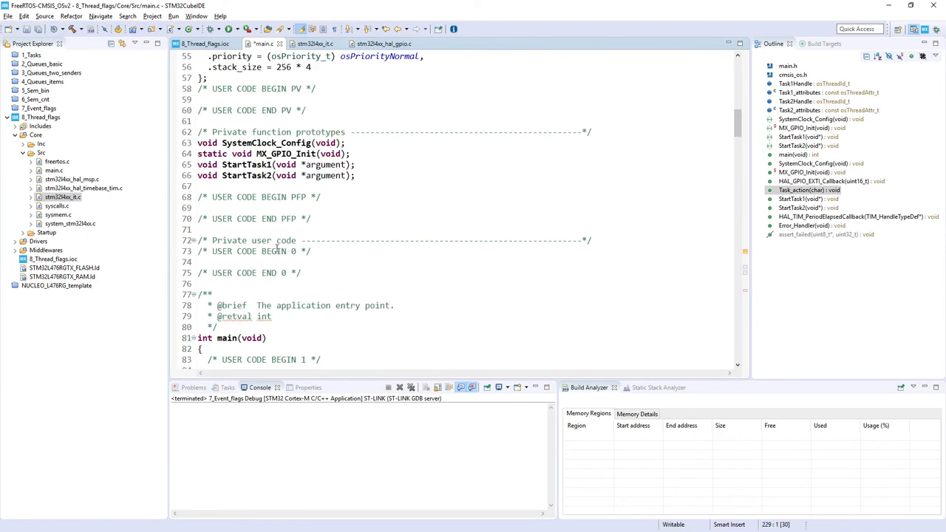
Paste the void Task_action(char message) prototype under USER CODE BEGIN PFP
{"action": "type", "text": "void Task_action(char message)"}
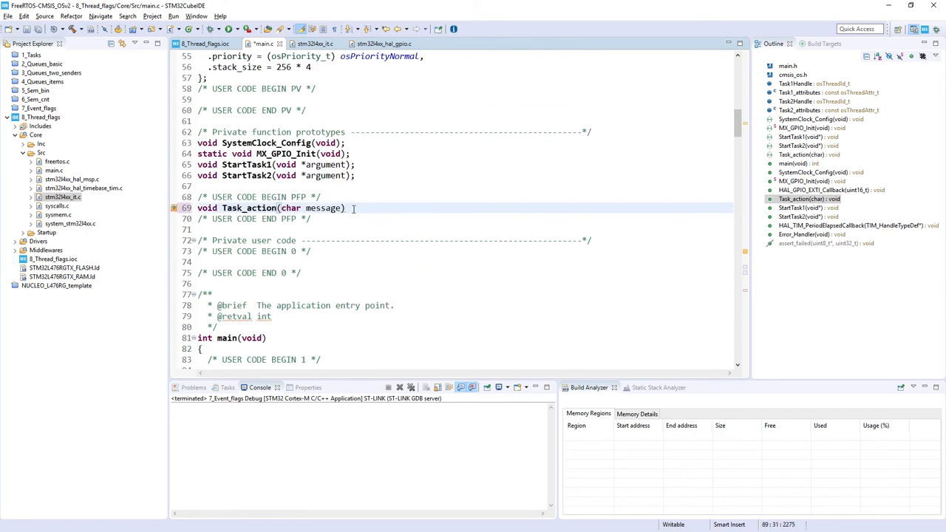
{"action": "scroll", "scroll_direction": "down", "scroll_amount": 3}
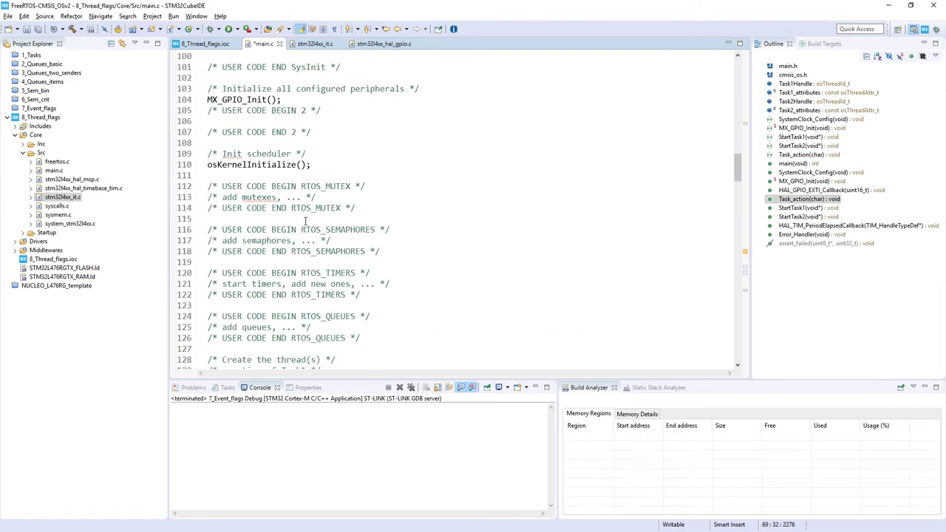
{"action": "scroll", "scroll_direction": "down", "scroll_amount": 3}
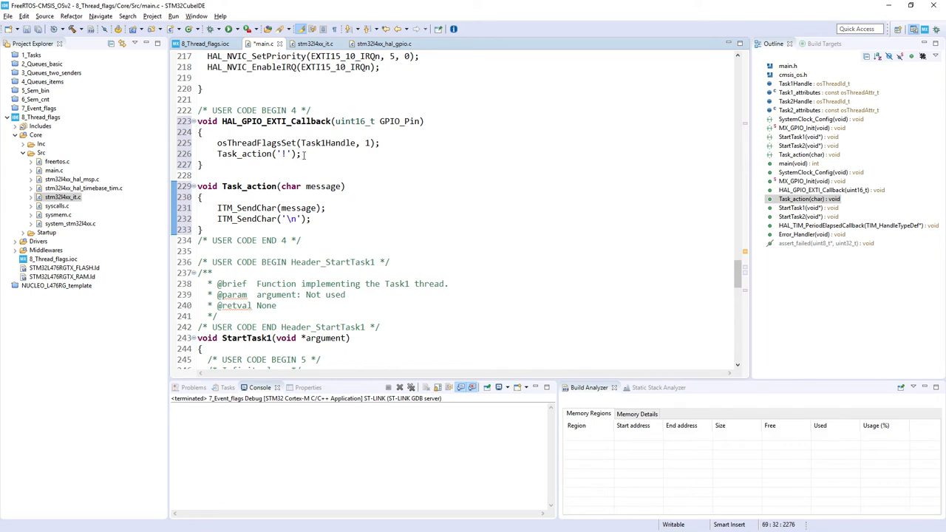
Set Task1 to osThreadFlagsWait(1, 0, osWaitForever) and build 8_Thread_flags
{"action": "scroll", "scroll_direction": "down", "scroll_amount": 3}
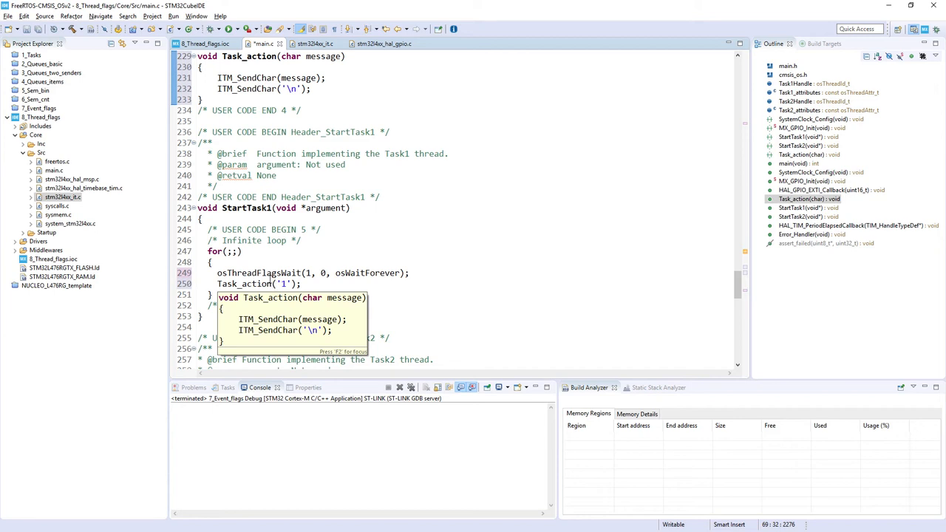
{"action": "mouse_move", "coordinate": [304, 284]}
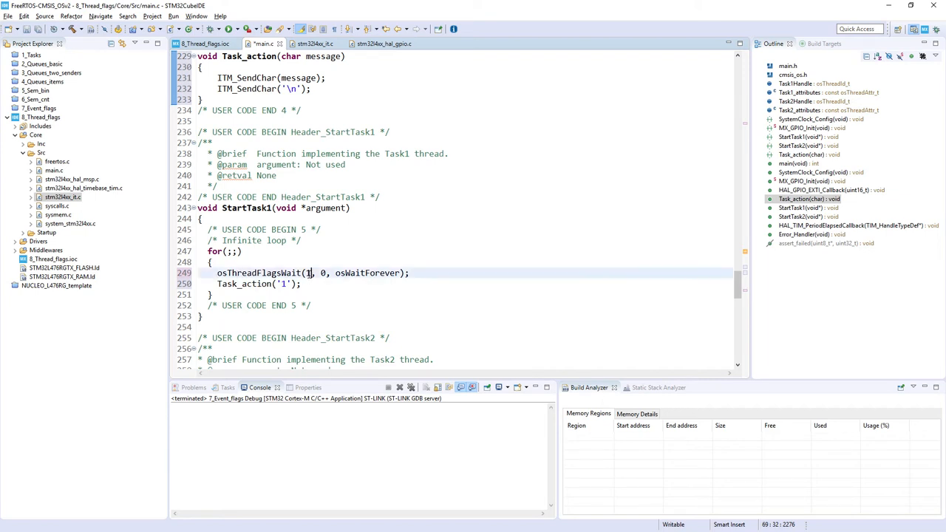
{"action": "mouse_move", "coordinate": [308, 273]}
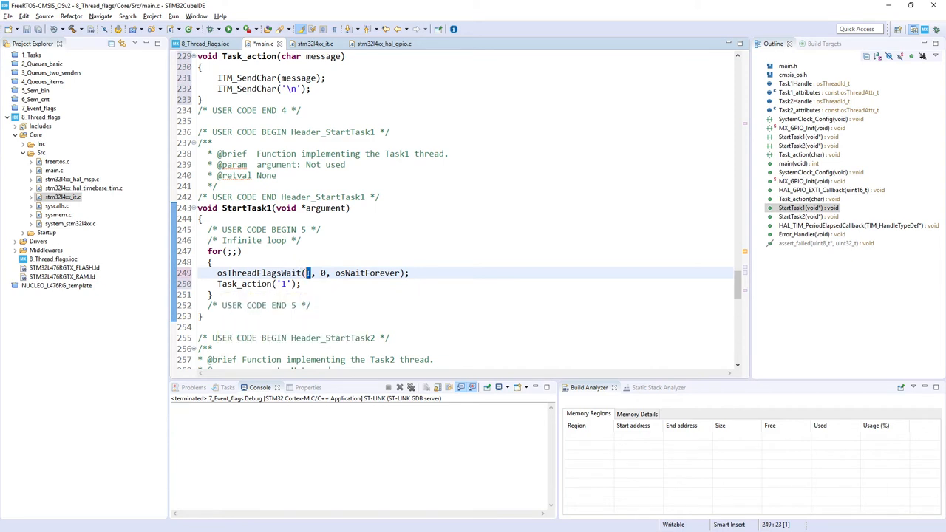
{"action": "type", "text": "1"}
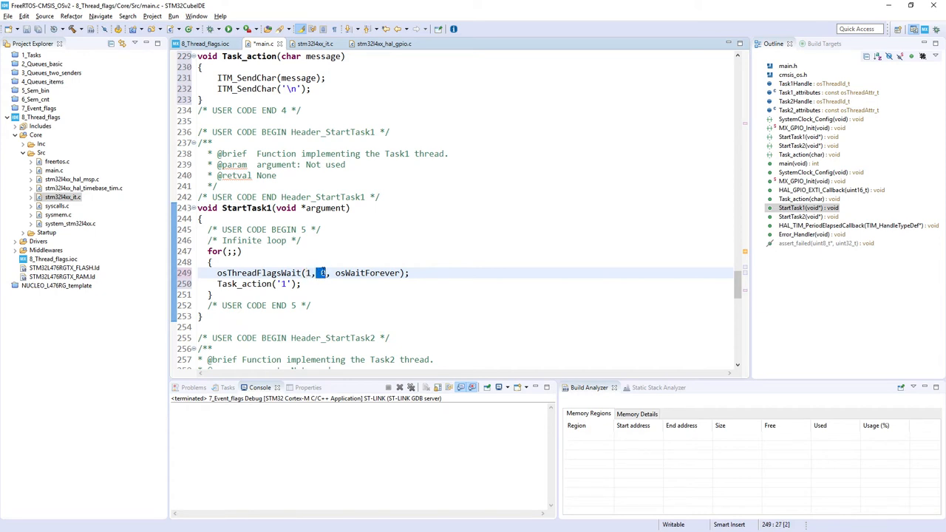
{"action": "mouse_move", "coordinate": [196, 289]}
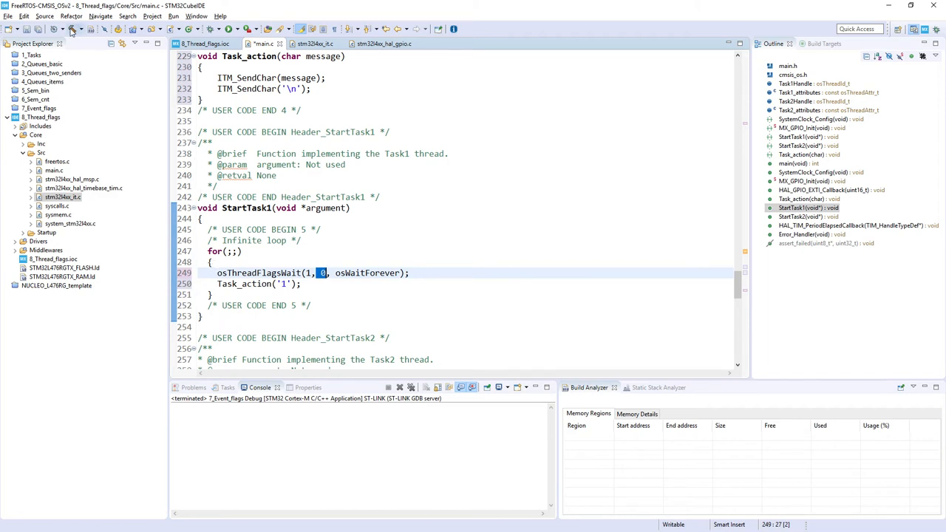
{"action": "left_click", "coordinate": [72, 29]}
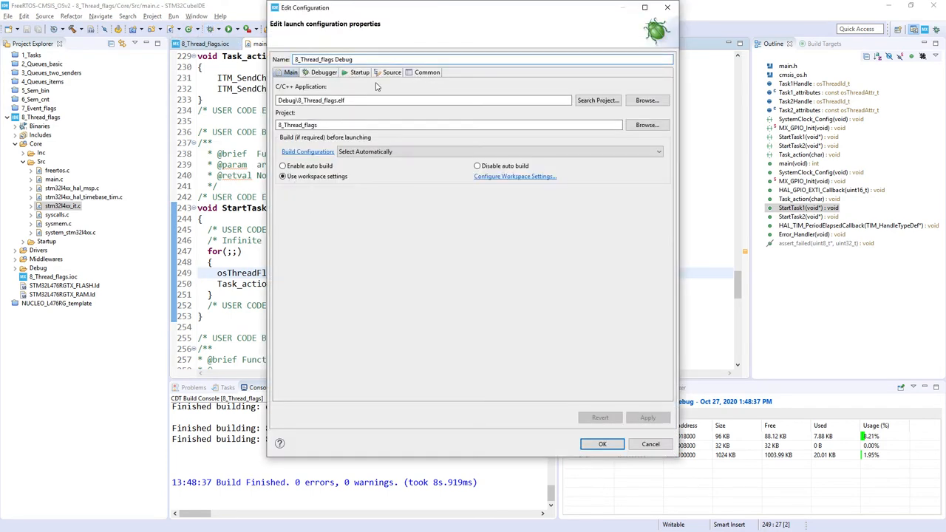
Enable Serial Wire Viewer with a 4 MHz core clock and start debugging
{"action": "left_click", "coordinate": [322, 72]}
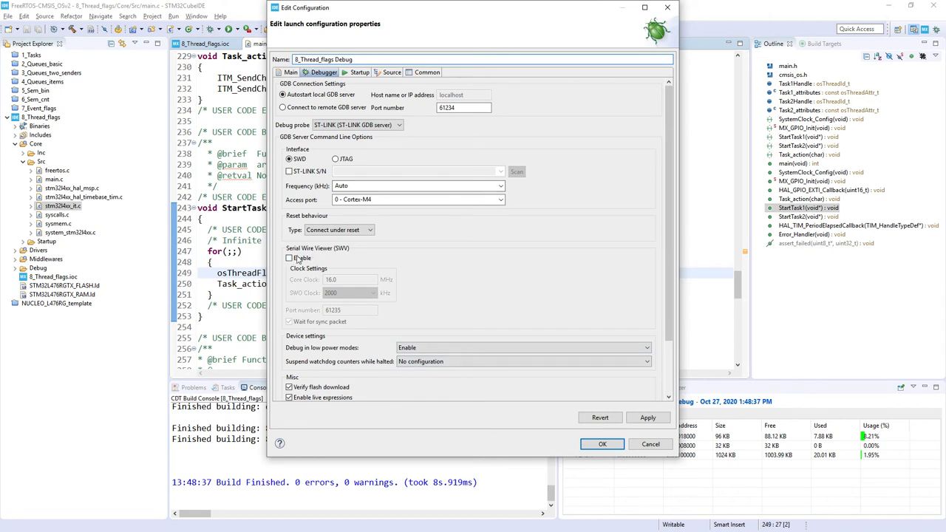
{"action": "left_click", "coordinate": [289, 258]}
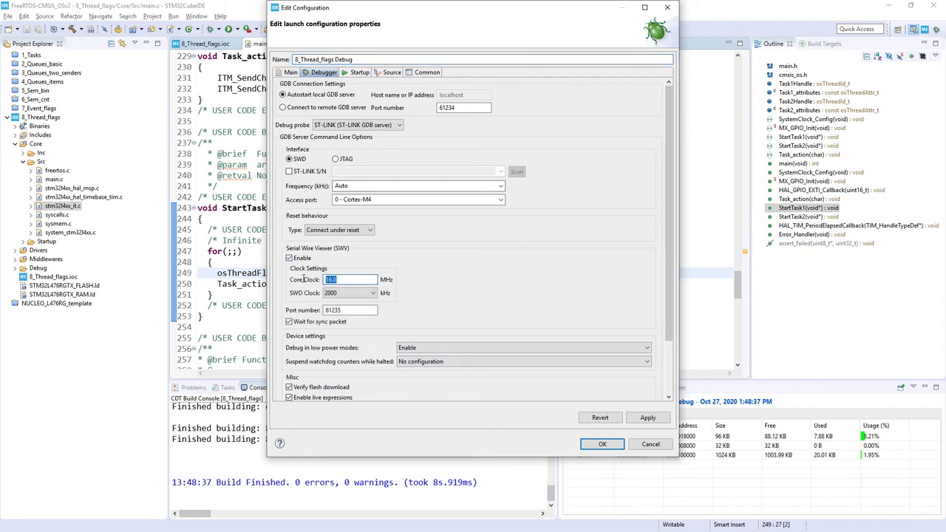
{"action": "type", "text": "4"}
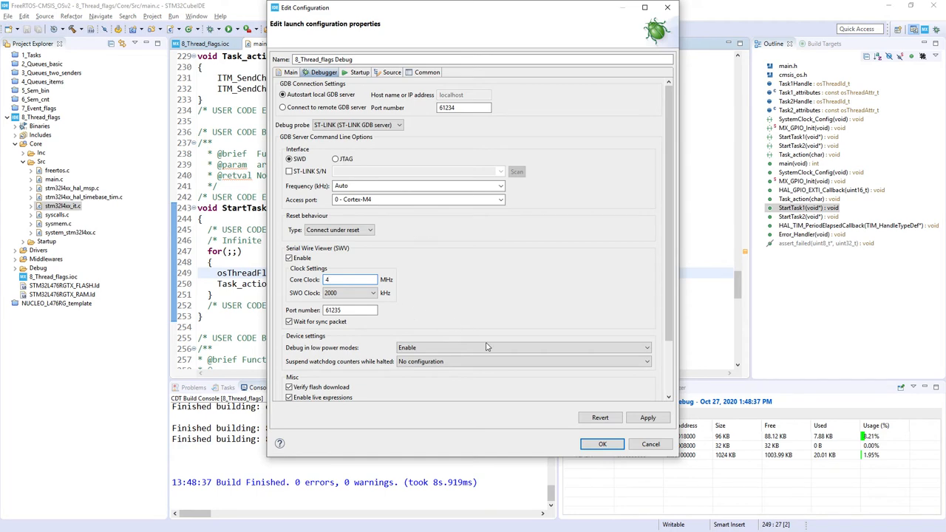
{"action": "left_click", "coordinate": [647, 418]}
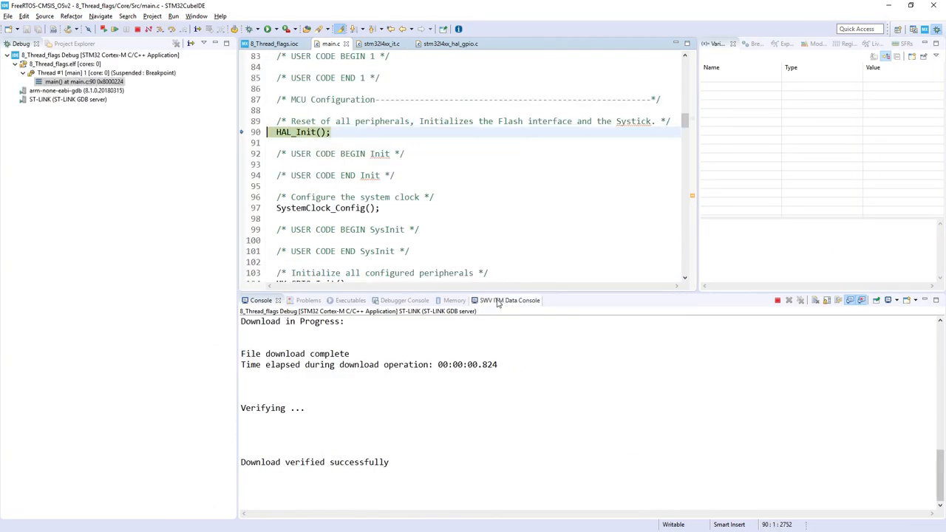
Search Quick Access for 'sw' to open the SWV ITM Data Console
{"action": "left_click", "coordinate": [505, 300]}
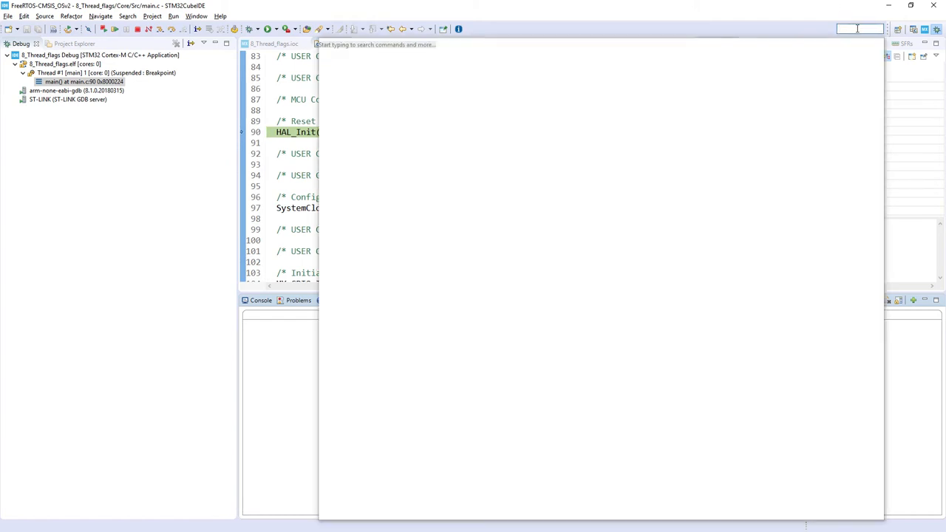
{"action": "type", "text": "sw"}
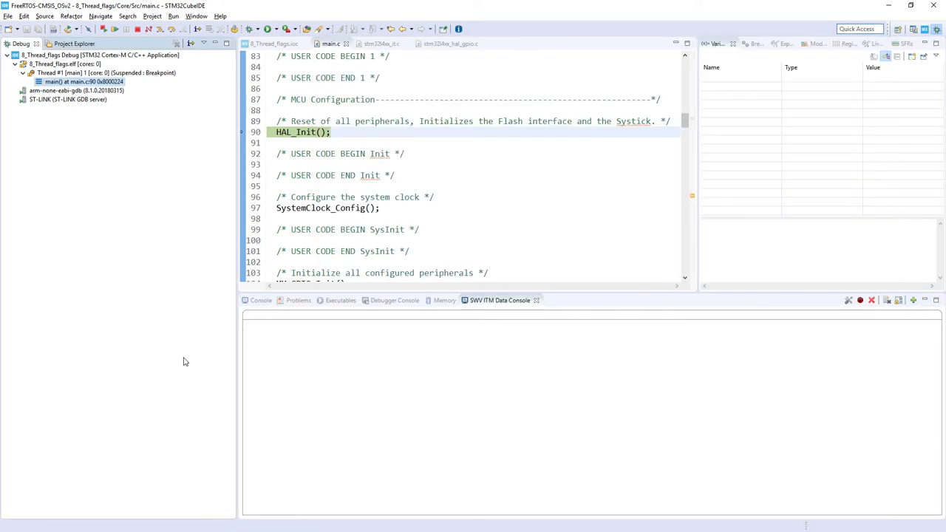
{"action": "mouse_move", "coordinate": [539, 309]}
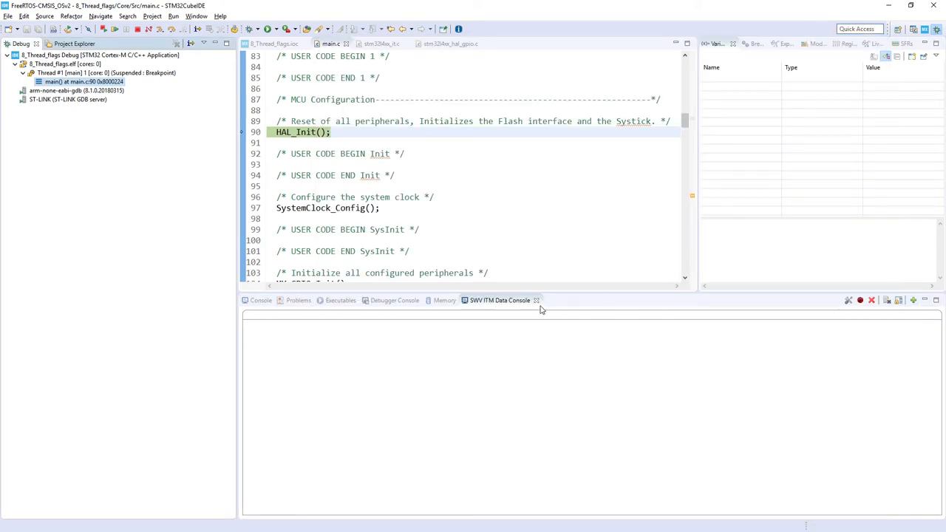
{"action": "mouse_move", "coordinate": [849, 300]}
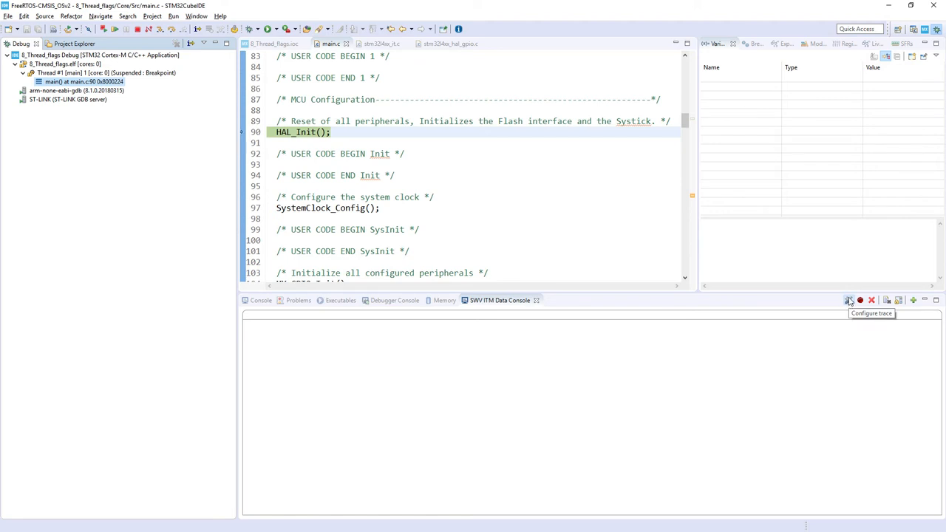
Enable ITM Stimulus port 0 in the trace configuration
{"action": "left_click", "coordinate": [849, 300]}
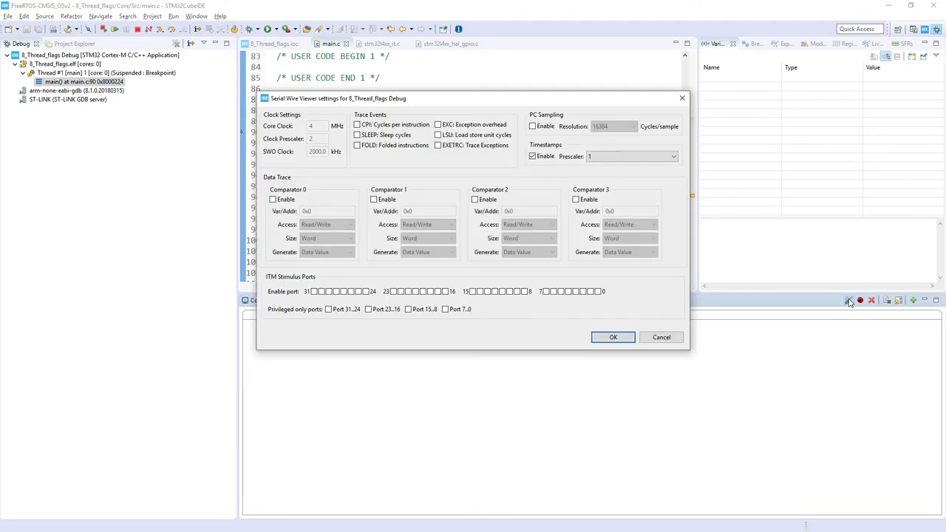
{"action": "left_click", "coordinate": [597, 291]}
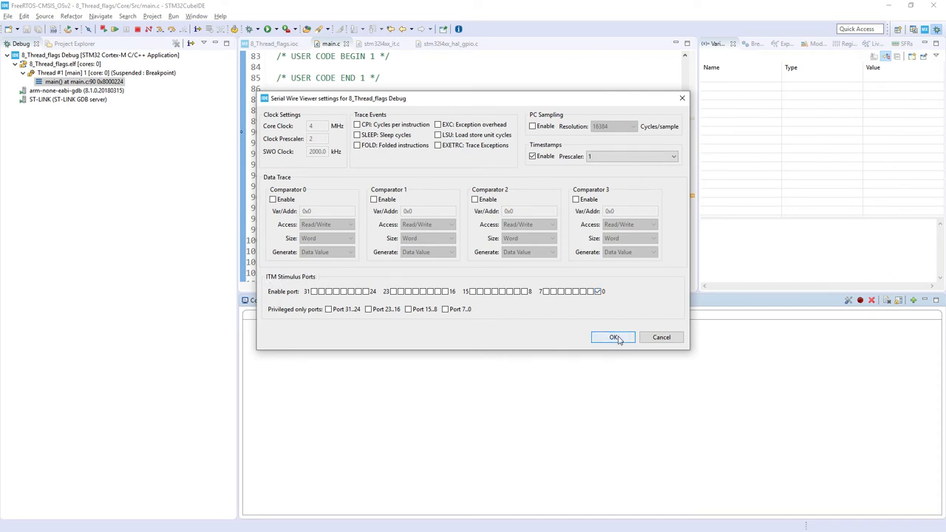
{"action": "left_click", "coordinate": [613, 337]}
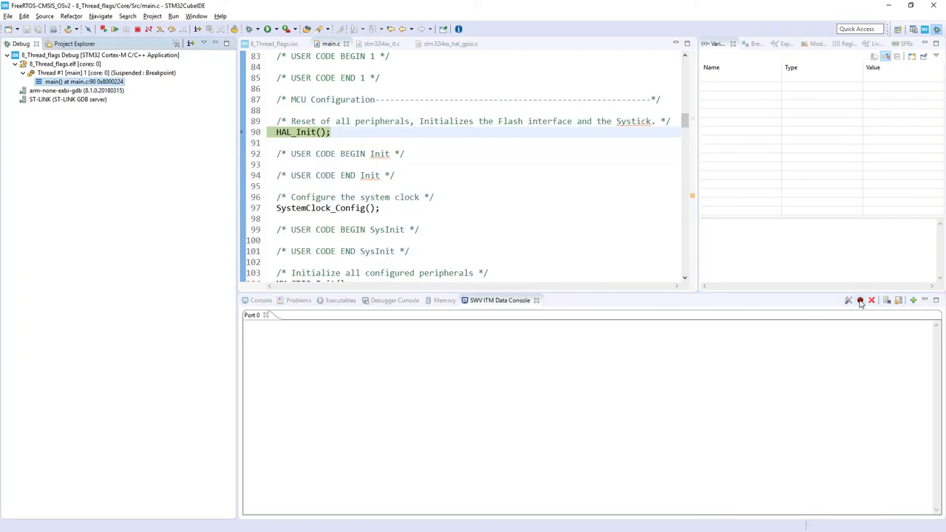
{"action": "mouse_move", "coordinate": [861, 300]}
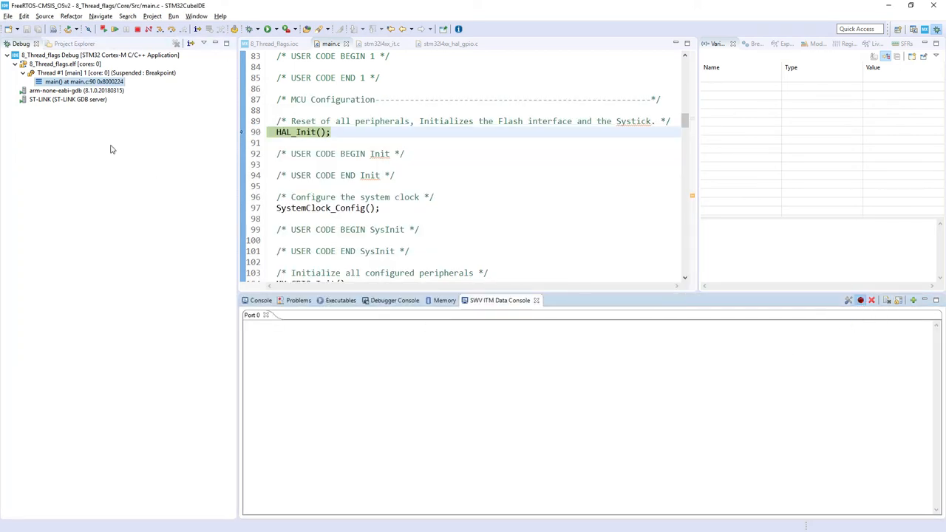
{"action": "mouse_move", "coordinate": [117, 29]}
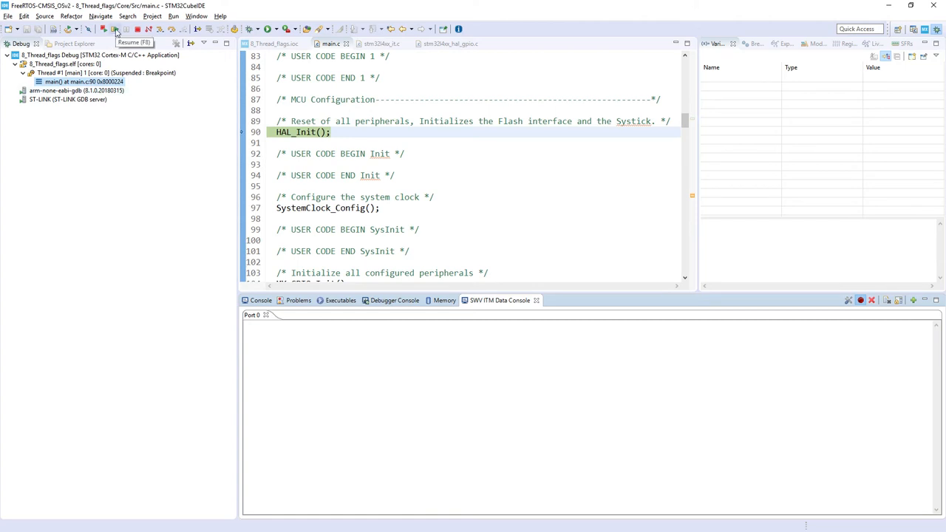
Resume the program and watch the console alternate between '!' and '1'
{"action": "left_click", "coordinate": [115, 29]}
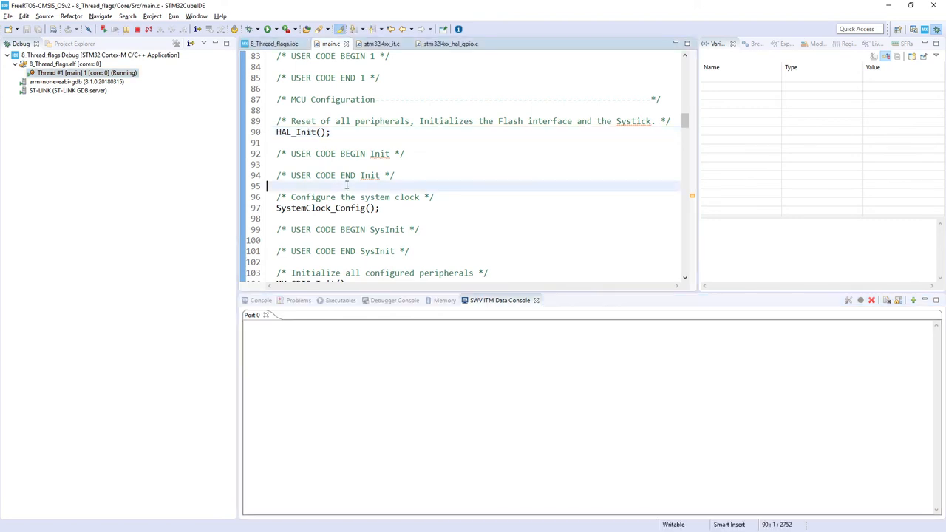
{"action": "scroll", "scroll_direction": "down", "scroll_amount": 3}
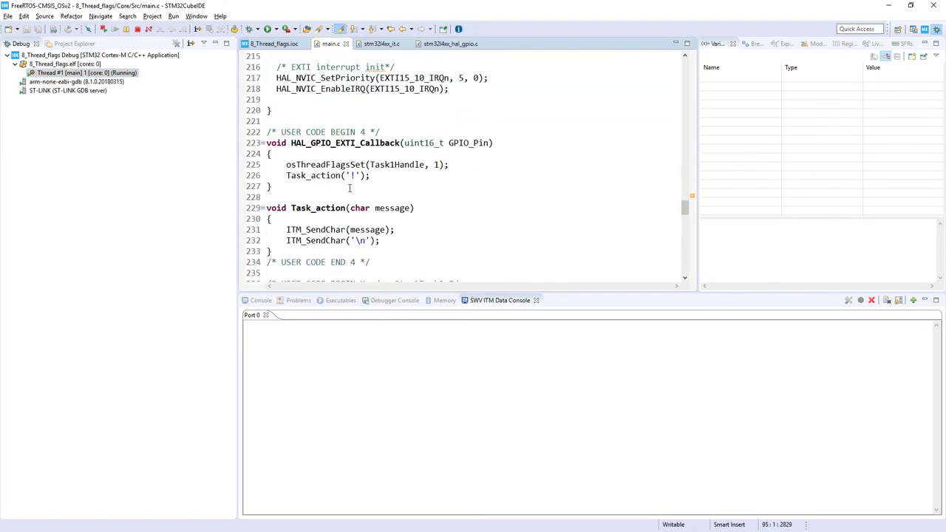
{"action": "scroll", "scroll_direction": "down", "scroll_amount": 3}
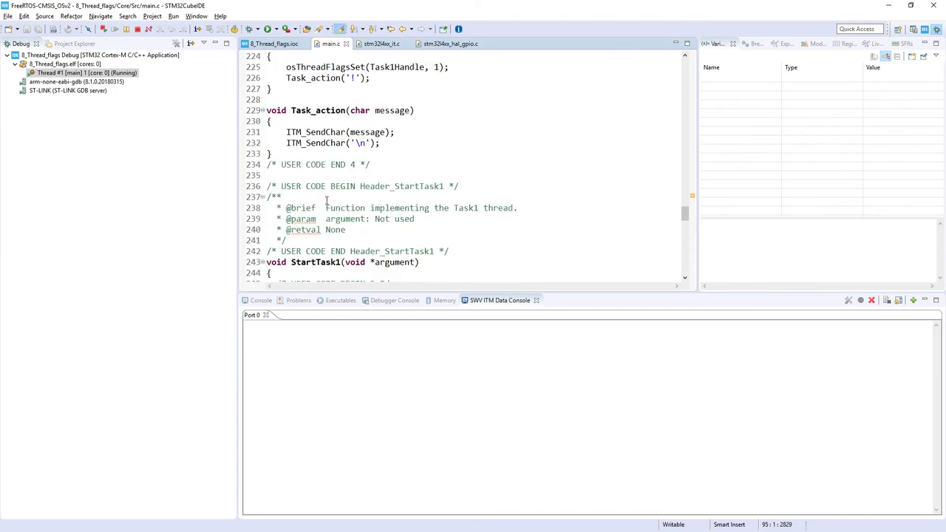
{"action": "scroll", "scroll_direction": "down", "scroll_amount": 3}
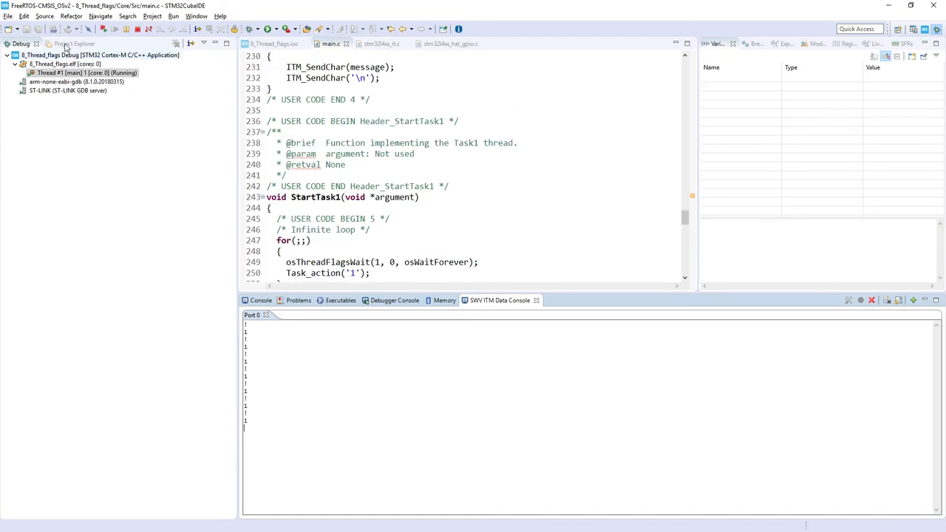
{"action": "mouse_move", "coordinate": [139, 29]}
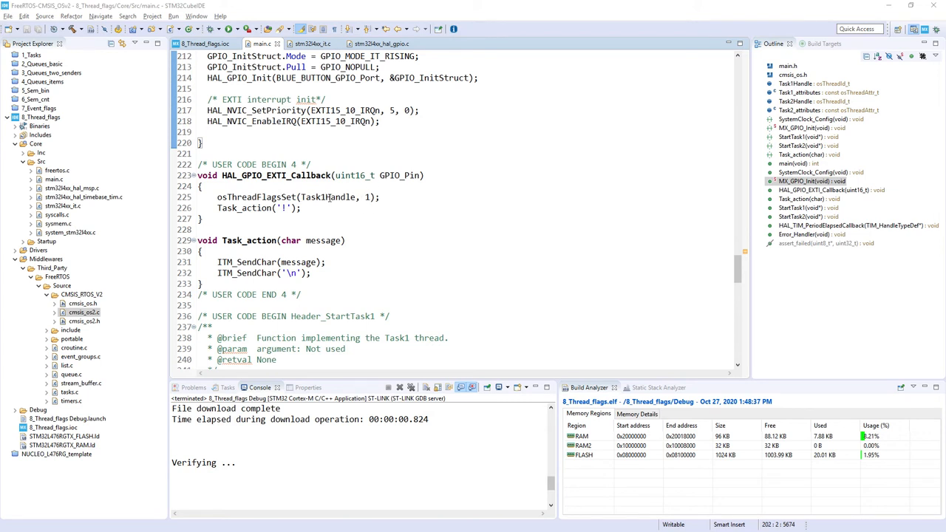
{"action": "mouse_move", "coordinate": [305, 210]}
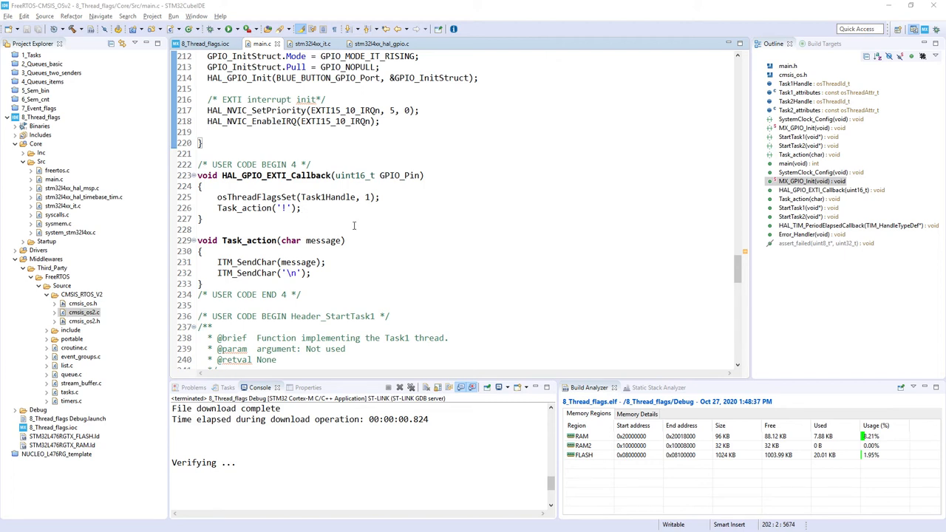
Change Task1 to osThreadFlagsWait(0x51, osFlagsWaitAll, osWaitForever) and open cmsis_os2.c
{"action": "scroll", "scroll_direction": "down", "scroll_amount": 3}
{"action": "type", "text": "osThreadFlagsWait(0x51, osFlagsWaitAll, osWaitForever);"}
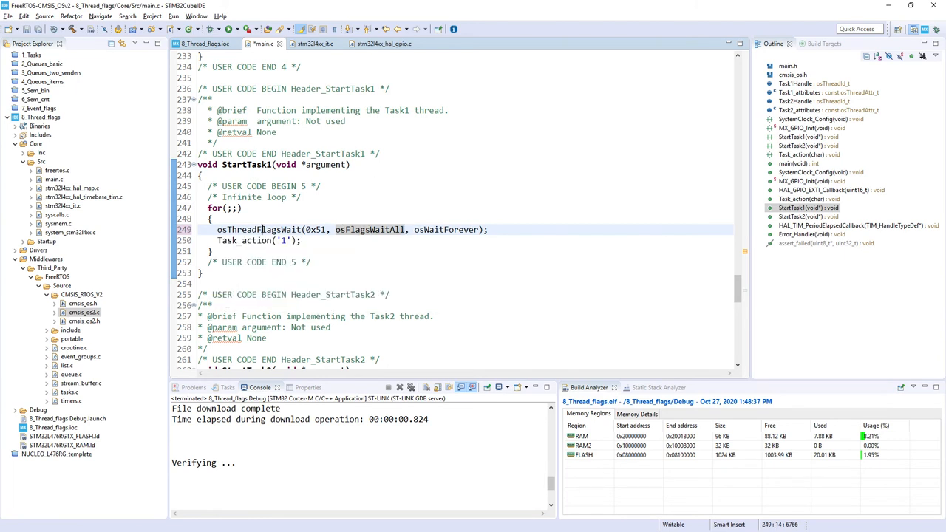
{"action": "double_click", "coordinate": [259, 229]}
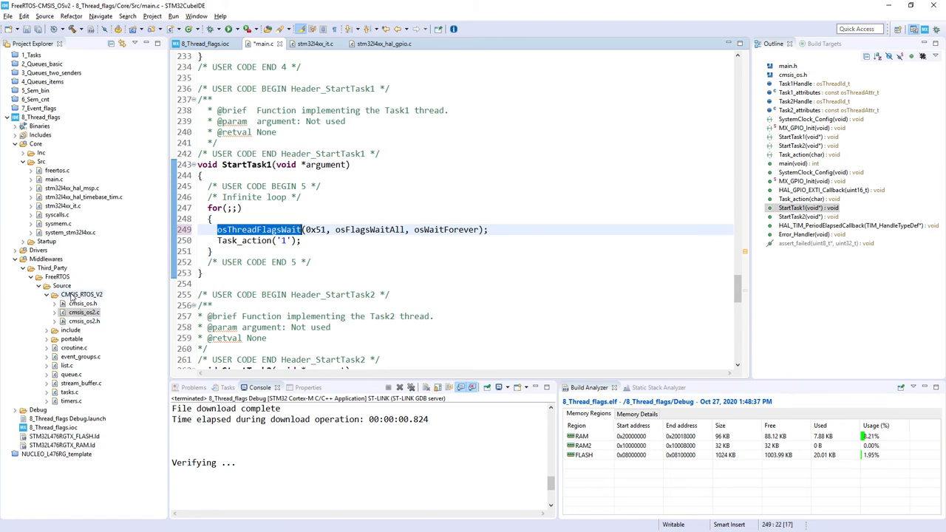
{"action": "mouse_move", "coordinate": [107, 301]}
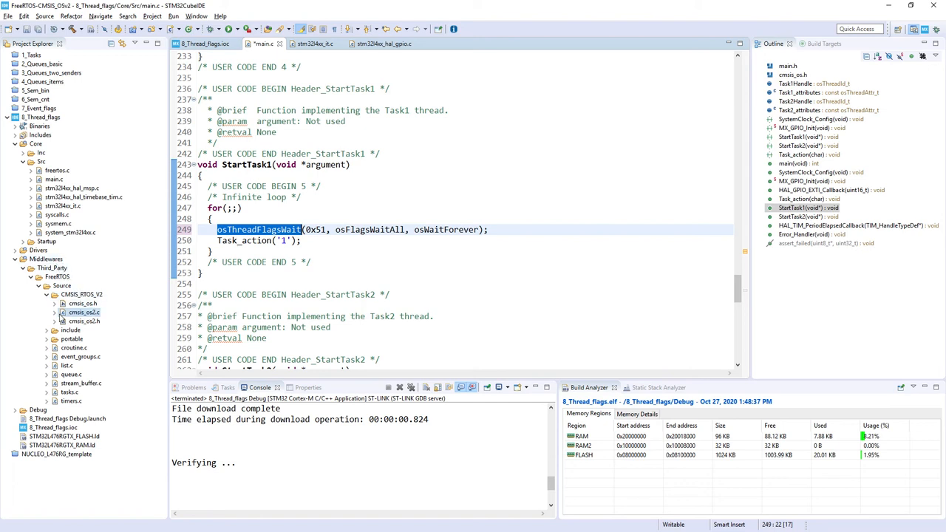
{"action": "mouse_move", "coordinate": [87, 318]}
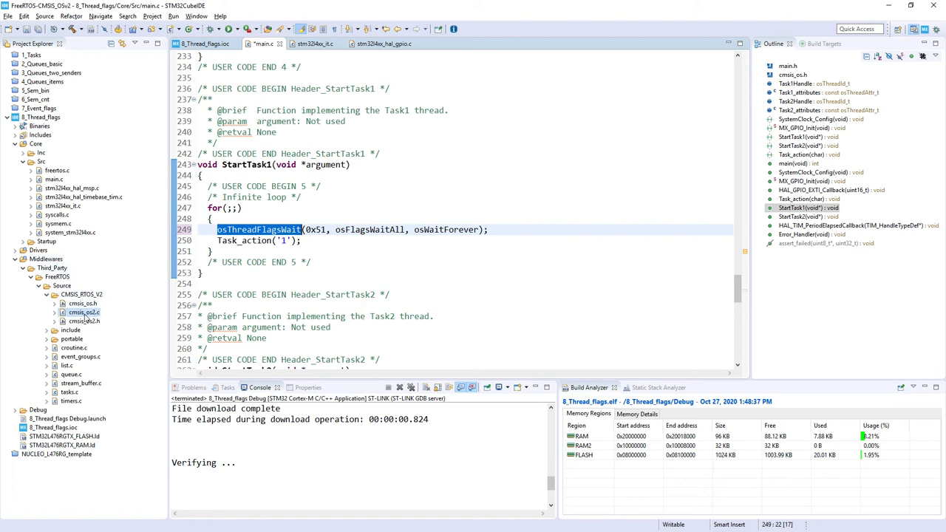
{"action": "double_click", "coordinate": [84, 312]}
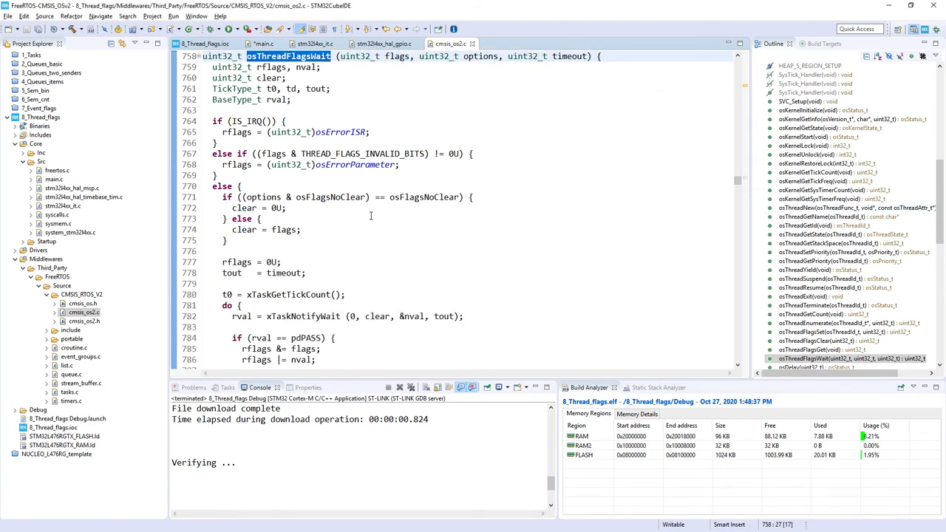
{"action": "mouse_move", "coordinate": [423, 197]}
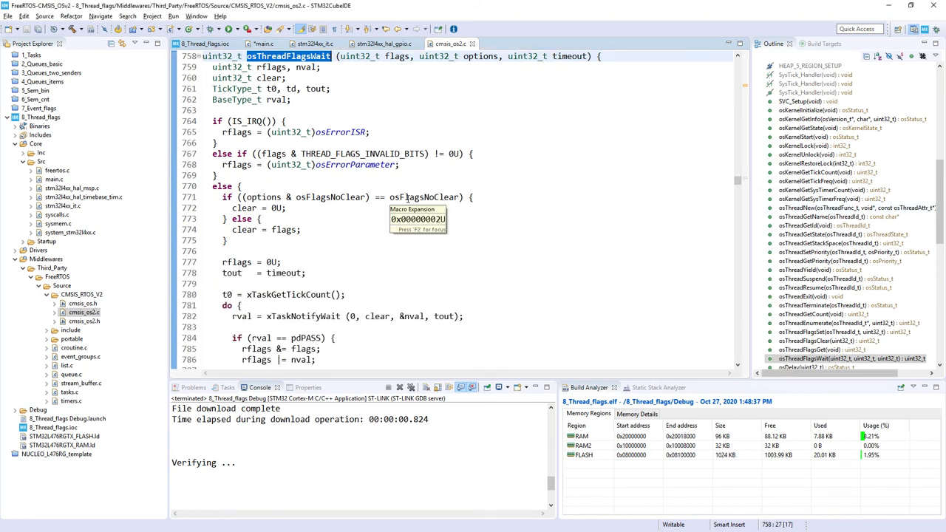
{"action": "scroll", "scroll_direction": "down", "scroll_amount": 3}
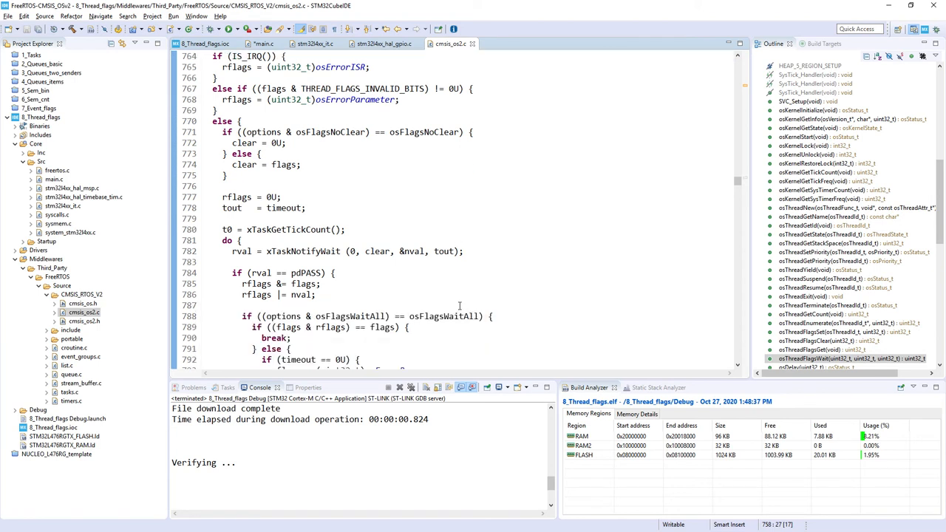
{"action": "mouse_move", "coordinate": [444, 316]}
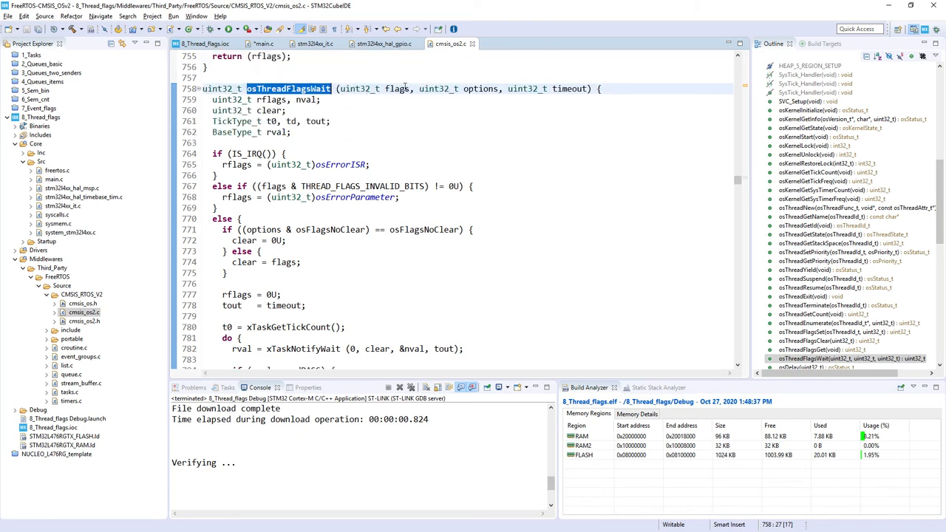
{"action": "mouse_move", "coordinate": [500, 233]}
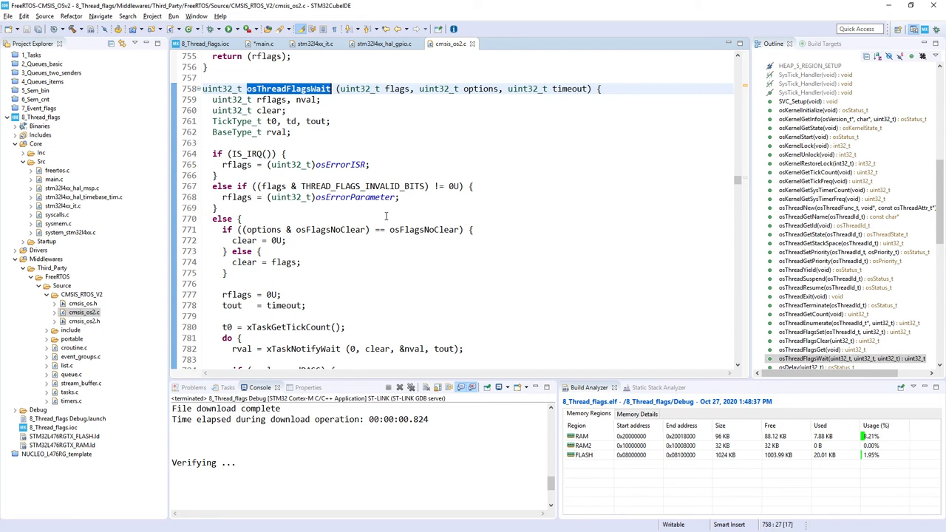
{"action": "scroll", "scroll_direction": "down", "scroll_amount": 3}
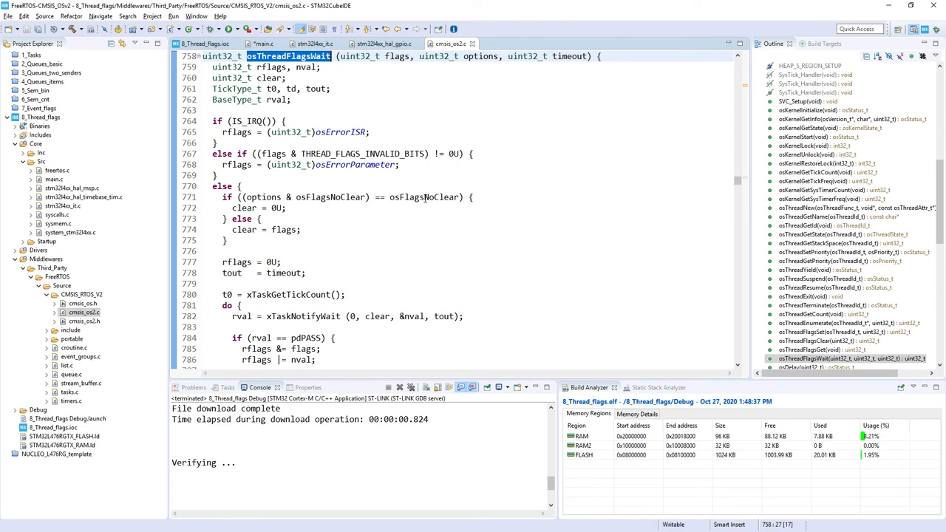
{"action": "scroll", "scroll_direction": "down", "scroll_amount": 3}
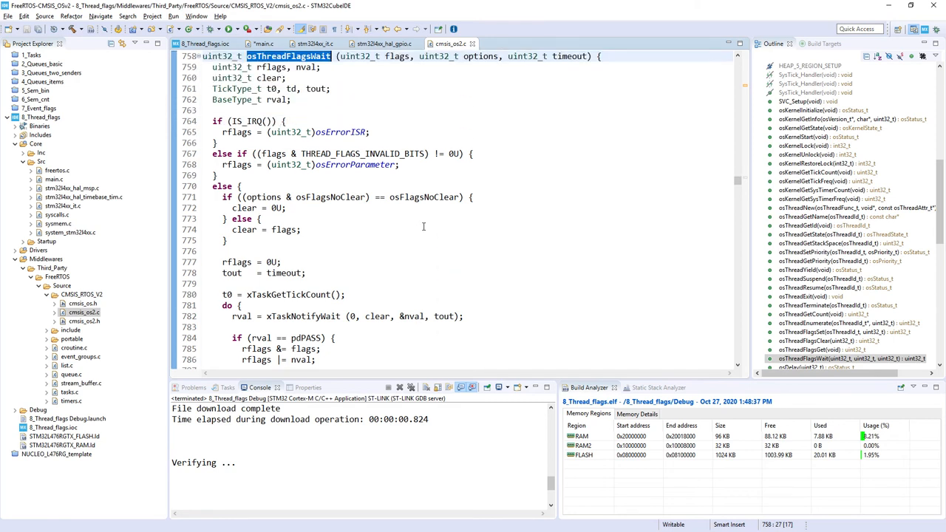
{"action": "scroll", "scroll_direction": "down", "scroll_amount": 3}
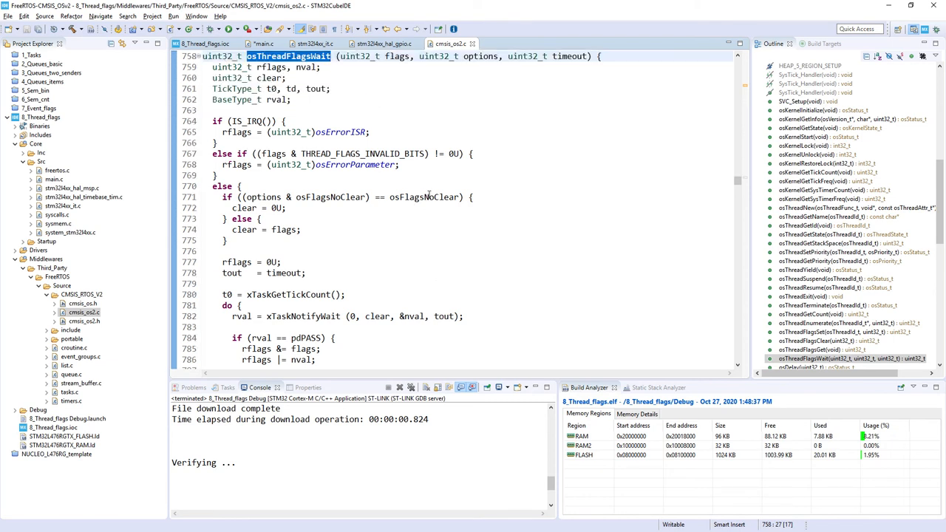
{"action": "scroll", "scroll_direction": "down", "scroll_amount": 3}
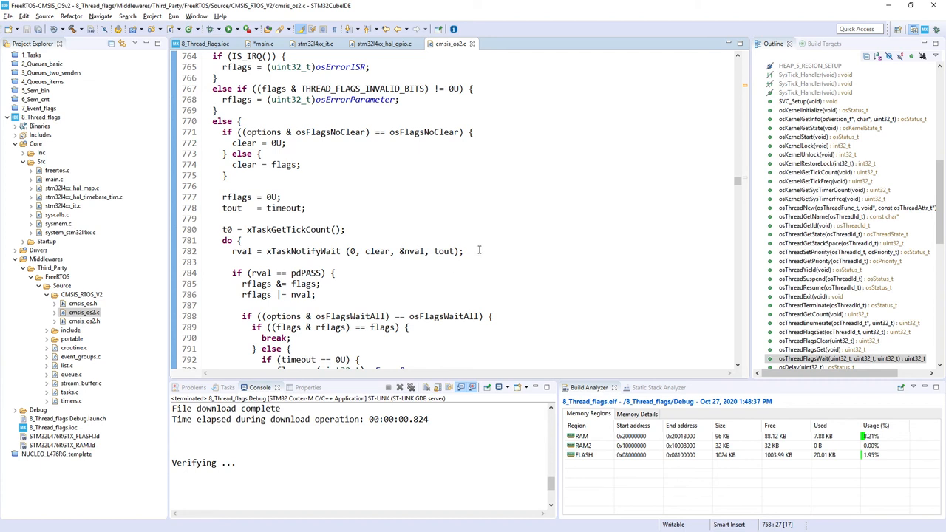
{"action": "mouse_move", "coordinate": [493, 252]}
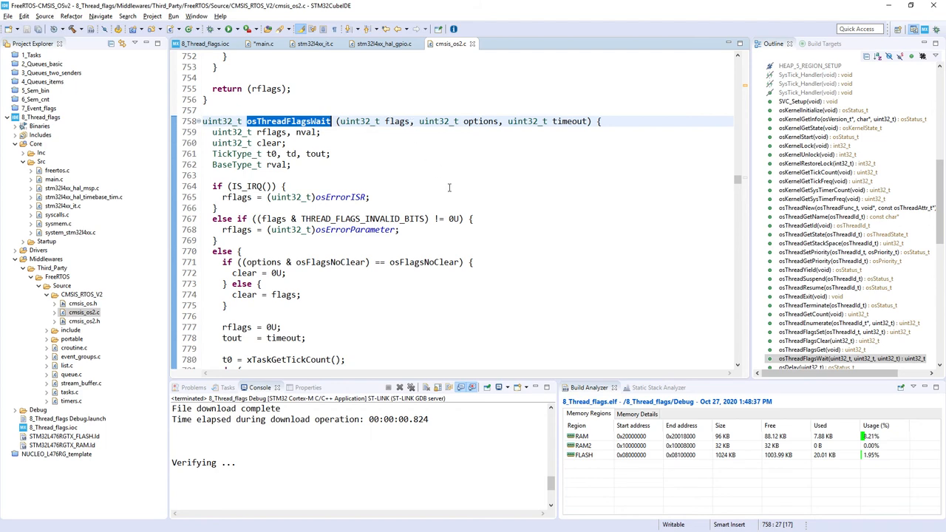
{"action": "scroll", "scroll_direction": "down", "scroll_amount": 3}
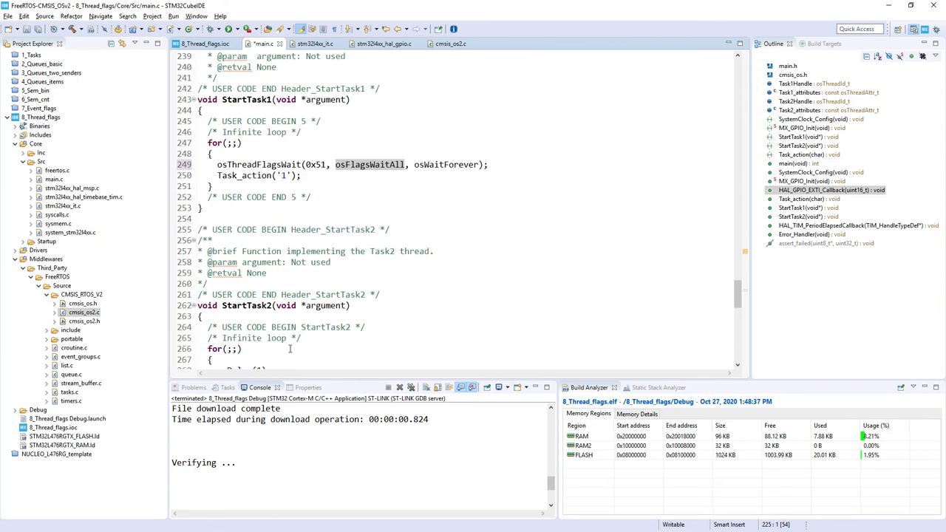
In StartTask2, set flags 0x50 on Task1, report '2', and add osDelay(3000)
{"action": "scroll", "scroll_direction": "down", "scroll_amount": 3}
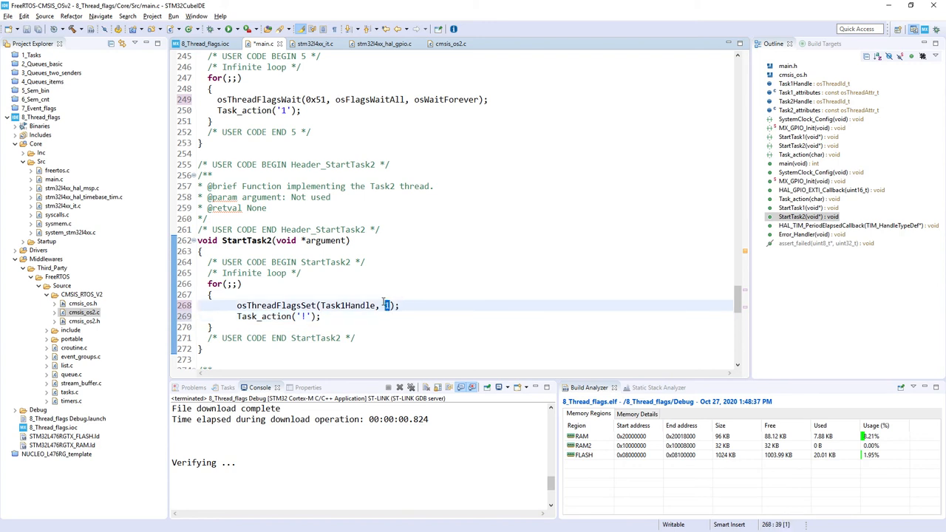
{"action": "type", "text": "0x50"}
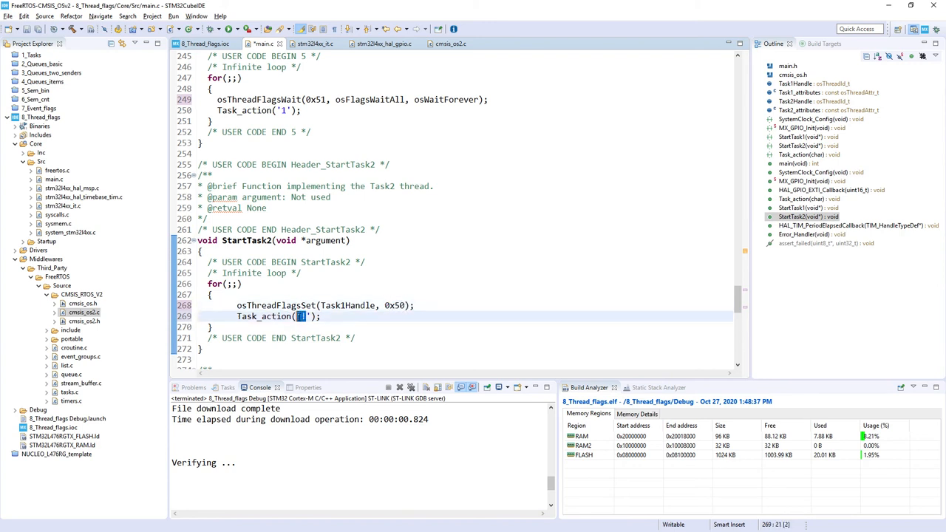
{"action": "type", "text": "2"}
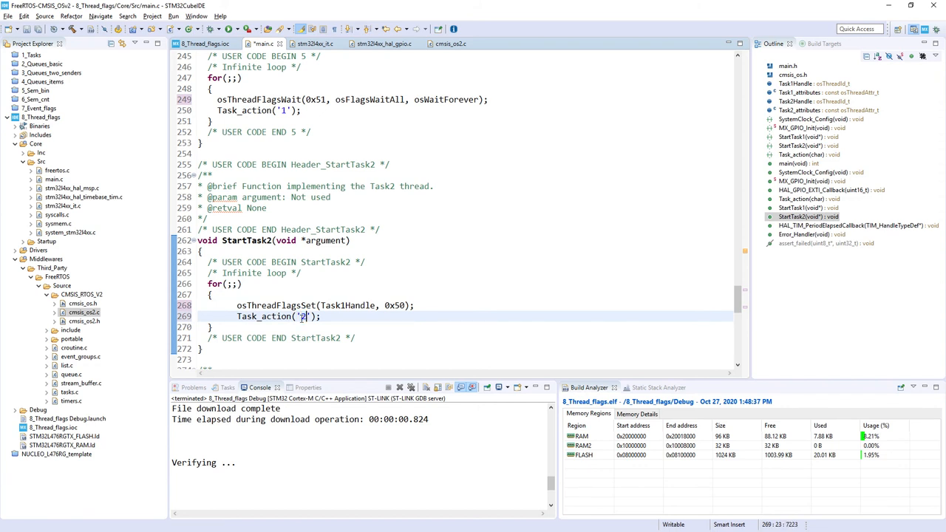
{"action": "type", "text": "o"}
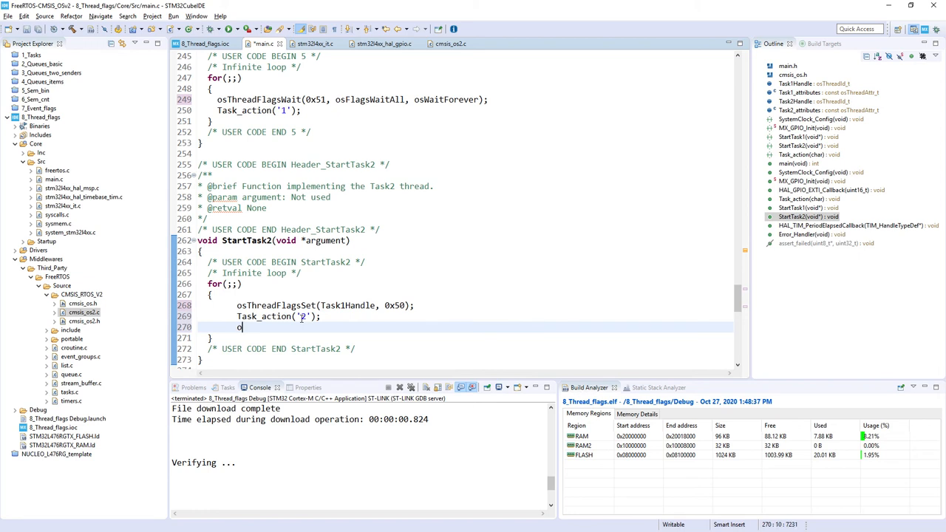
{"action": "type", "text": "sDelay(3)"}
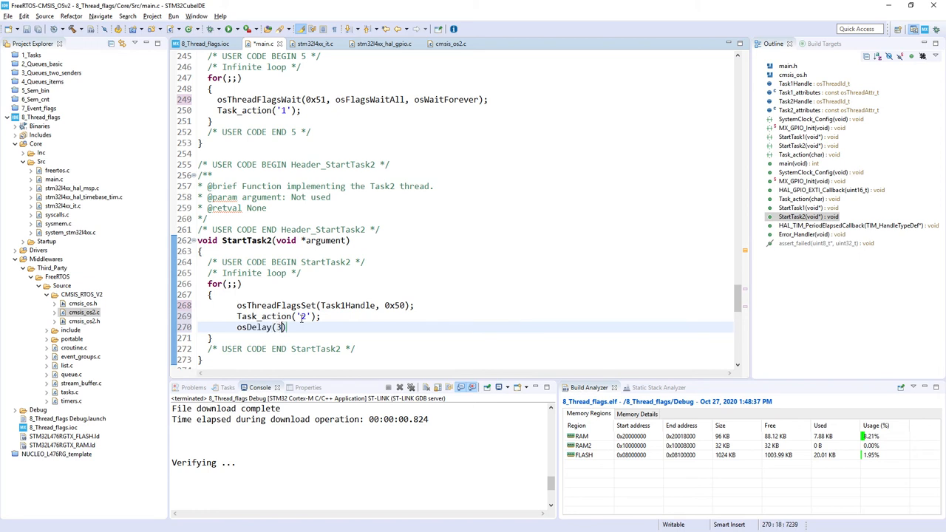
{"action": "type", "text": "000);"}
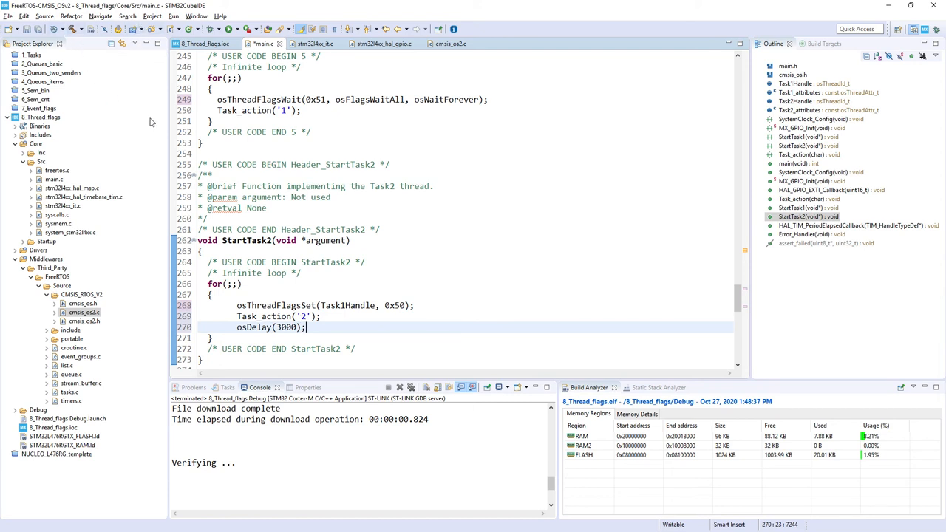
{"action": "mouse_move", "coordinate": [359, 205]}
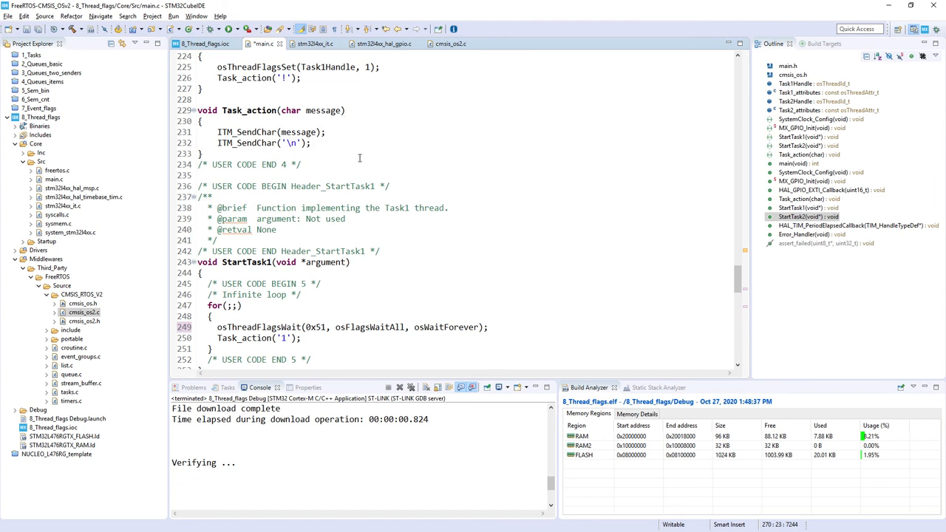
{"action": "scroll", "scroll_direction": "down", "scroll_amount": 3}
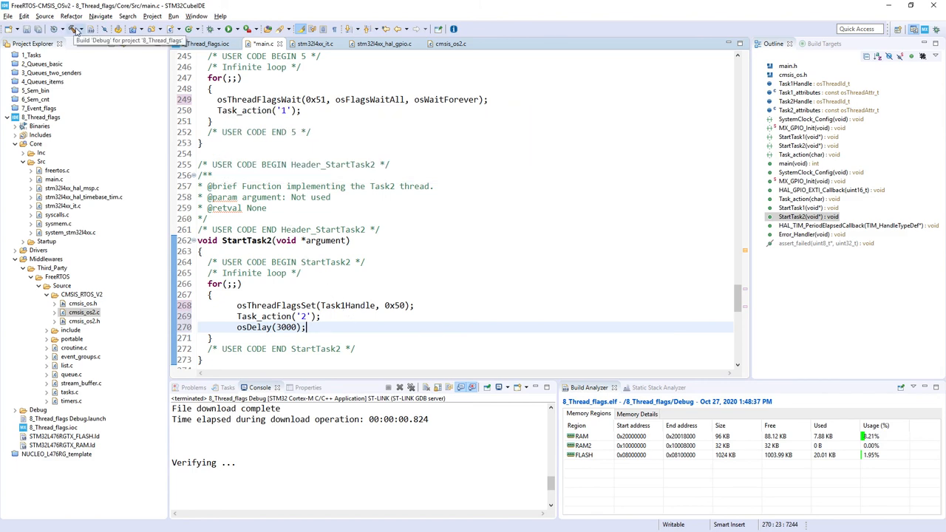
Build 8_Thread_flags with the edited Task2 code
{"action": "left_click", "coordinate": [76, 30]}
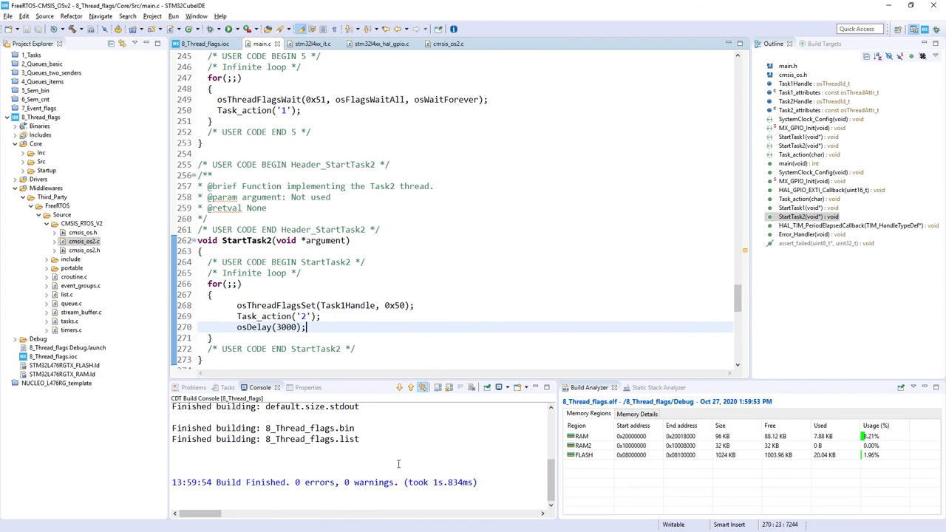
{"action": "mouse_move", "coordinate": [841, 316]}
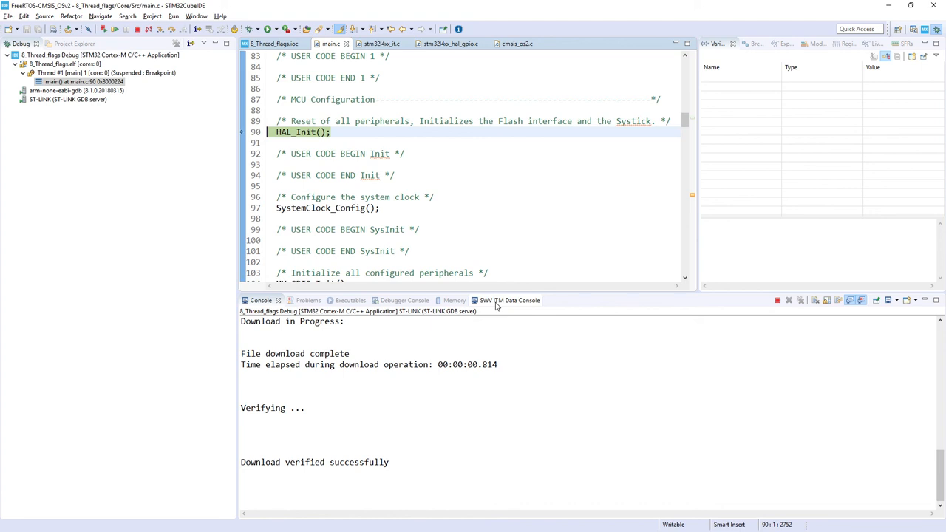
Run the firmware, watch the ITM console's repeated '2' lines, then stop debugging
{"action": "left_click", "coordinate": [508, 300]}
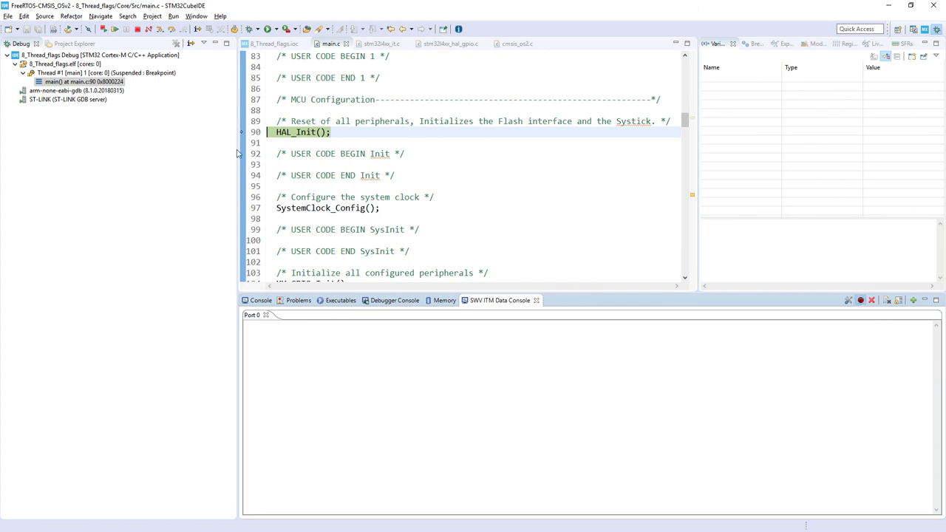
{"action": "left_click", "coordinate": [114, 29]}
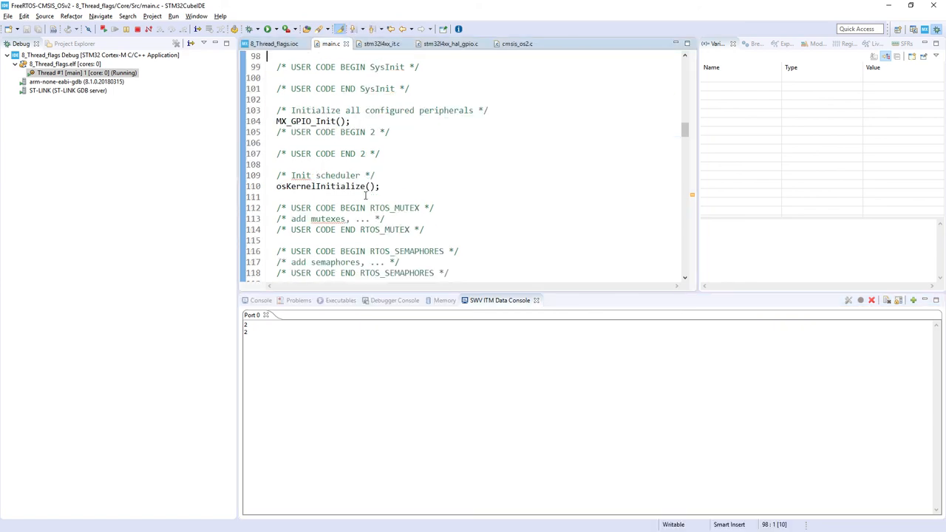
{"action": "scroll", "scroll_direction": "down", "scroll_amount": 3}
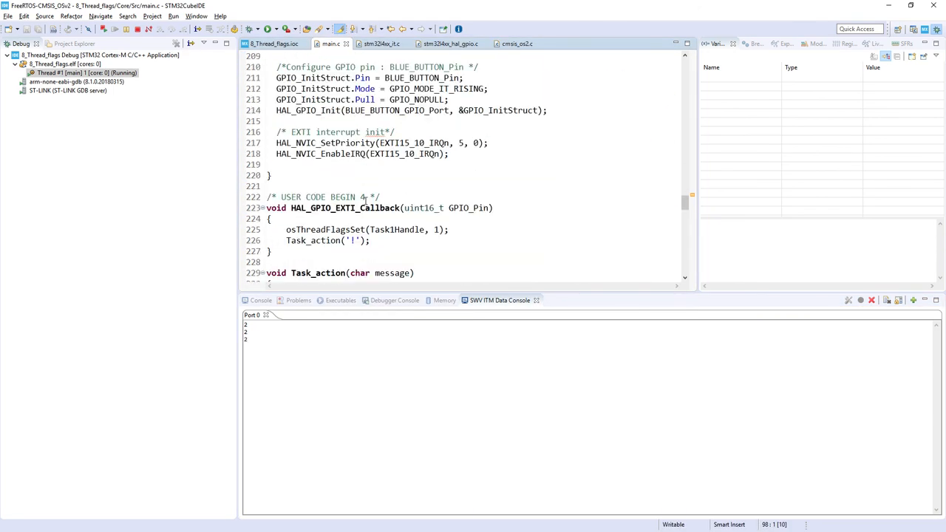
{"action": "scroll", "scroll_direction": "down", "scroll_amount": 3}
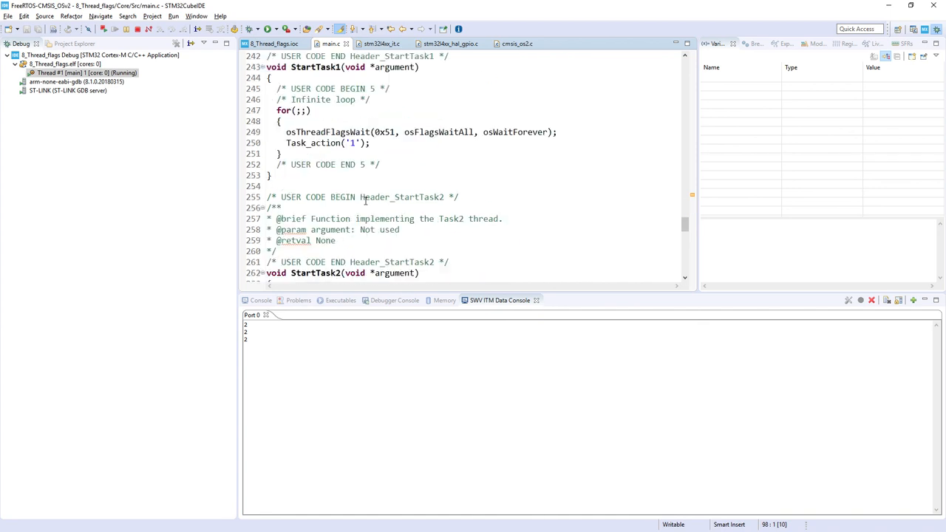
{"action": "scroll", "scroll_direction": "down", "scroll_amount": 3}
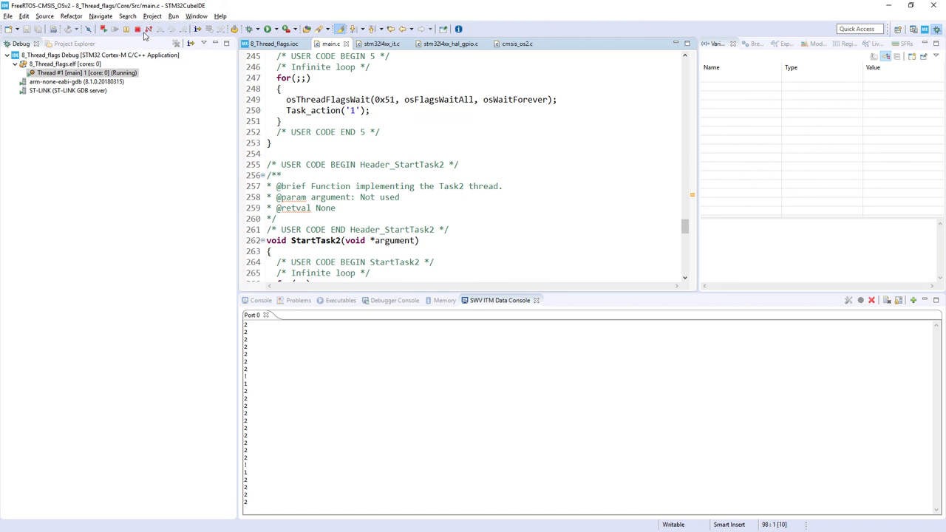
{"action": "mouse_move", "coordinate": [138, 29]}
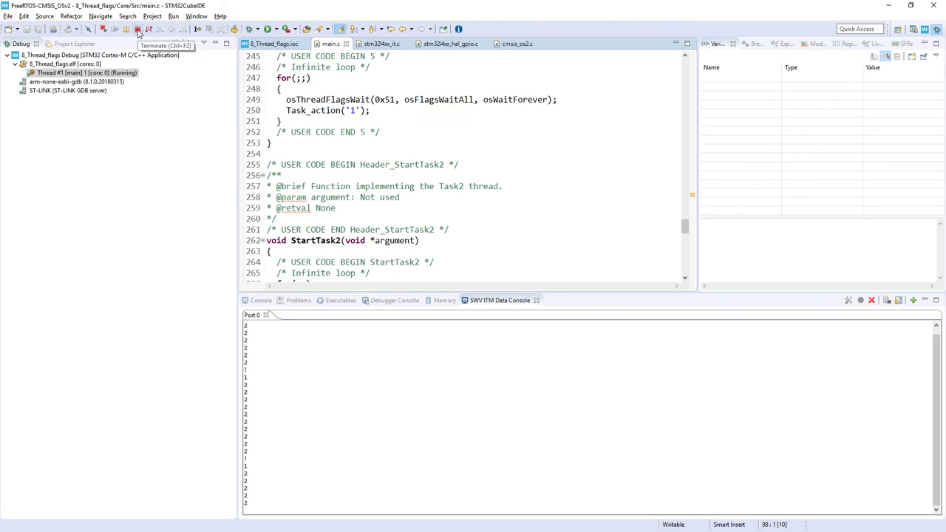
{"action": "left_click", "coordinate": [137, 29]}
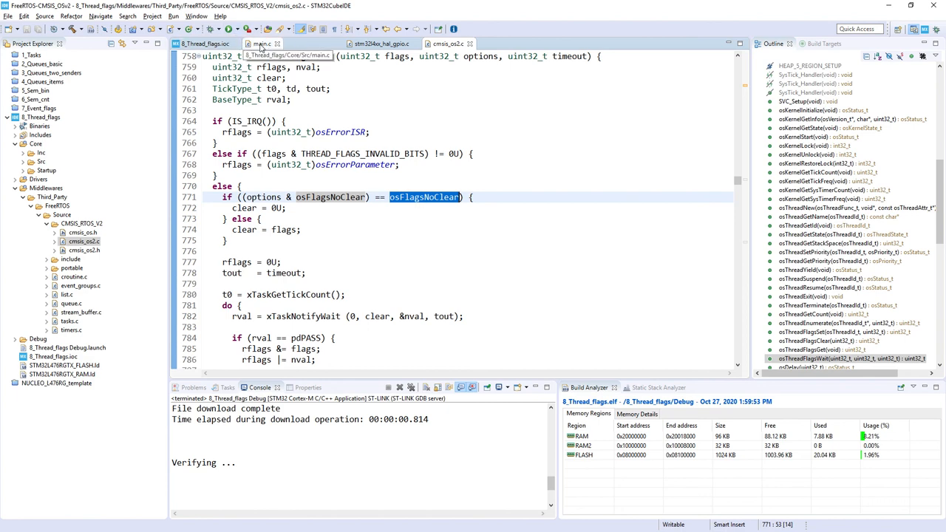
Append |osFlagsNoClear to Task1's osThreadFlagsWait options in main.c
{"action": "left_click", "coordinate": [261, 43]}
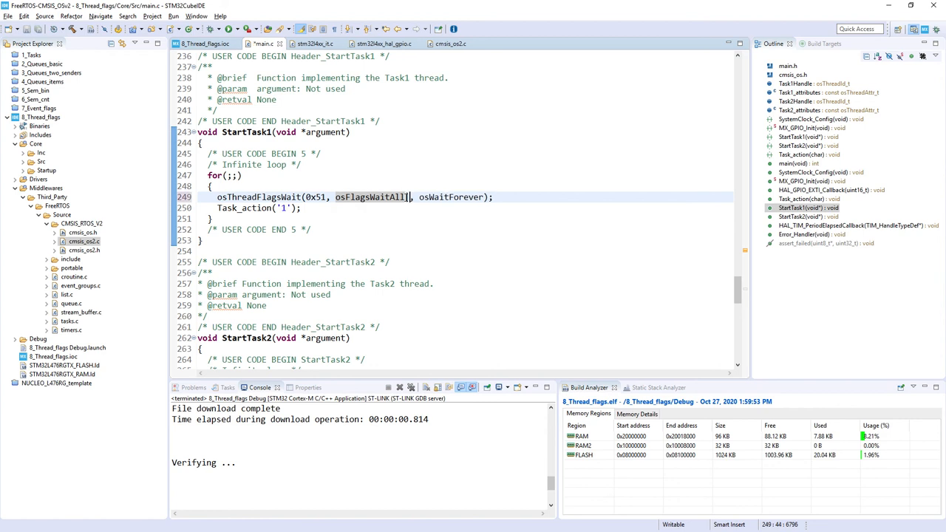
{"action": "type", "text": "|osFlagsNoClear"}
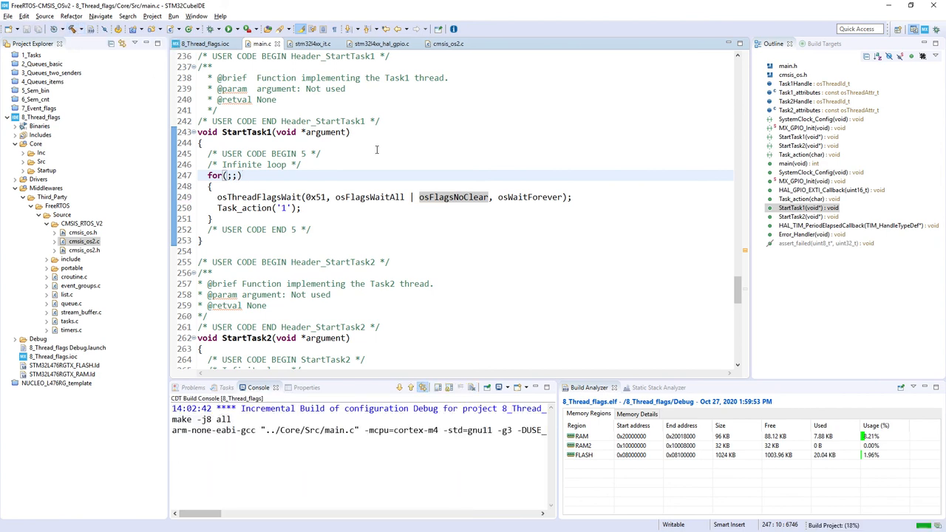
Rebuild with osFlagsNoClear and relaunch debugging, halted at HAL_Init()
{"action": "left_click", "coordinate": [212, 29]}
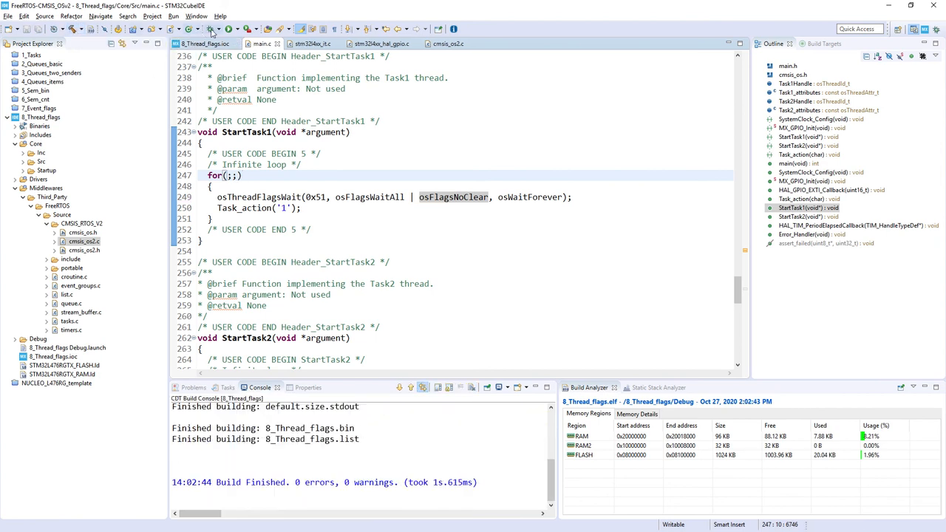
{"action": "left_click", "coordinate": [211, 28]}
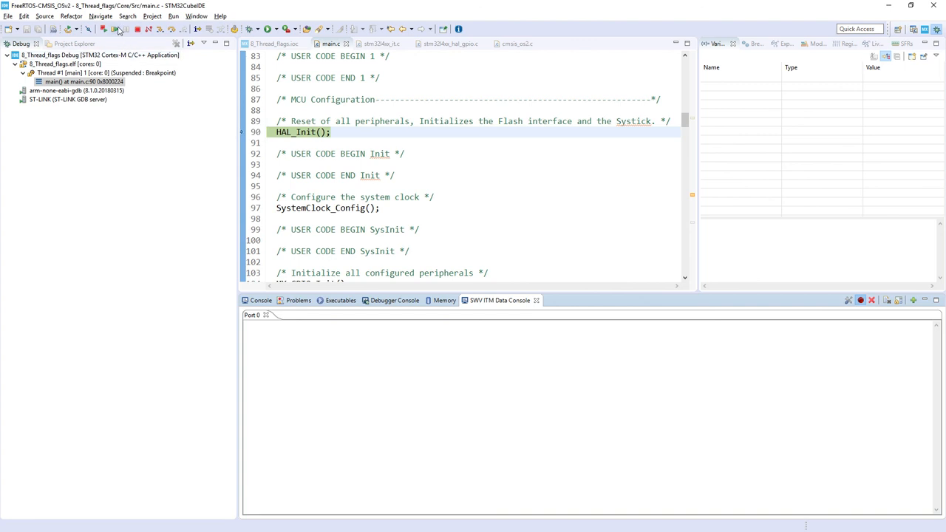
Resume execution so the ITM console alternates '1' and '2' lines
{"action": "left_click", "coordinate": [114, 29]}
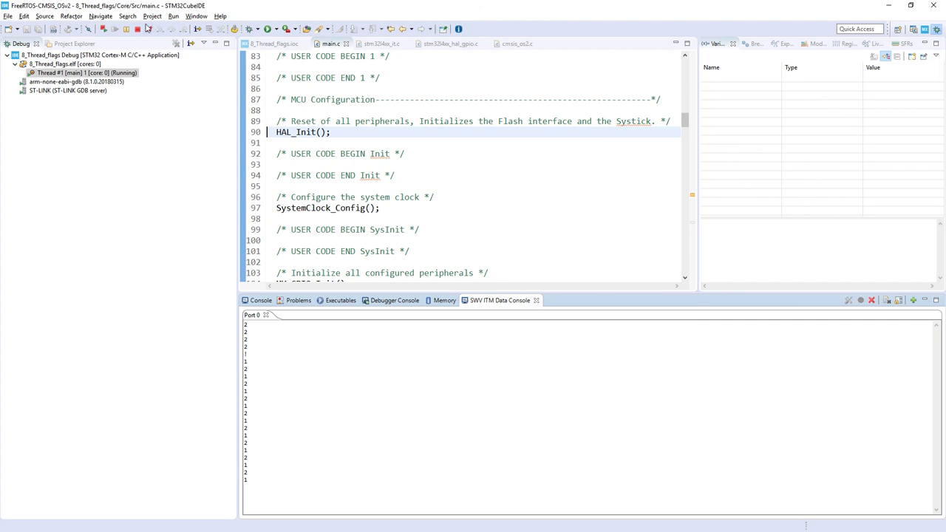
{"action": "mouse_move", "coordinate": [138, 28]}
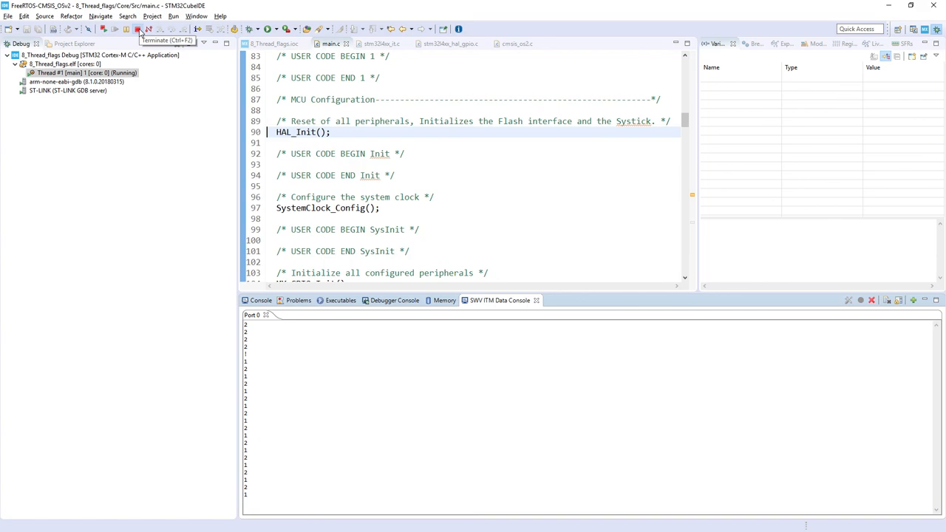